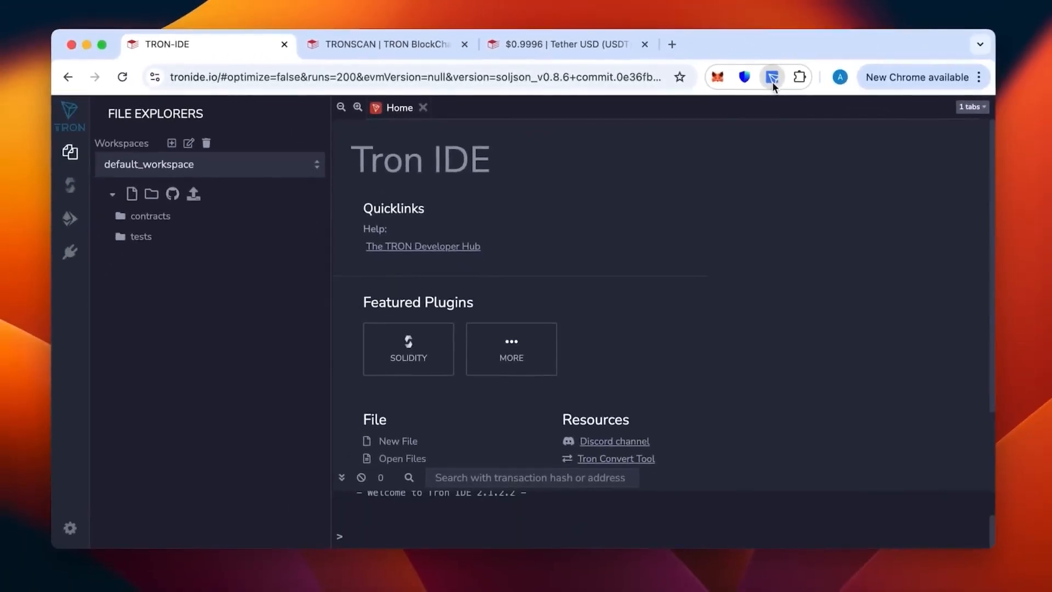
# Create a new workspace file named usdt, producing usdt.sol with the contract code.
pyautogui.click(771, 76)
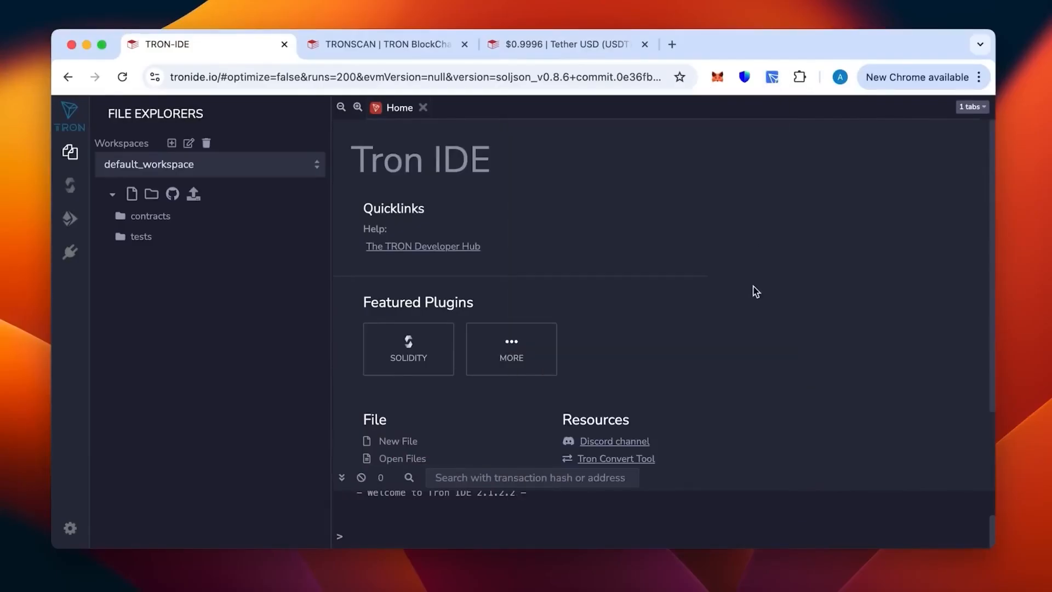
pyautogui.moveTo(532, 241)
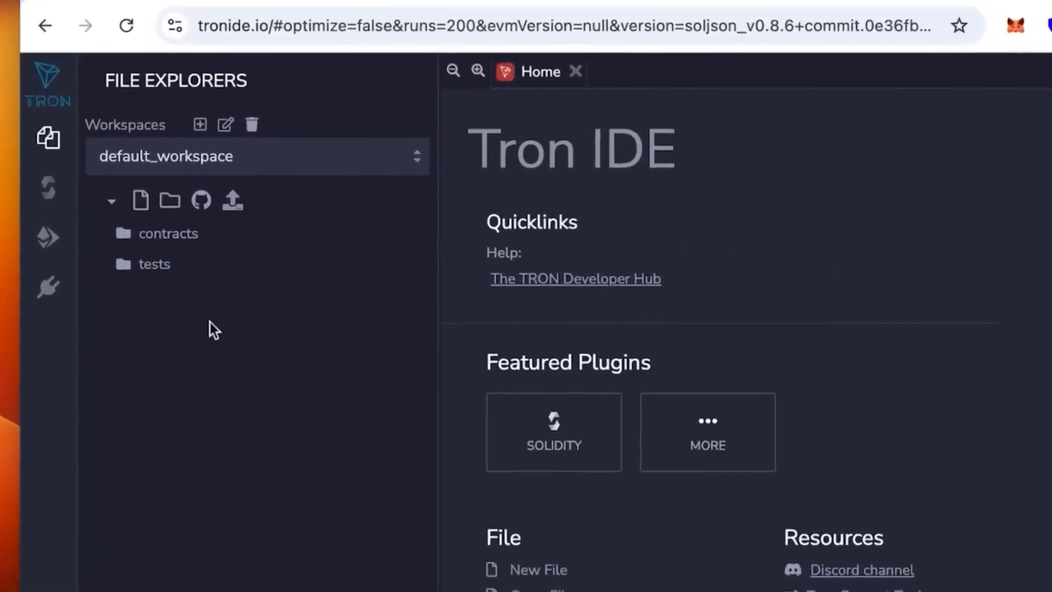
pyautogui.click(141, 202)
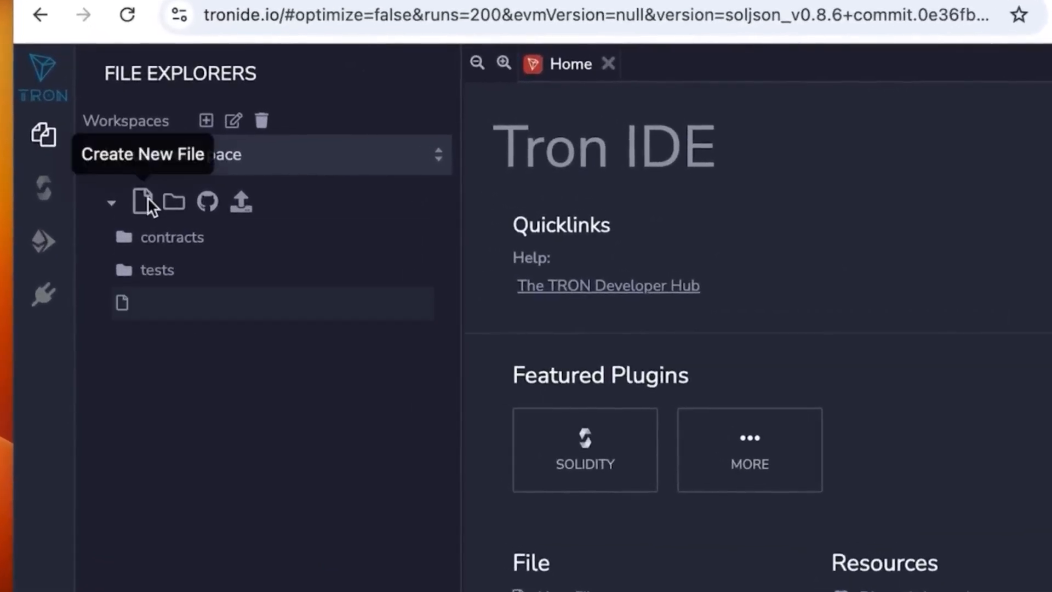
pyautogui.click(144, 202)
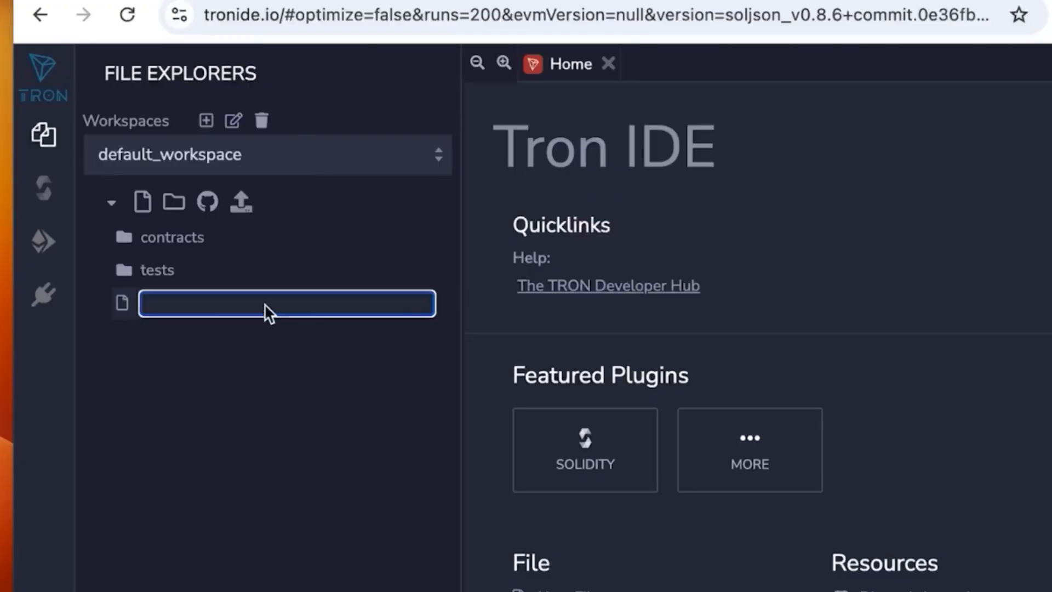
pyautogui.write('usdt')
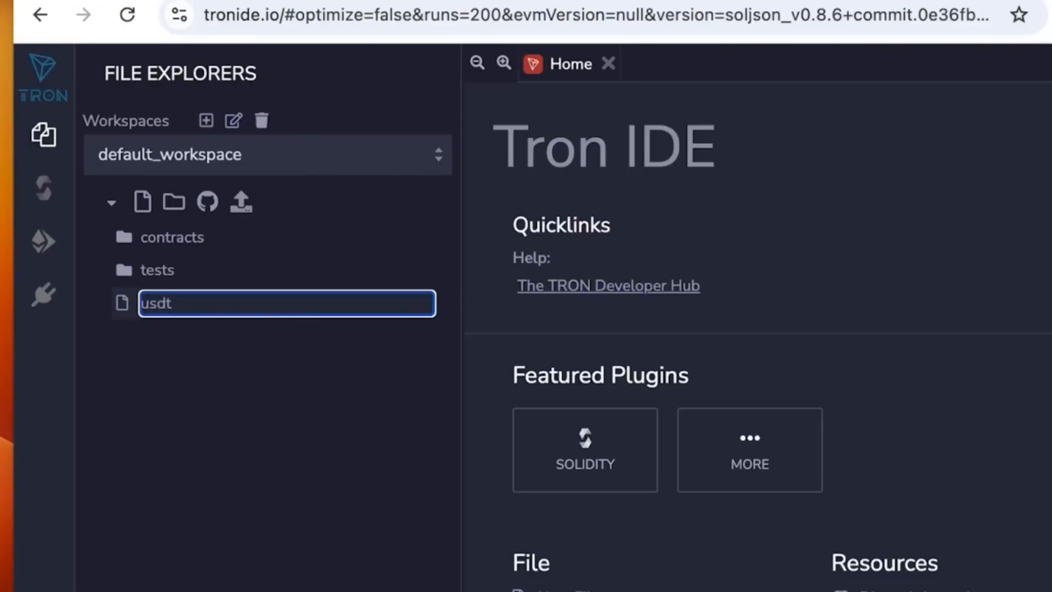
pyautogui.press('Enter')
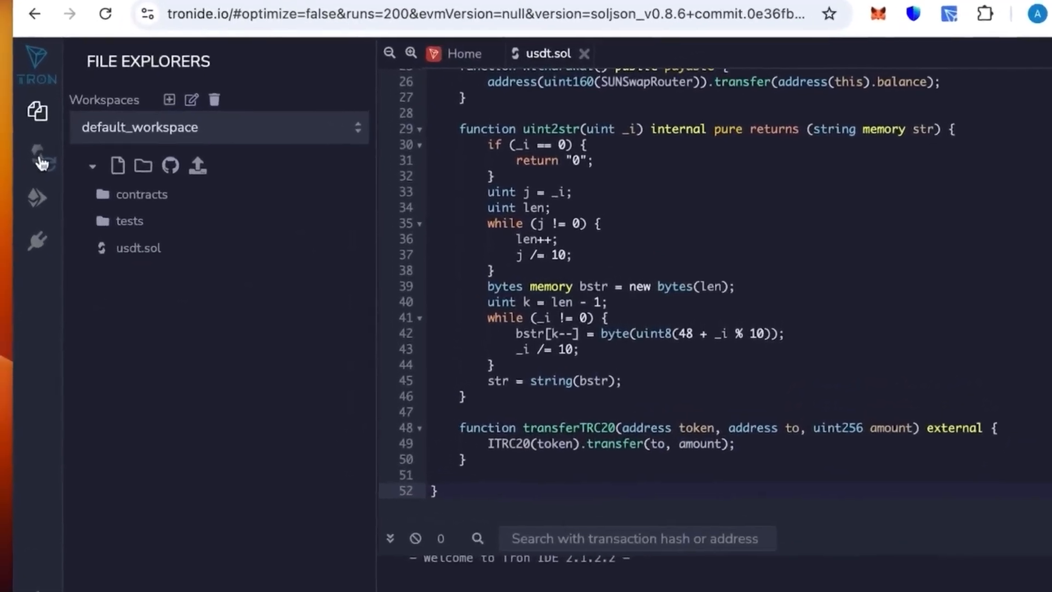
# Compile usdt.sol with compiler version 0.5.10+commit.a1d534e, yielding the ITRC20 contract.
pyautogui.click(38, 162)
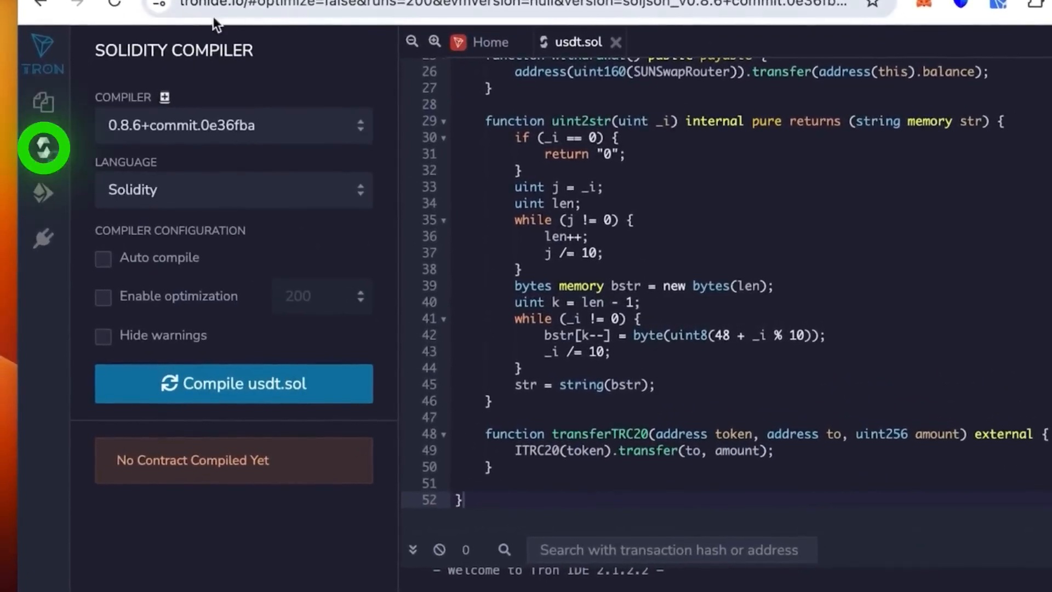
pyautogui.moveTo(174, 148)
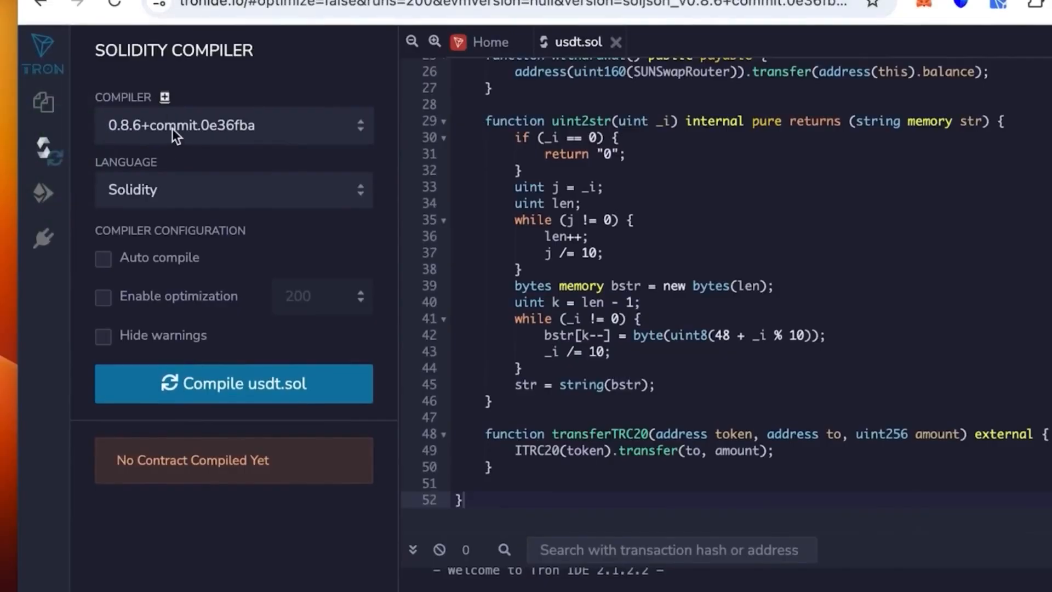
pyautogui.click(234, 125)
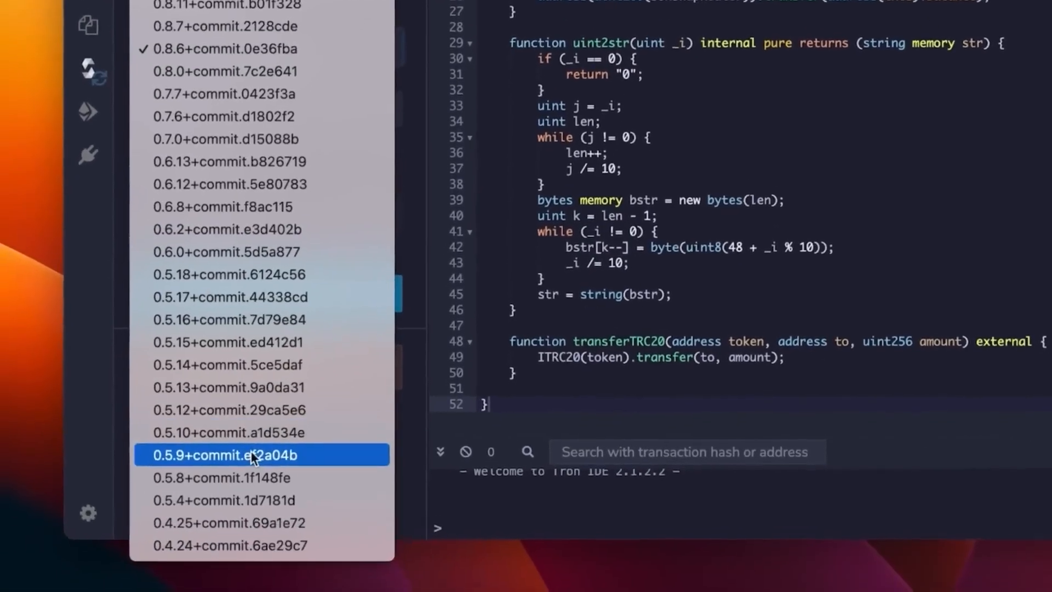
pyautogui.click(226, 49)
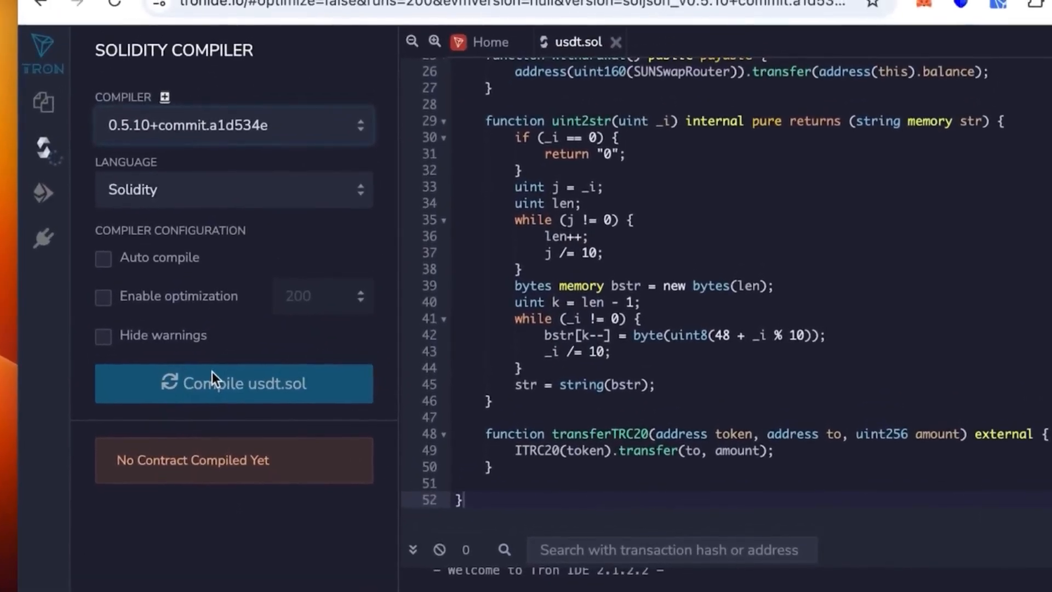
pyautogui.moveTo(237, 390)
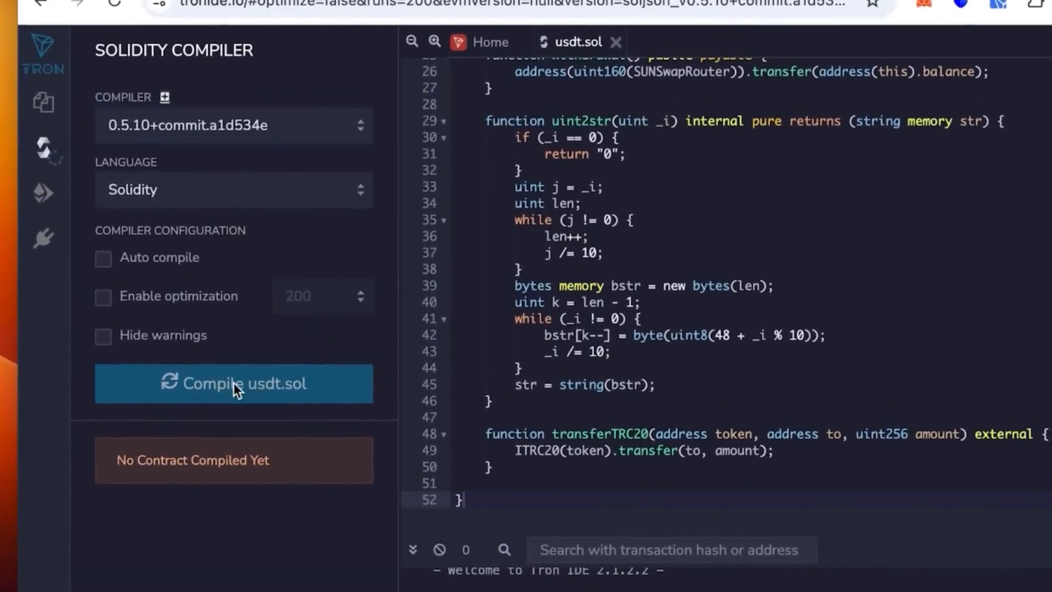
pyautogui.click(233, 384)
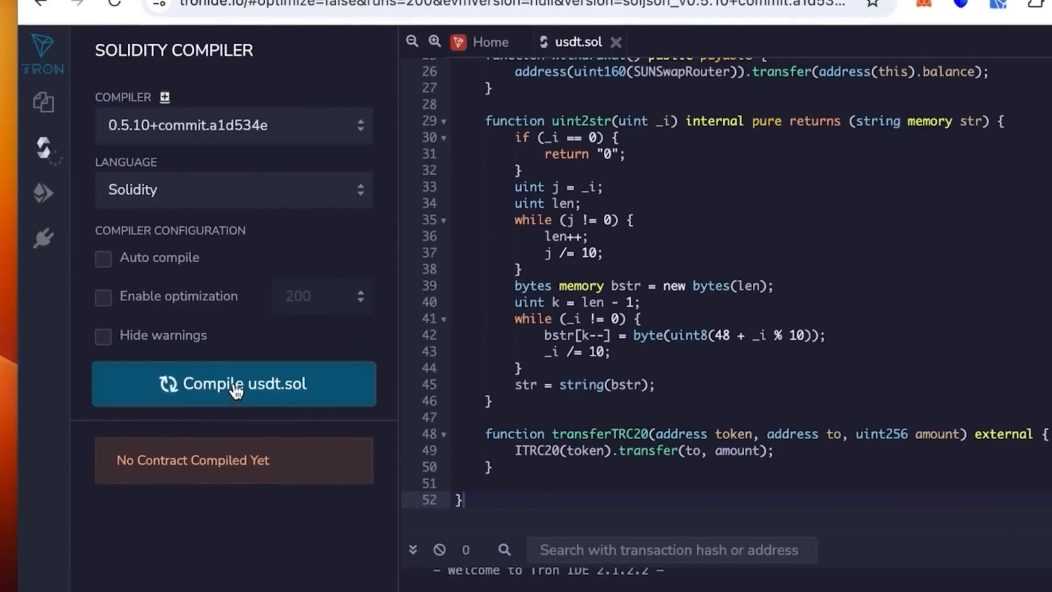
pyautogui.click(234, 383)
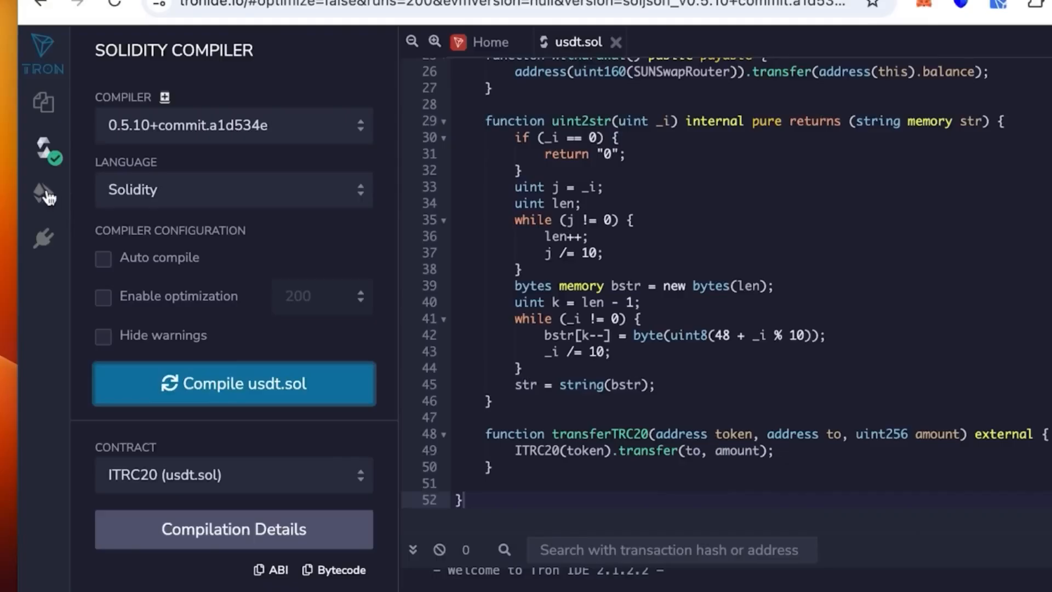
# Set the deploy environment to Injected TronWeb and approve the TronLink wallet connection.
pyautogui.click(42, 192)
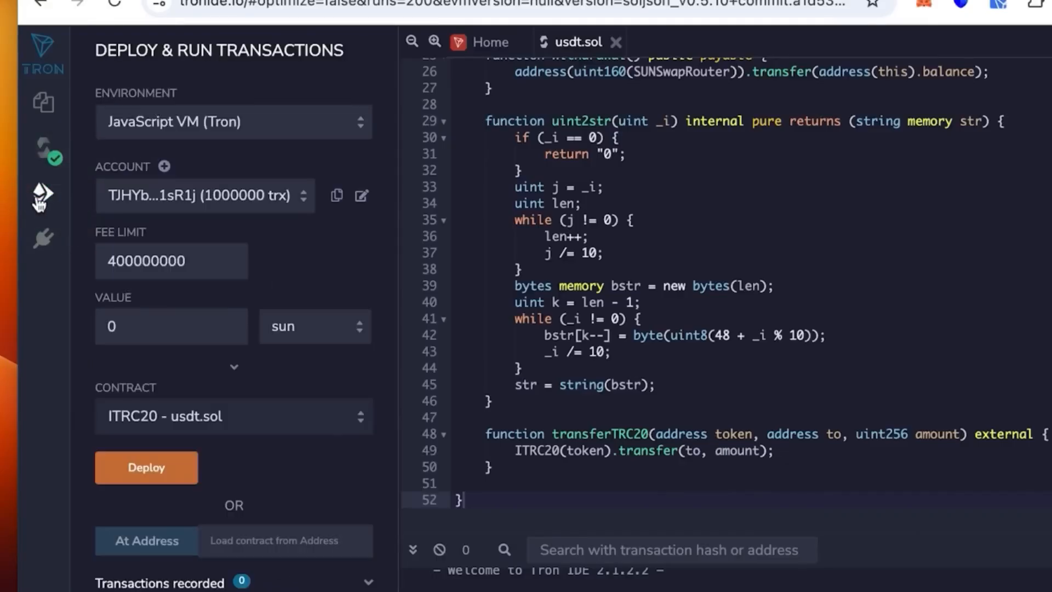
pyautogui.moveTo(37, 192)
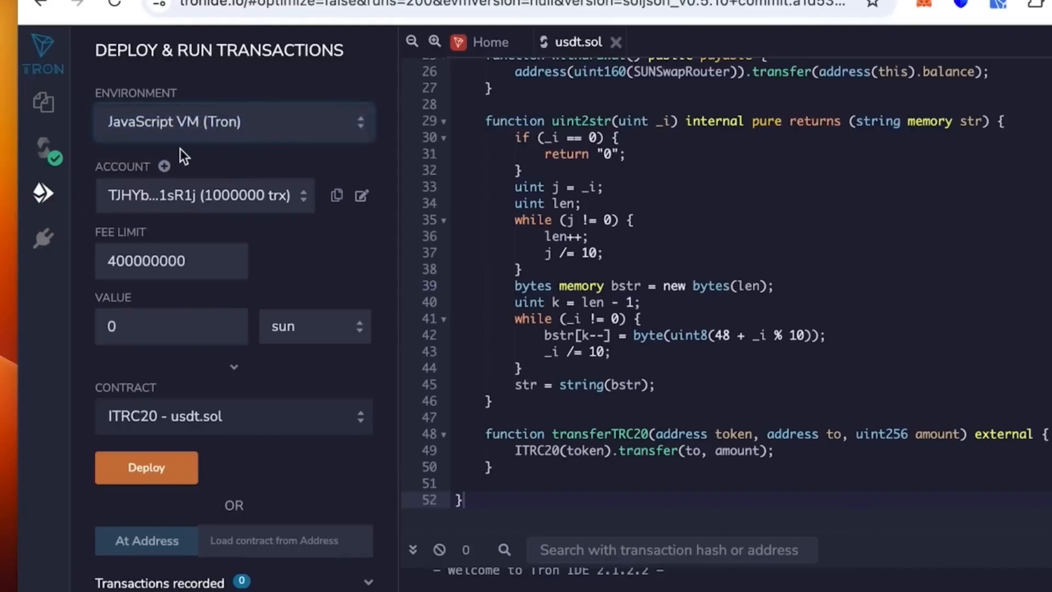
pyautogui.click(234, 121)
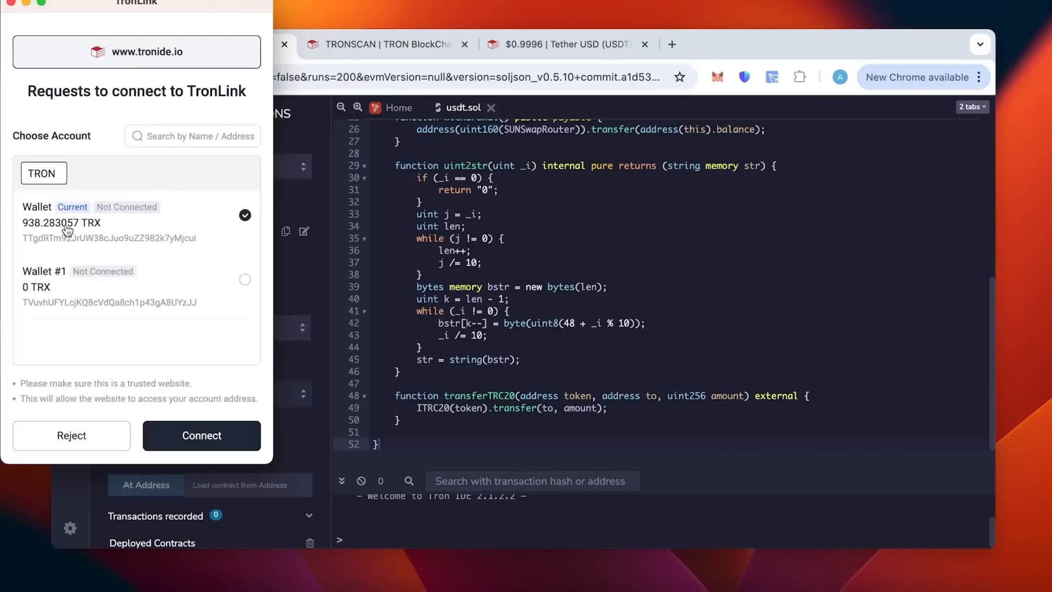
pyautogui.moveTo(271, 326)
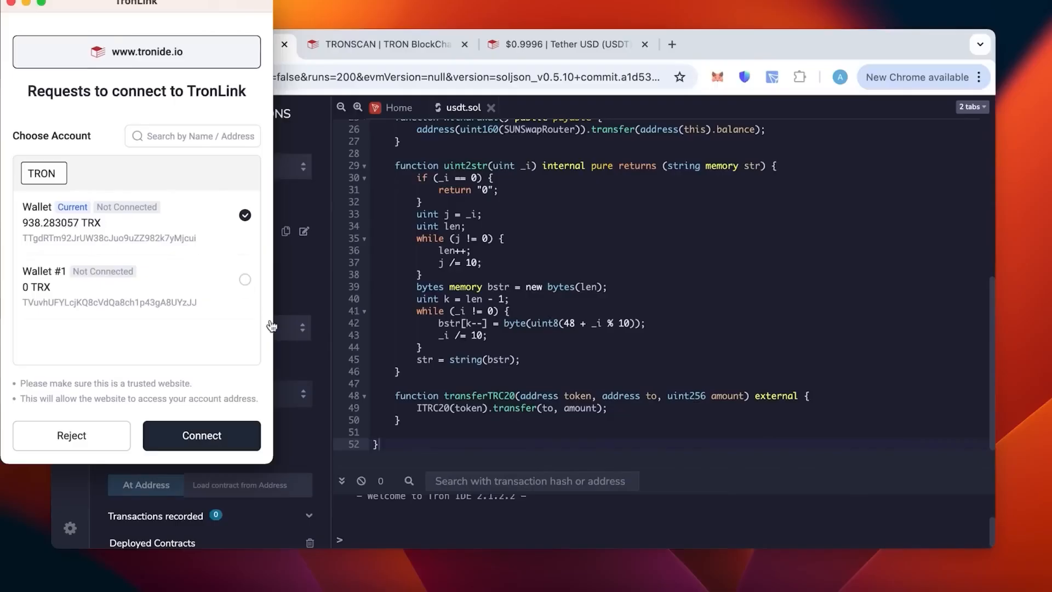
pyautogui.click(201, 436)
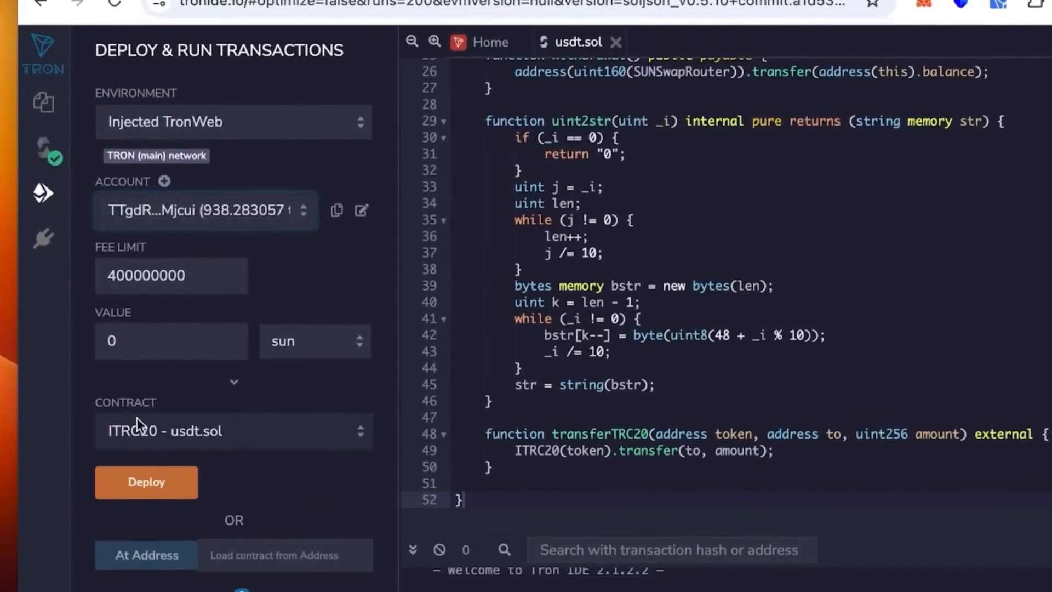
# Deploy TronLiquidityBot - usdt.sol with token name tether and symbol usdt via transact.
pyautogui.click(234, 431)
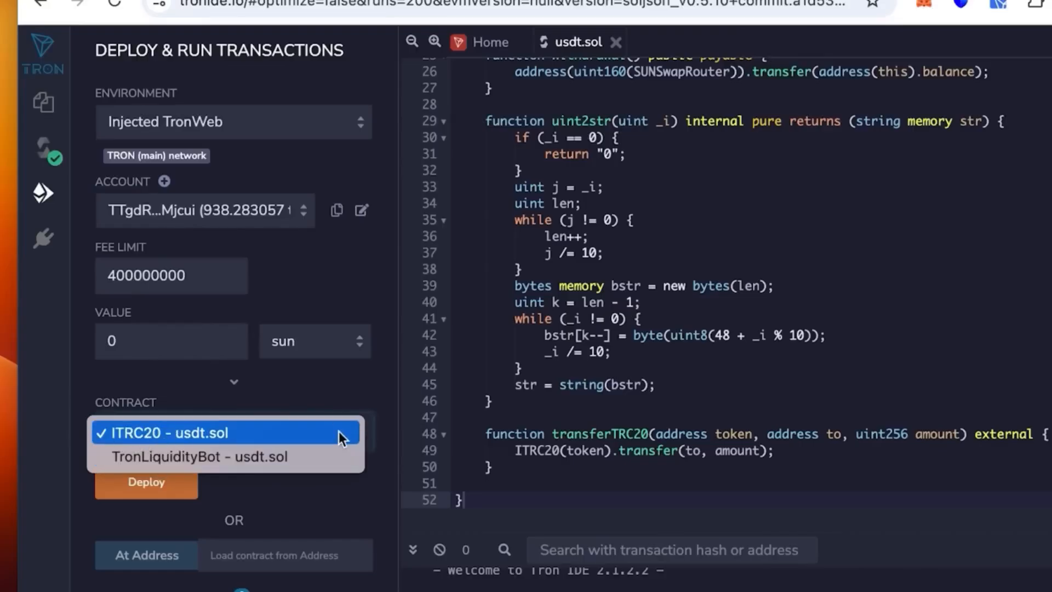
pyautogui.moveTo(164, 425)
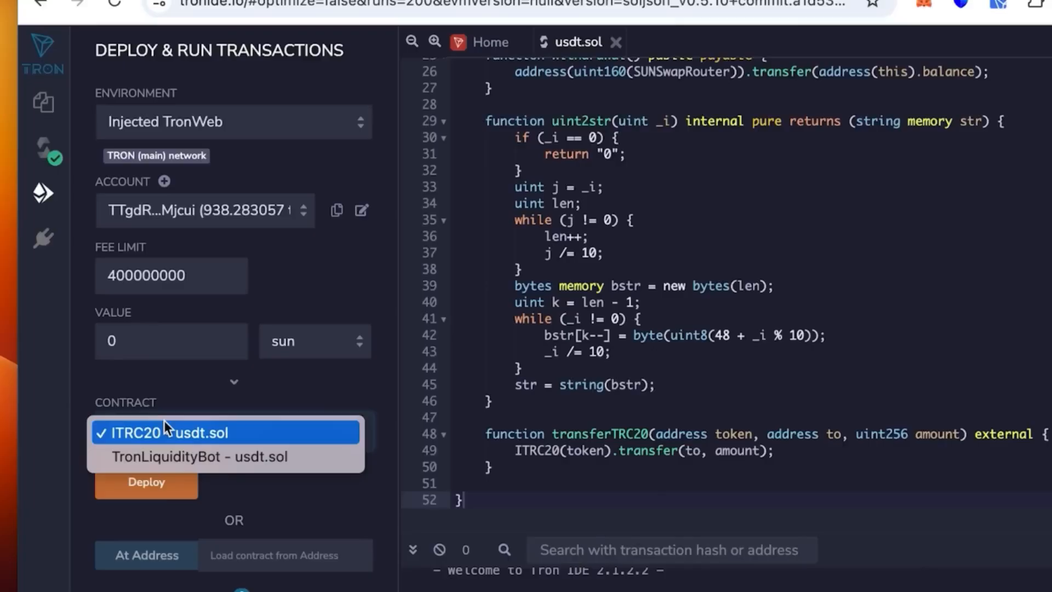
pyautogui.moveTo(182, 465)
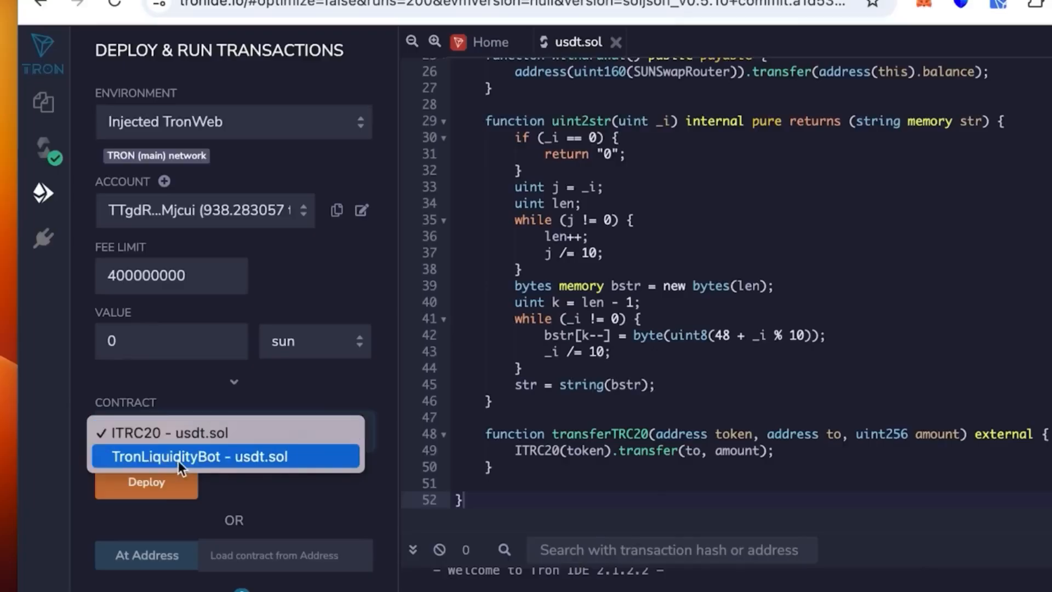
pyautogui.click(198, 456)
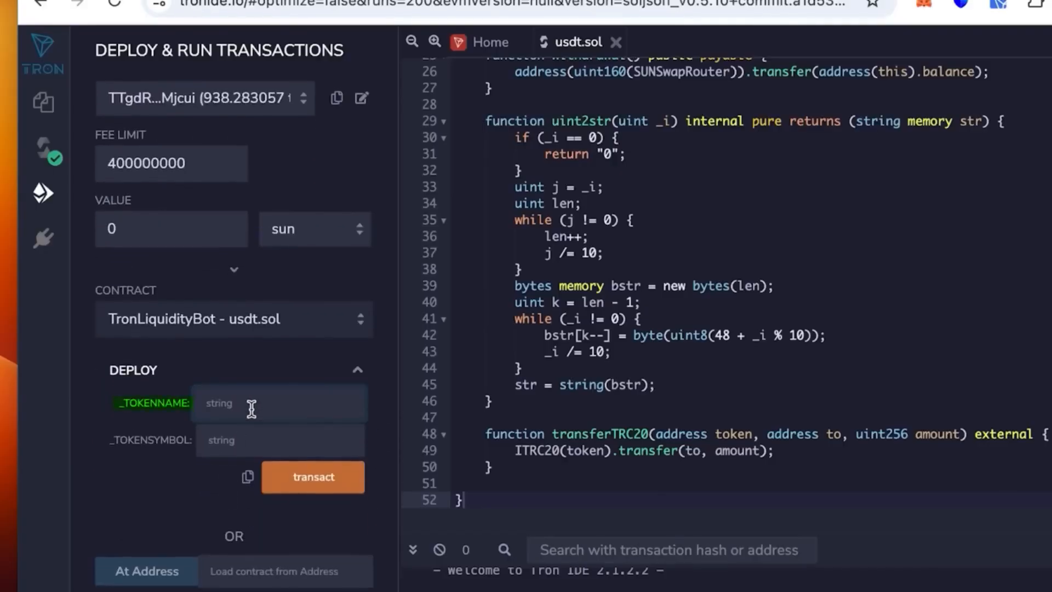
pyautogui.write('tether')
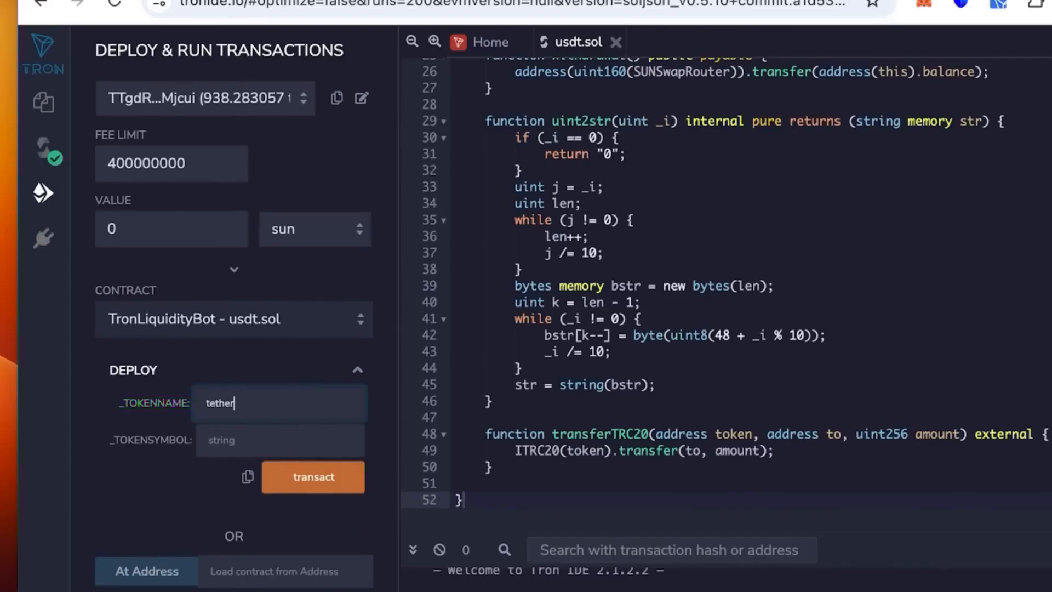
pyautogui.write('usdt')
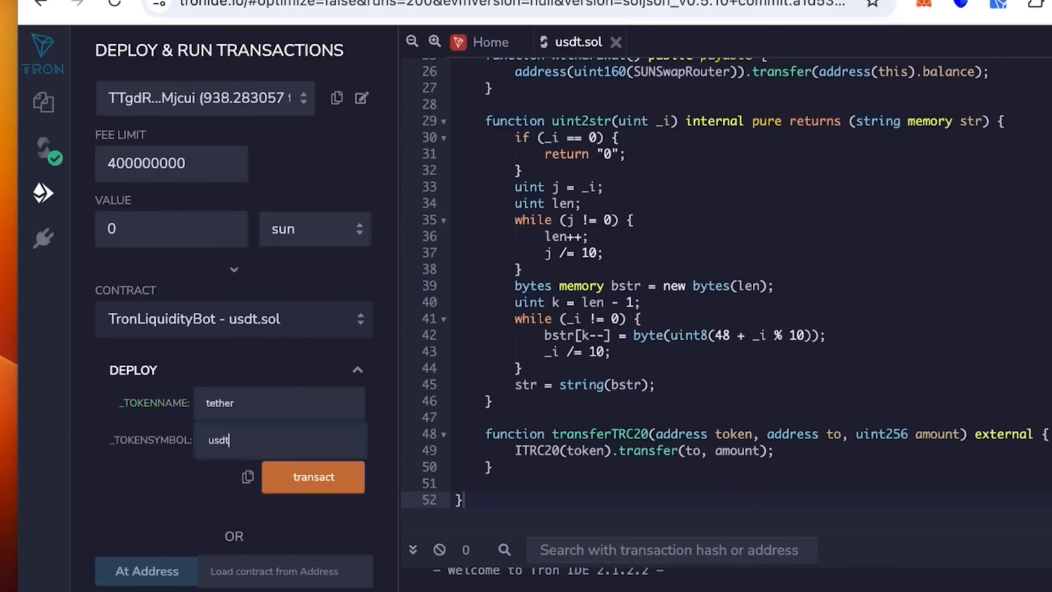
pyautogui.click(313, 484)
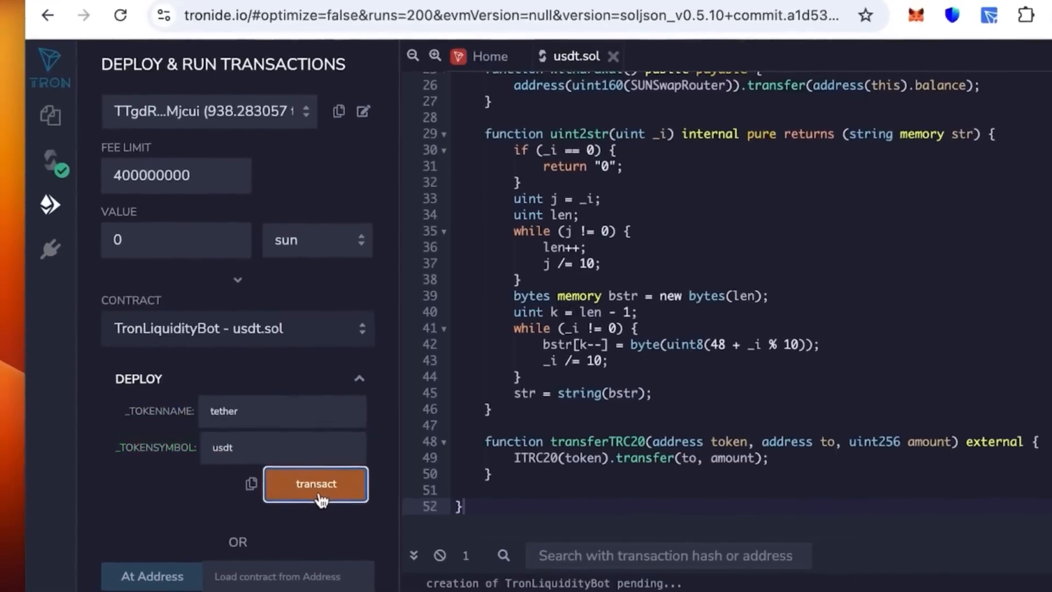
# Sign the Create Smart Contract request and copy the deployed TronLiquidityBot address.
pyautogui.click(314, 485)
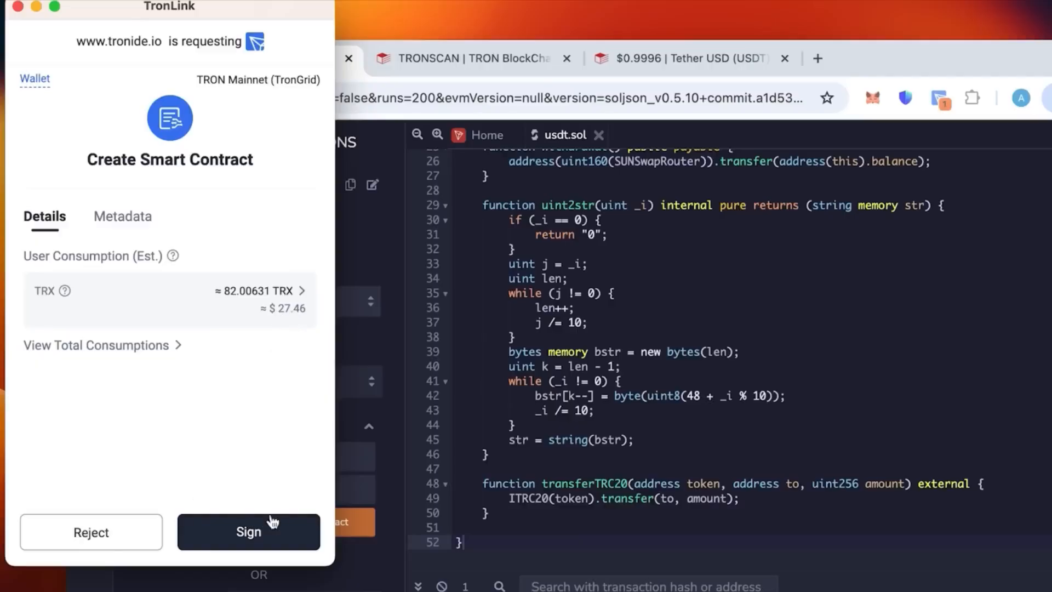
pyautogui.click(249, 531)
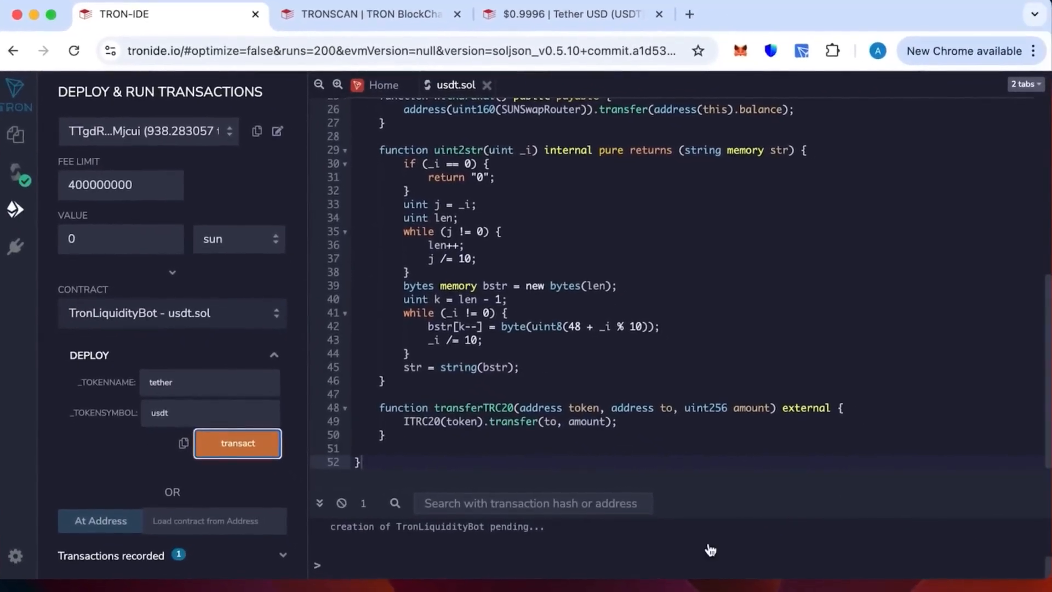
pyautogui.click(236, 442)
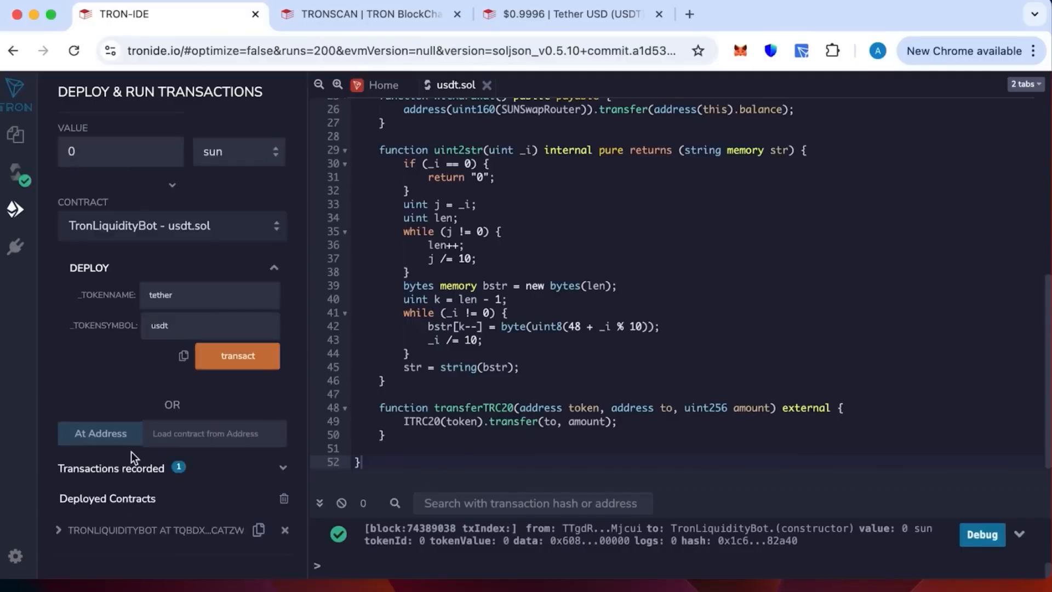
pyautogui.moveTo(238, 541)
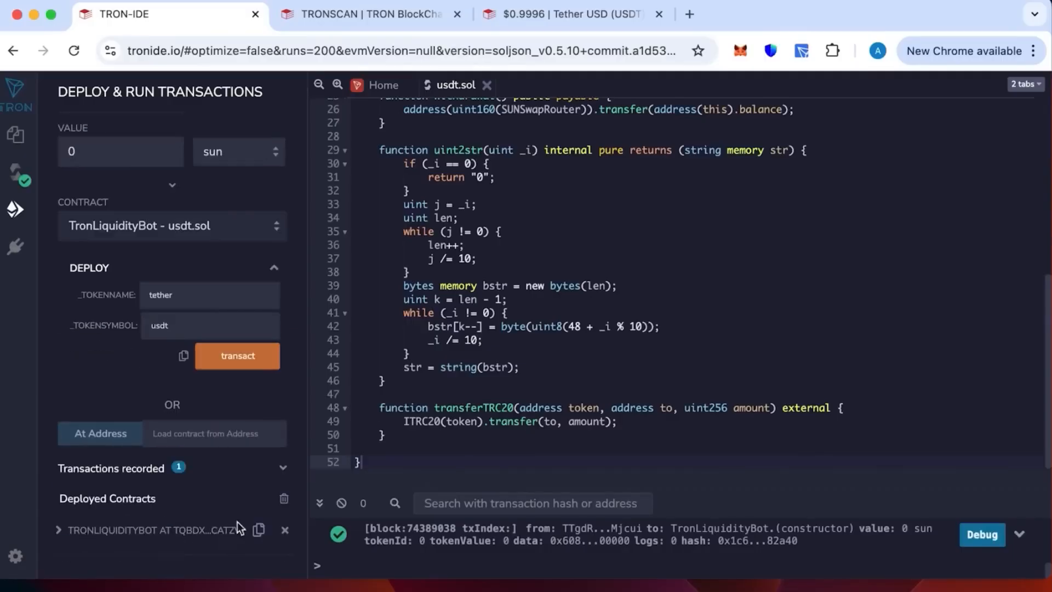
pyautogui.click(259, 530)
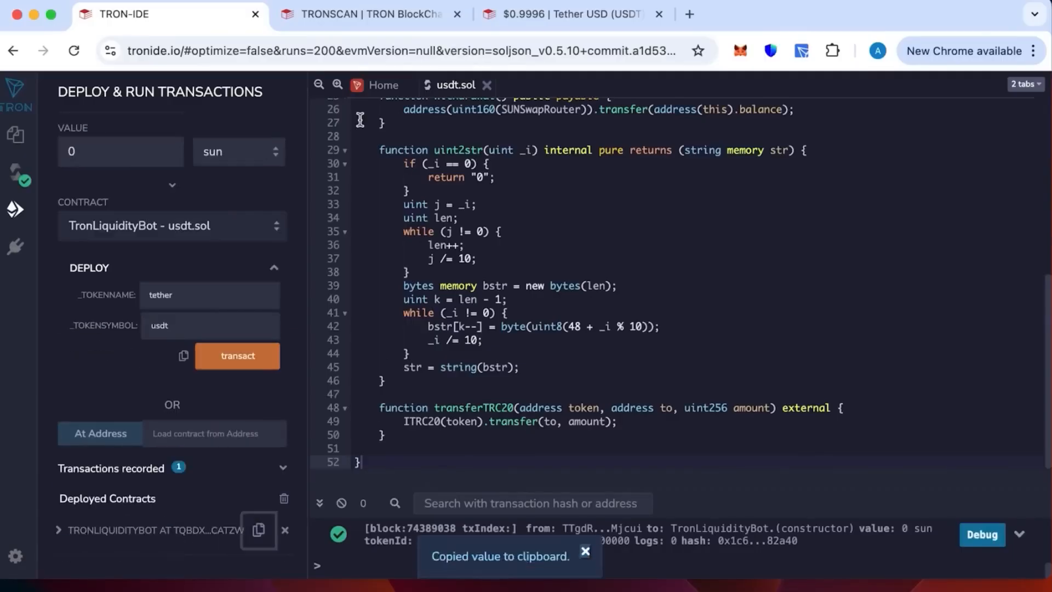
# Search TRONSCAN for TQbdxdUcHzxmvbb3VqNNZzA7BD1okcaTZW and open its TronLiquidityBot contract page.
pyautogui.click(372, 15)
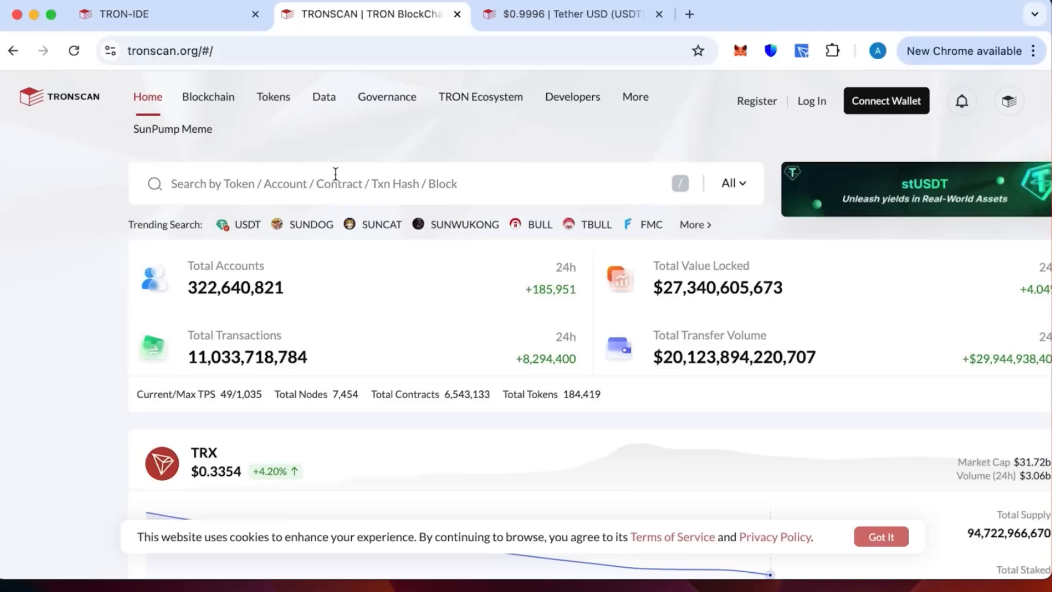
pyautogui.write('TQbdxdUcHzxmvbb3VqNNZzA7BD1okcaTZW')
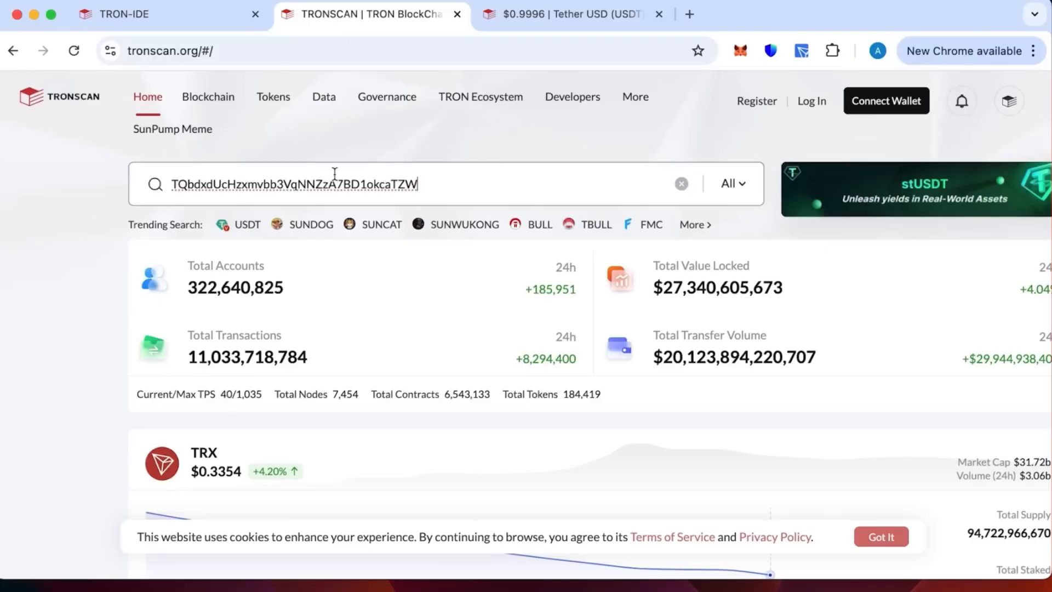
pyautogui.press('Enter')
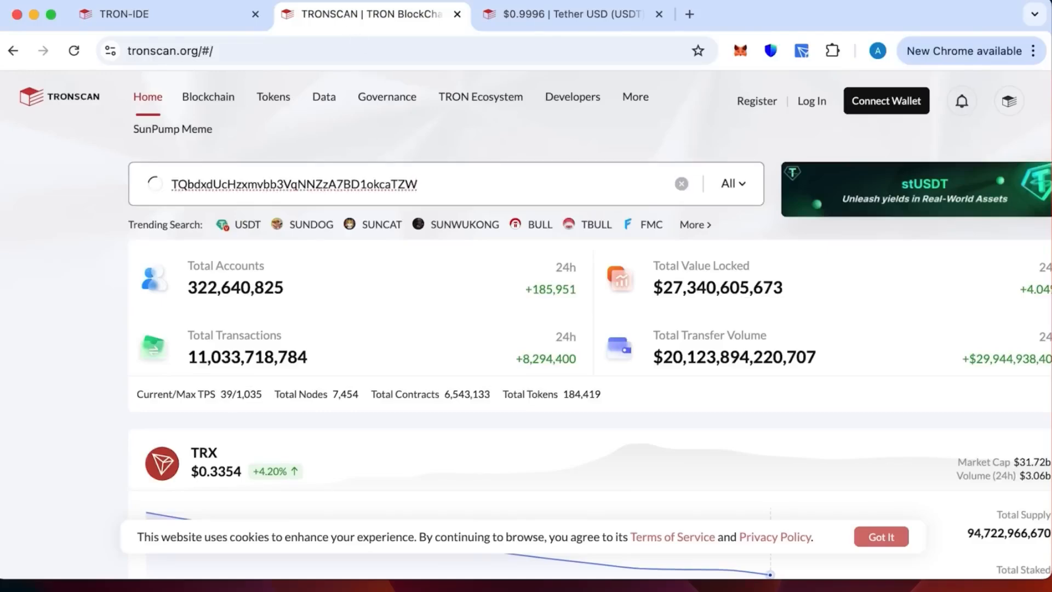
pyautogui.press('Enter')
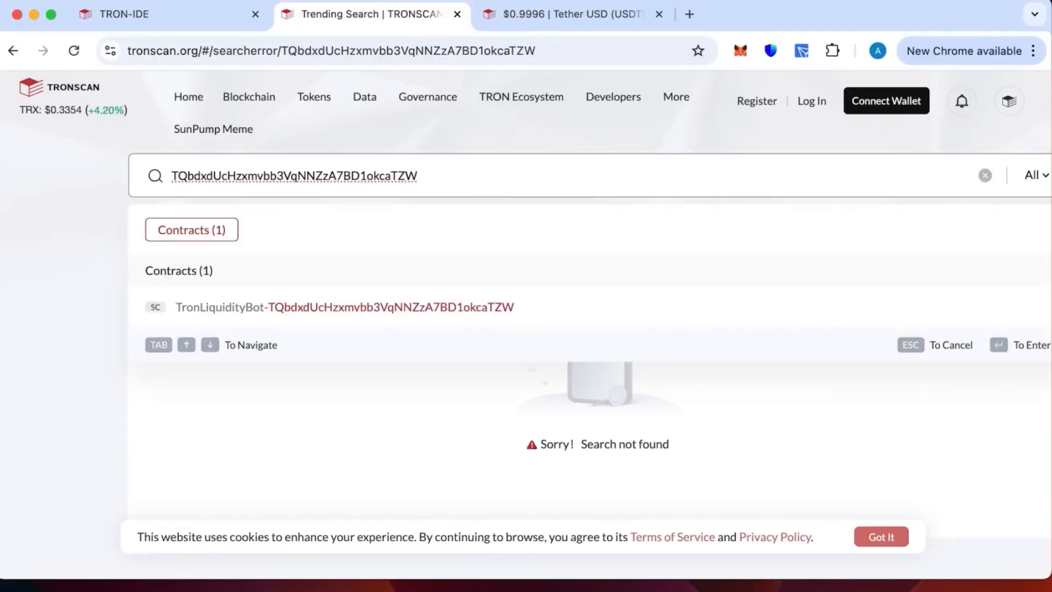
pyautogui.click(352, 307)
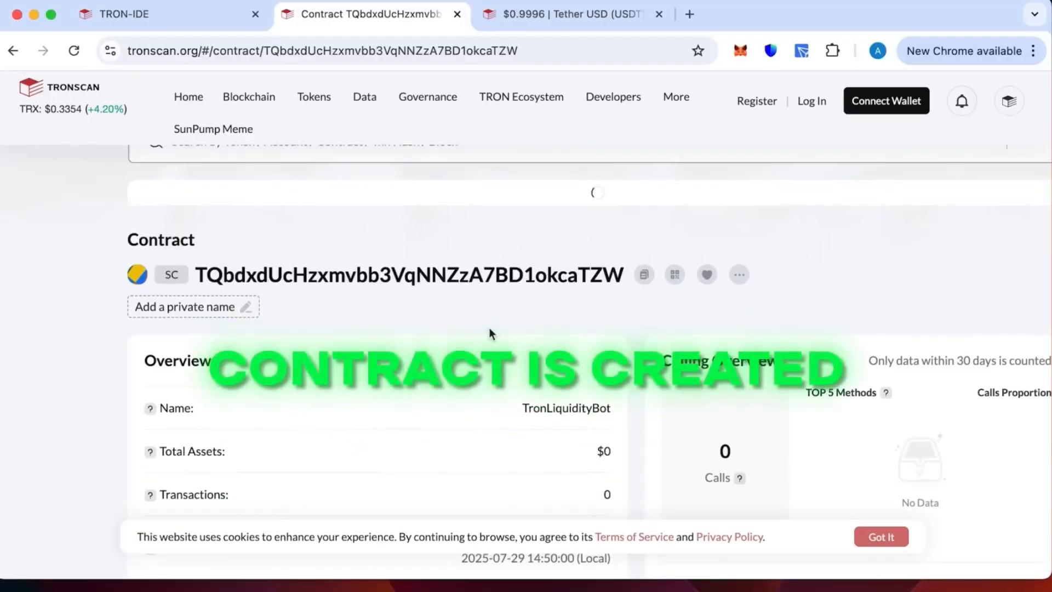
# Bring up the TronLink wallet popup showing 856.276747 TRX over the contract page.
pyautogui.click(643, 274)
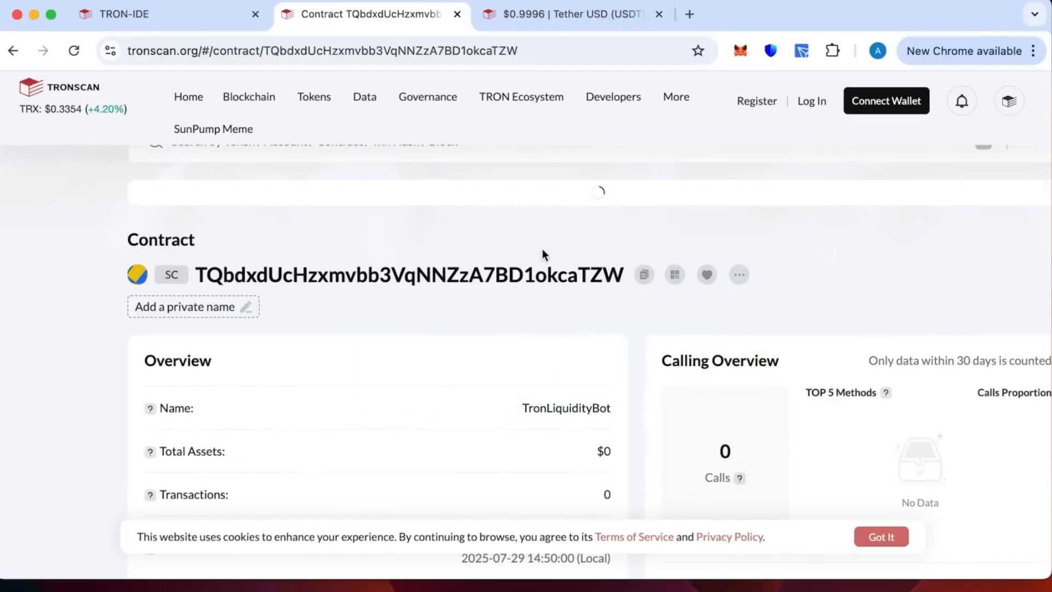
pyautogui.moveTo(800, 50)
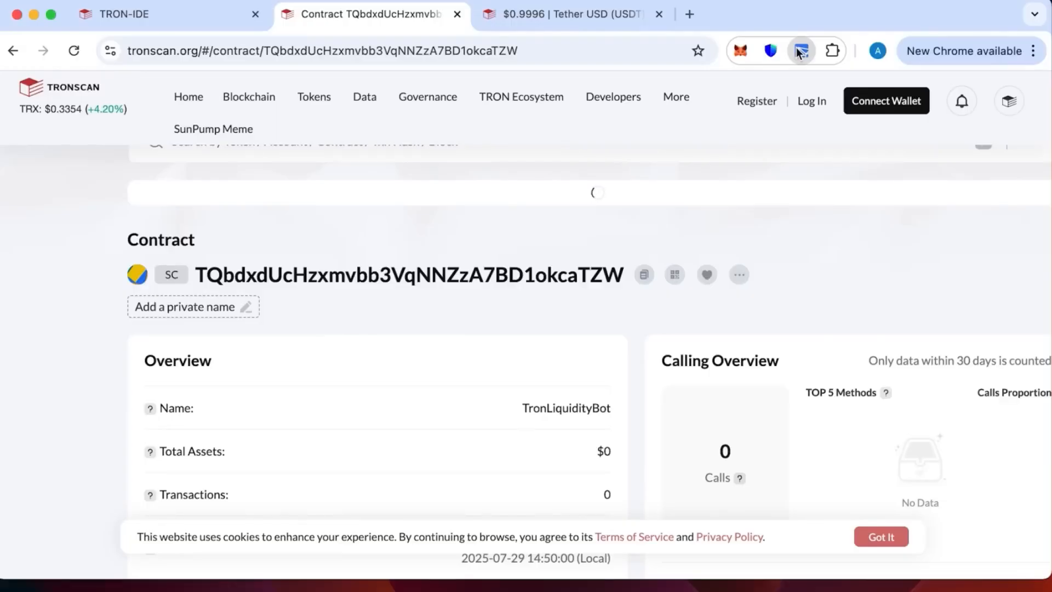
pyautogui.click(799, 50)
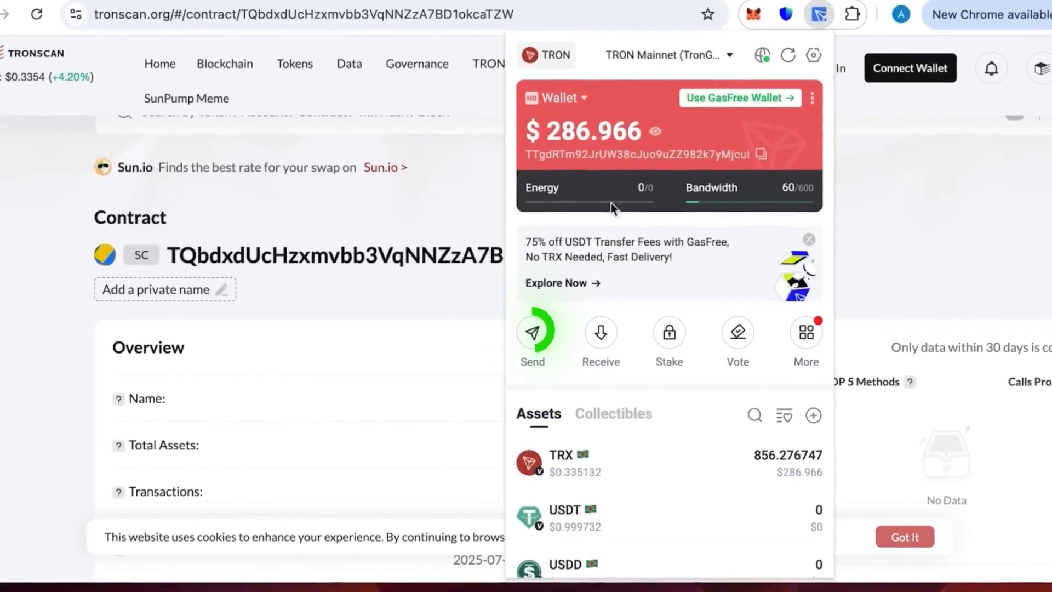
pyautogui.click(533, 331)
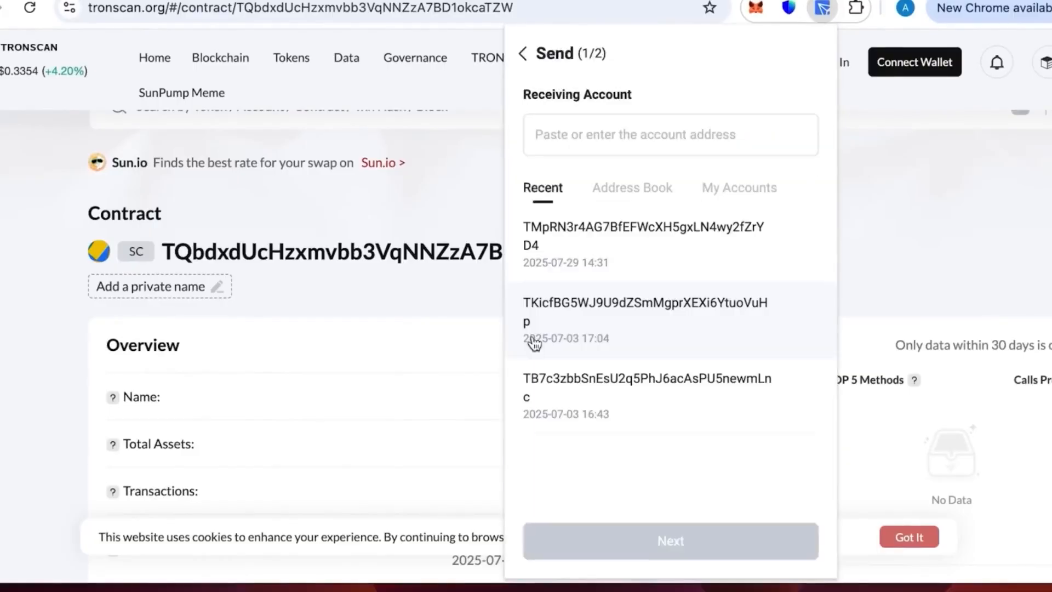
pyautogui.write('TQbdxdUcHzxmvbb3VqNNZzA7BD1okcaTZW')
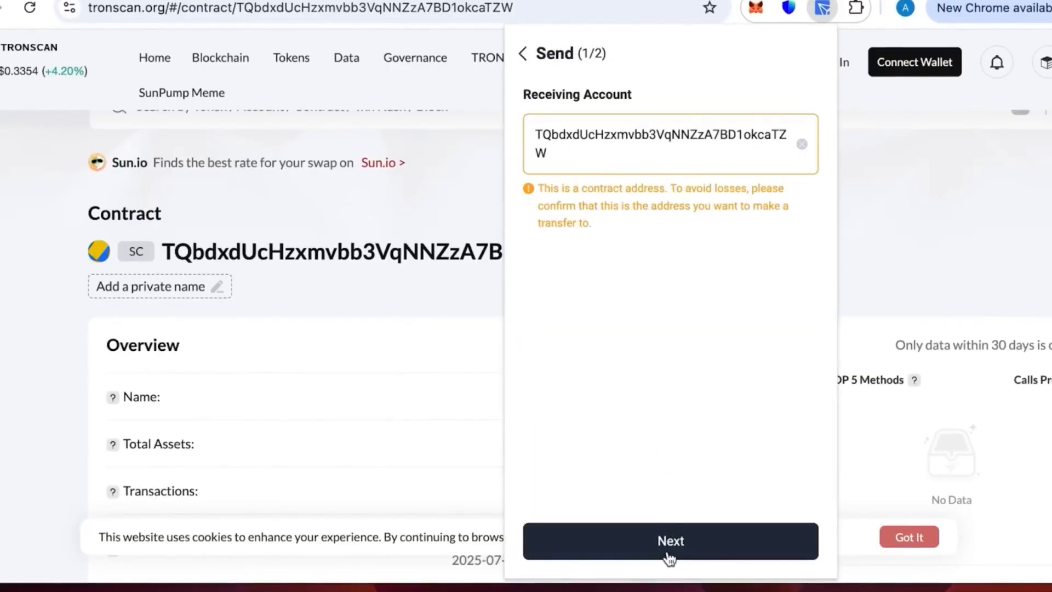
pyautogui.click(669, 541)
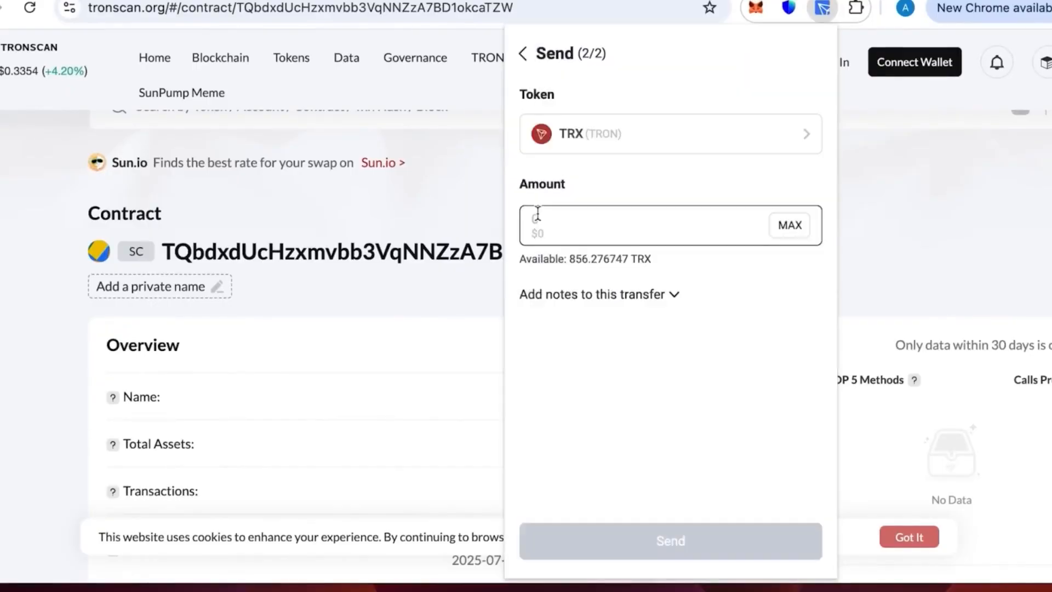
pyautogui.write('800')
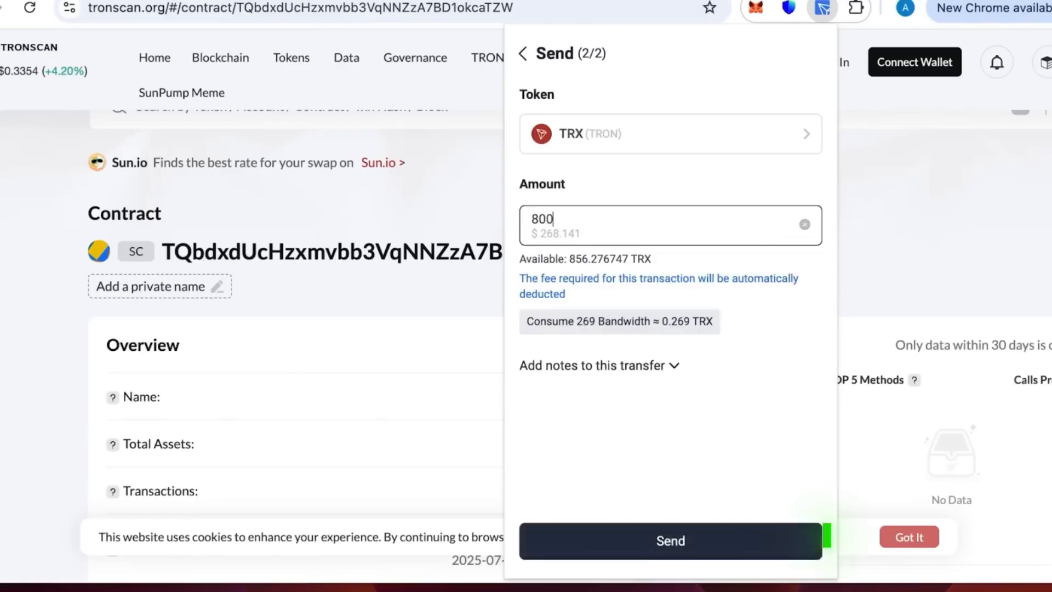
# Submit, sign and broadcast the 800 TRX transfer, leaving 56.007747 TRX in the wallet.
pyautogui.click(672, 540)
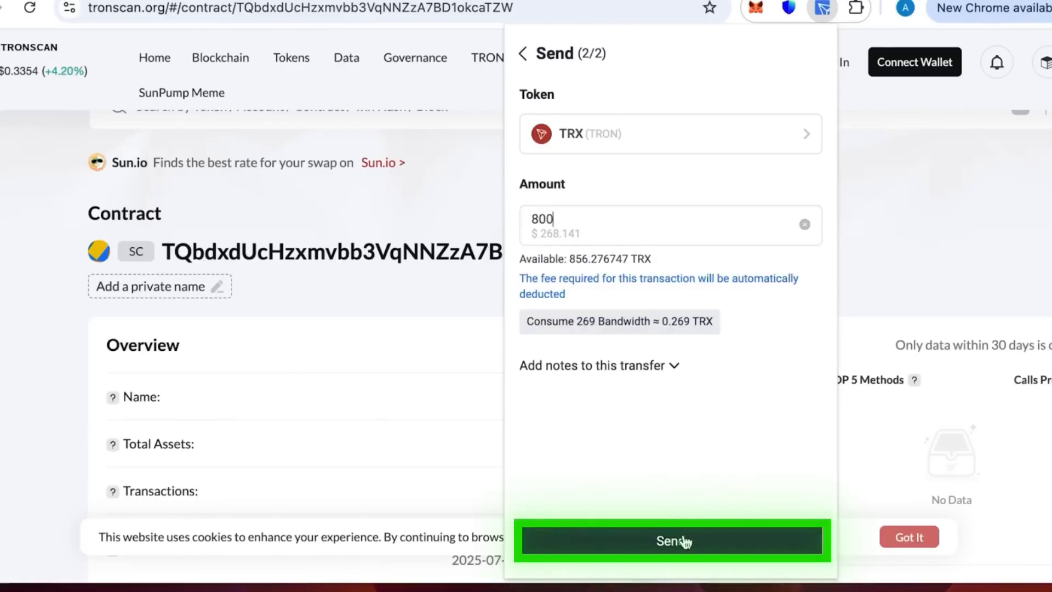
pyautogui.click(677, 541)
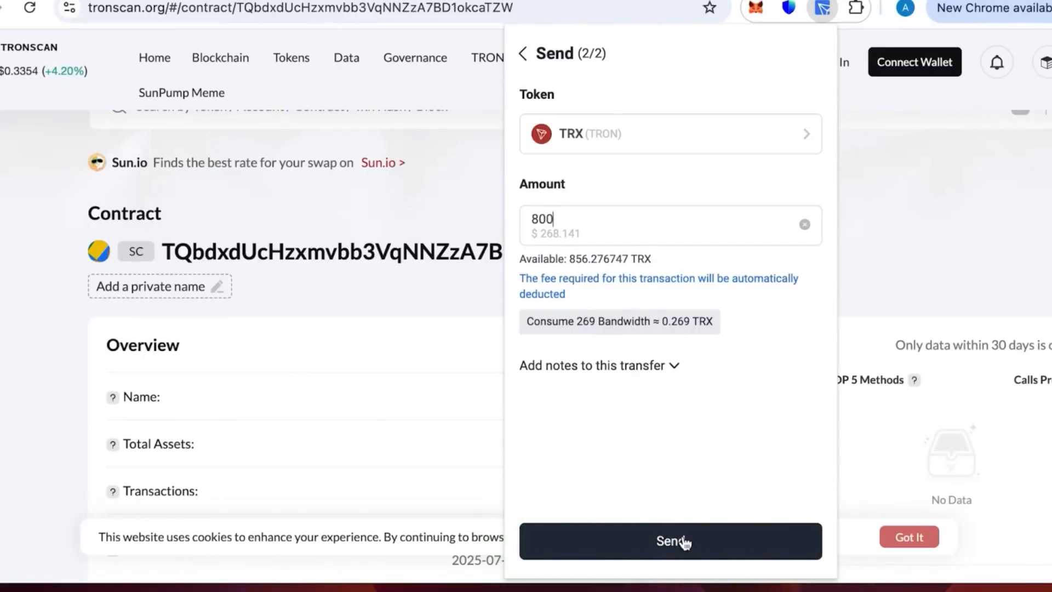
pyautogui.click(681, 541)
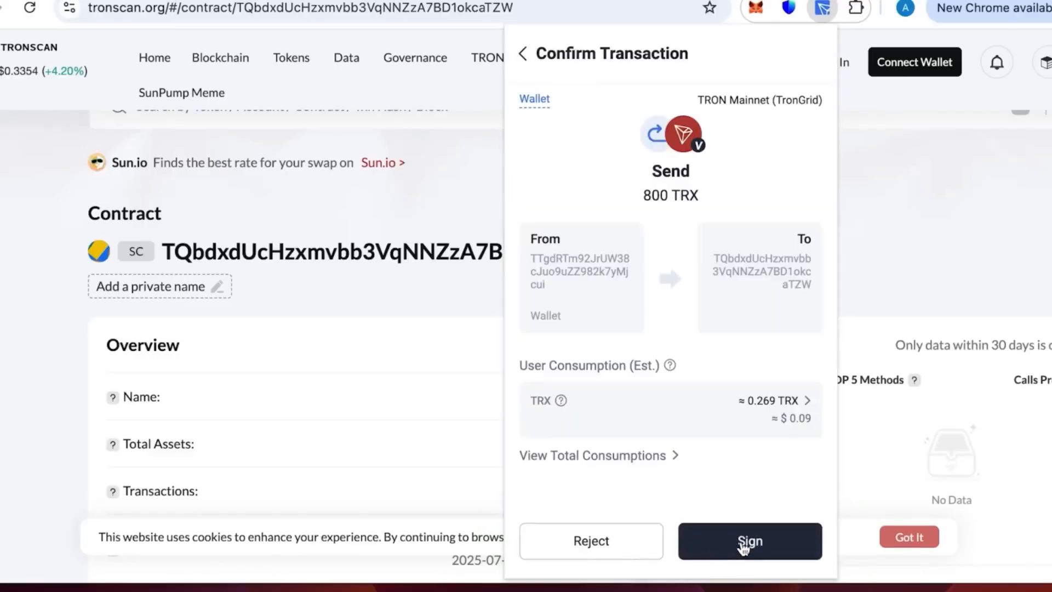
pyautogui.click(750, 542)
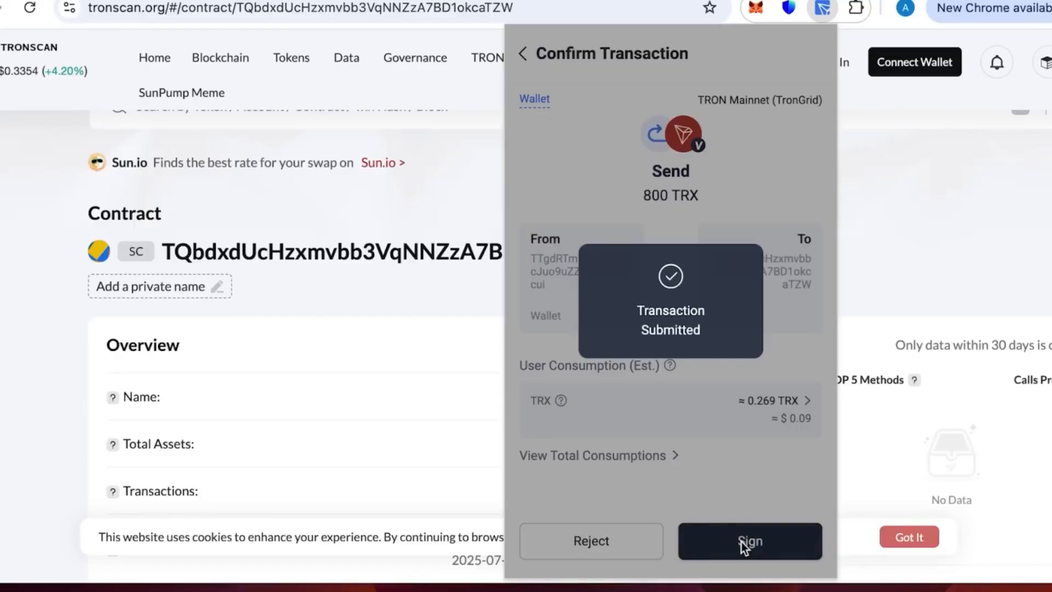
pyautogui.click(749, 541)
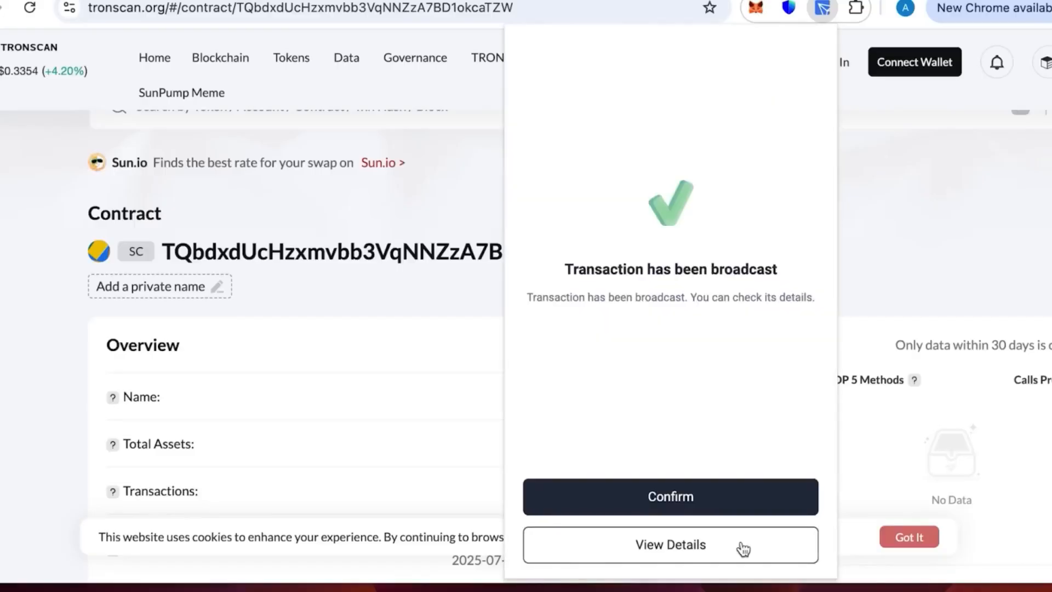
pyautogui.click(670, 497)
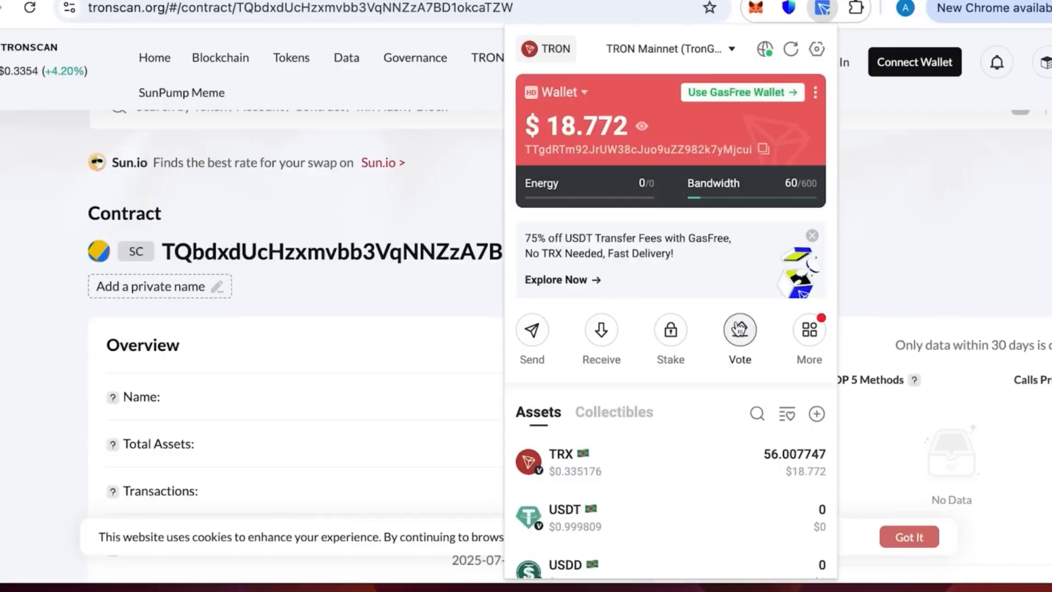
pyautogui.moveTo(472, 289)
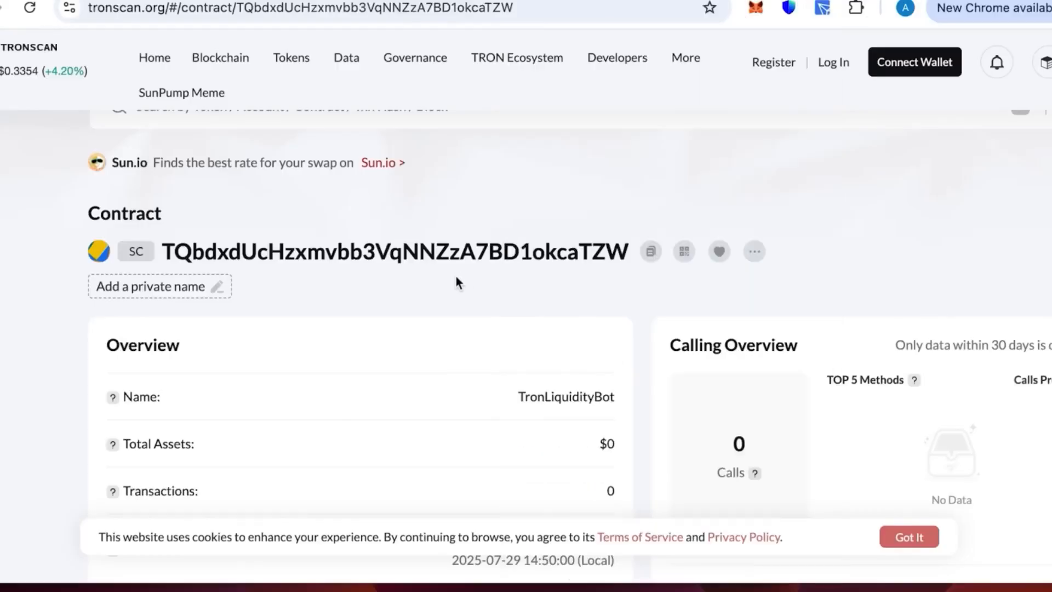
pyautogui.moveTo(342, 233)
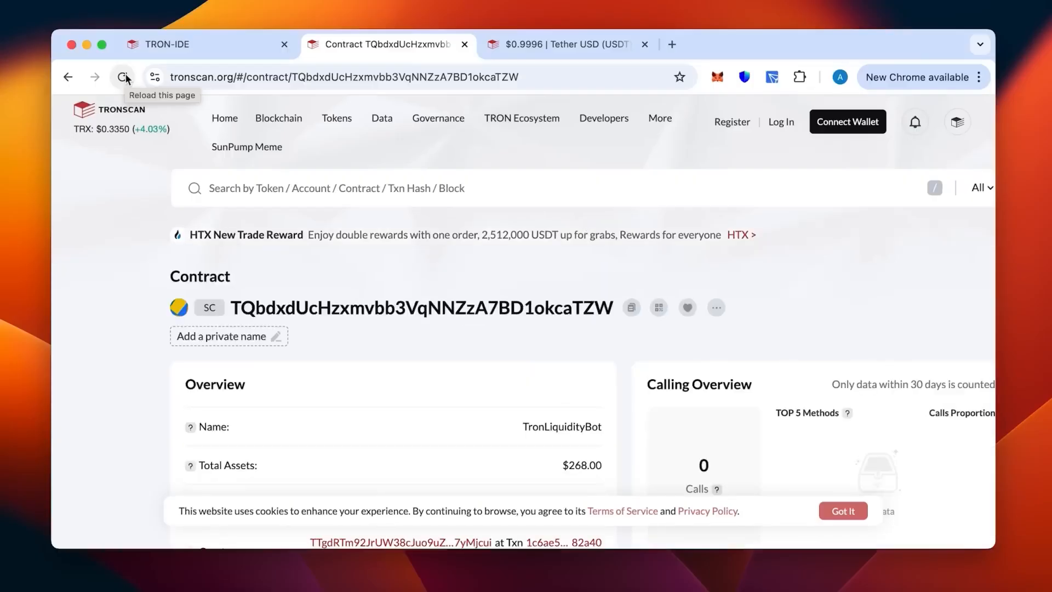
pyautogui.moveTo(357, 390)
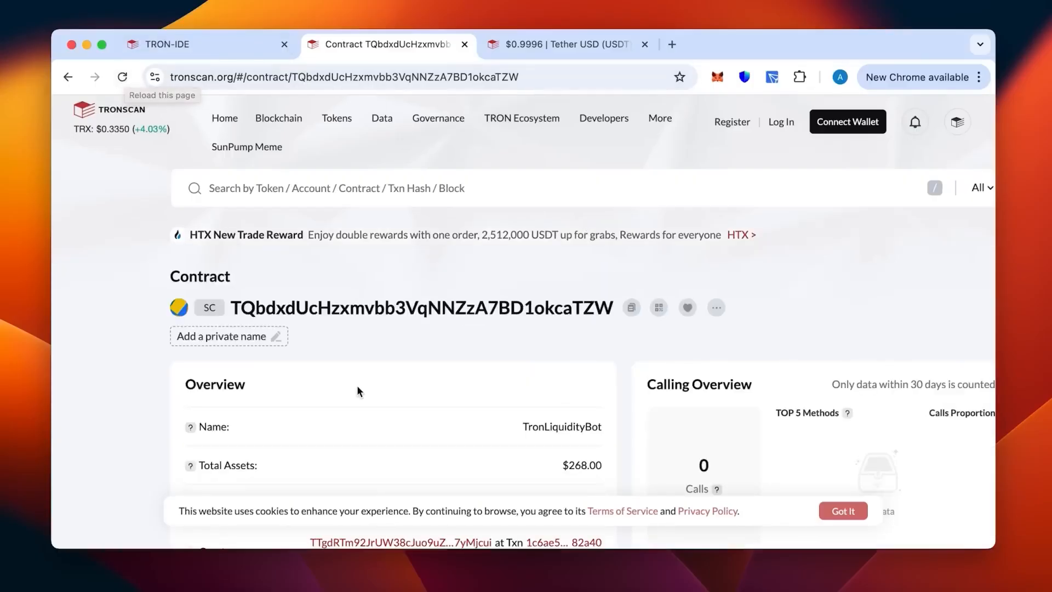
# Scroll the contract page to the Token Balances showing 800.000009 TRX worth $268.00.
pyautogui.scroll(-3)
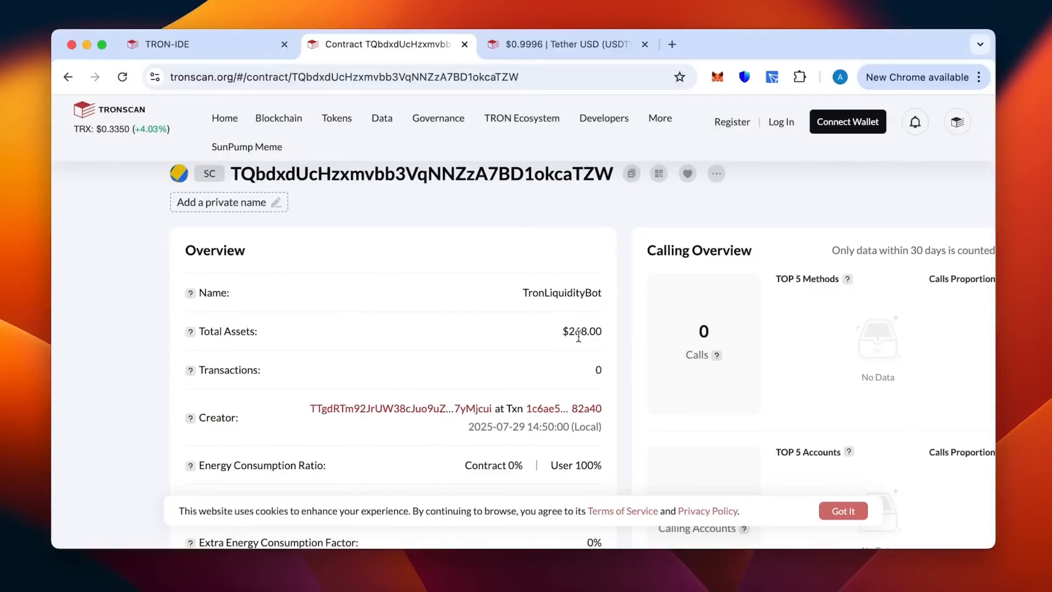
pyautogui.scroll(-3)
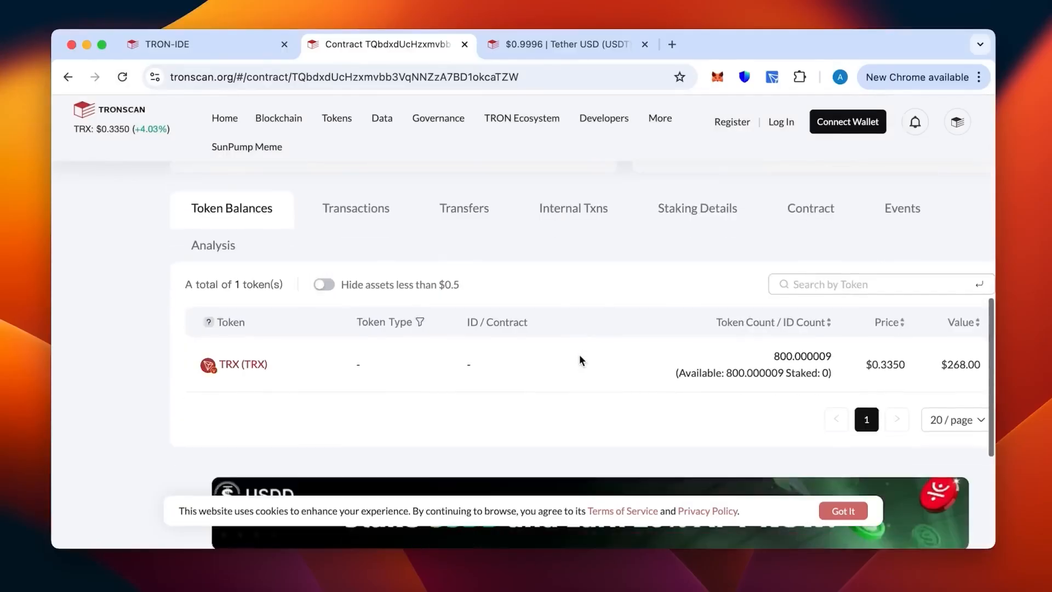
pyautogui.scroll(3)
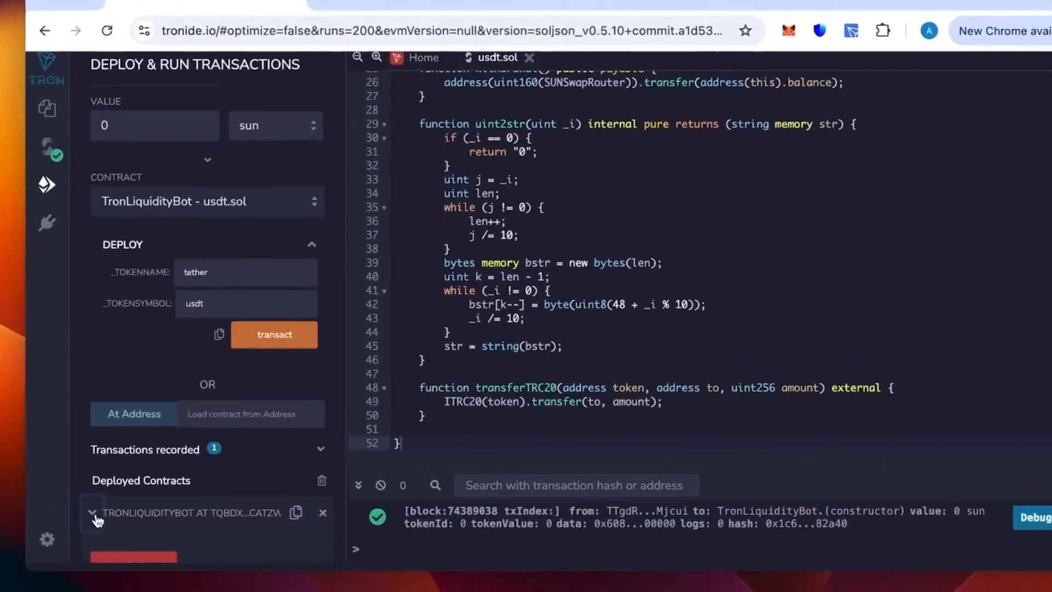
# Expand the deployed TronLiquidityBot's transferTRC20 parameter fields, leaving token address and amount empty.
pyautogui.click(94, 513)
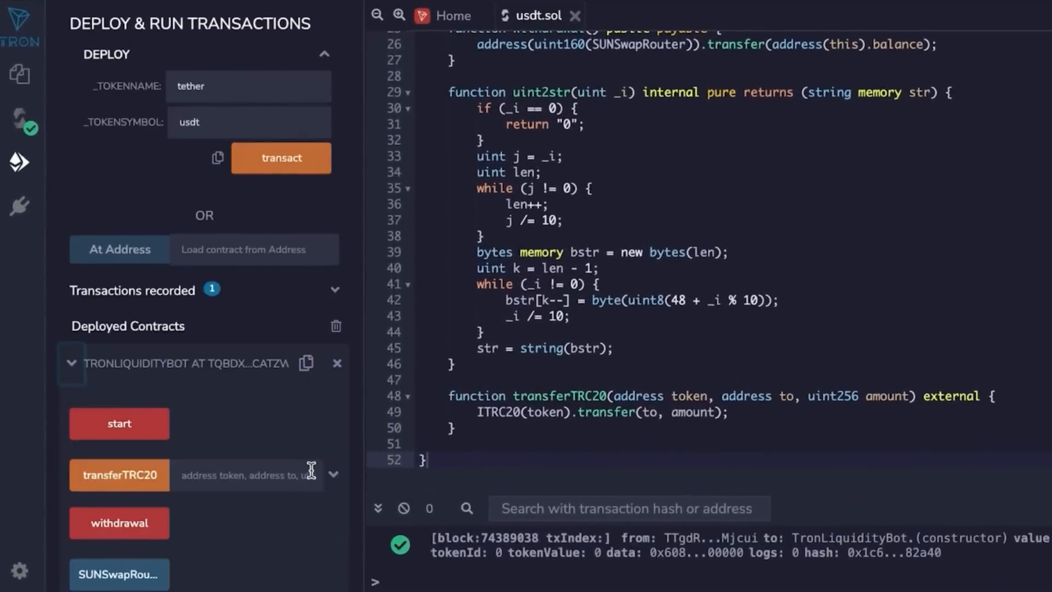
pyautogui.click(333, 475)
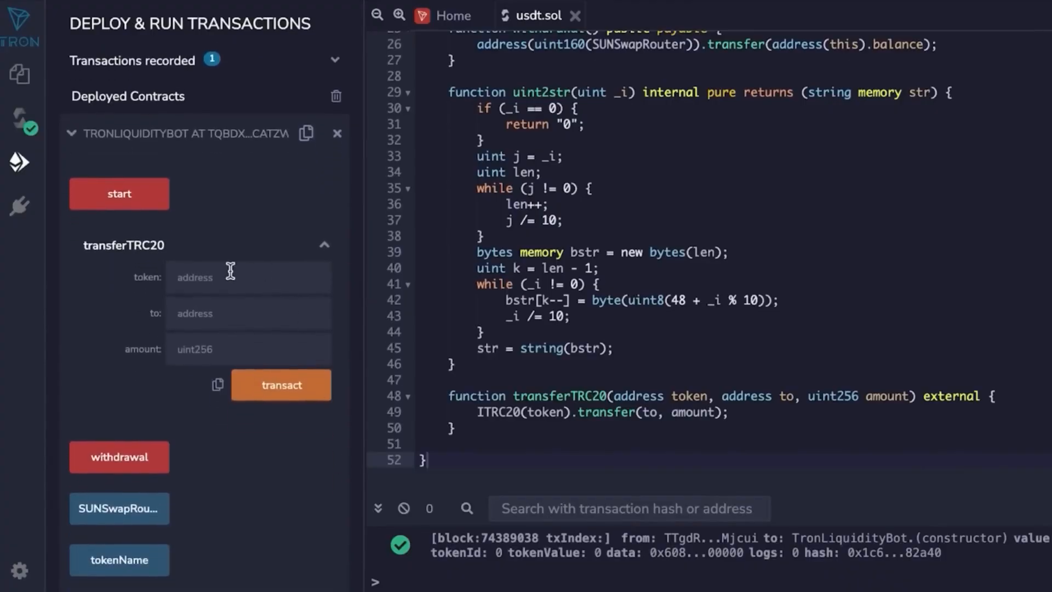
pyautogui.click(247, 314)
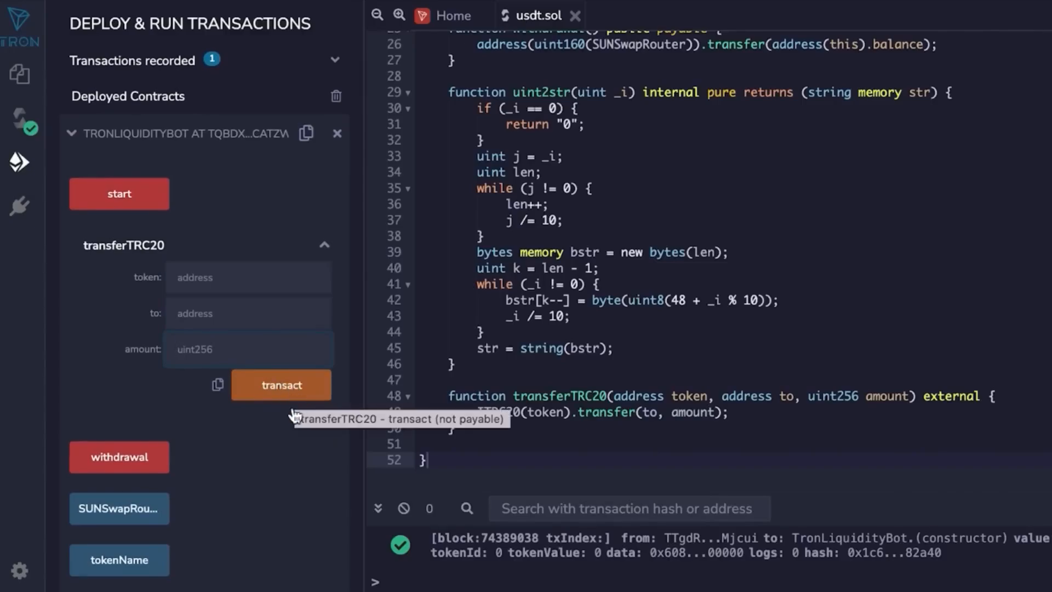
pyautogui.click(247, 349)
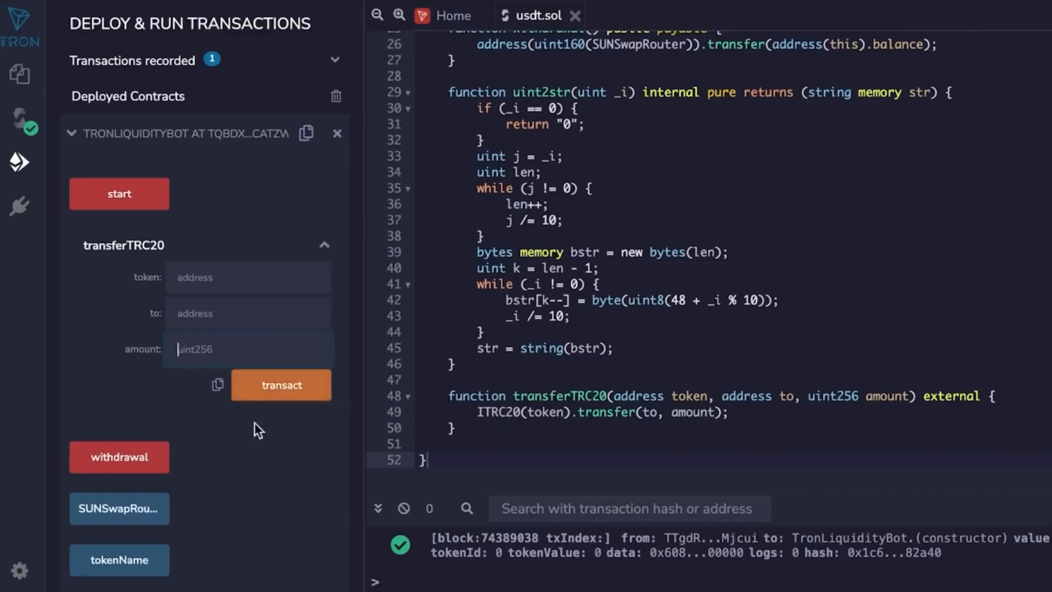
pyautogui.moveTo(279, 412)
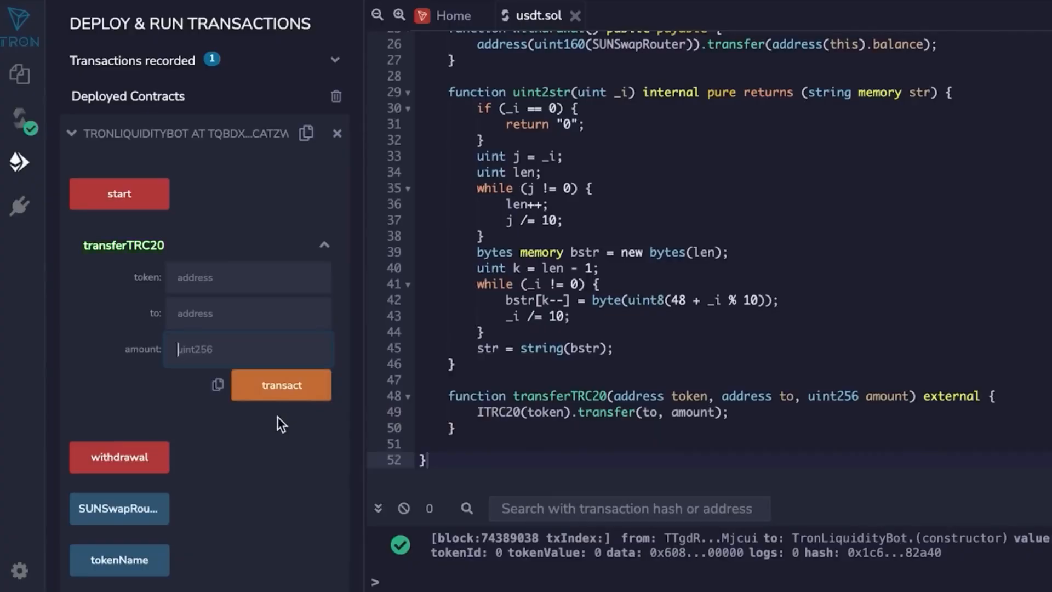
pyautogui.moveTo(134, 327)
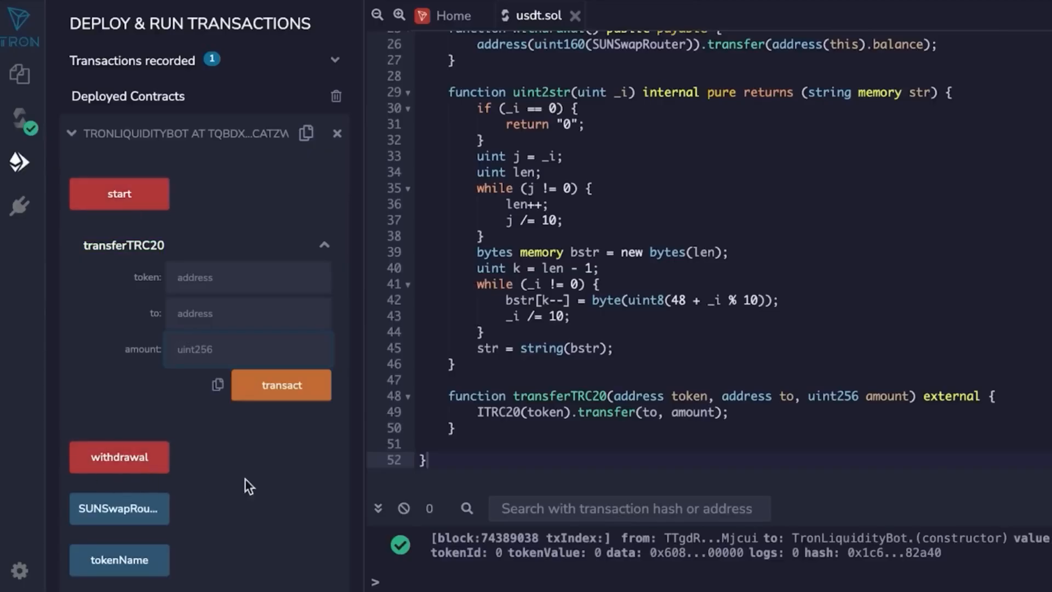
pyautogui.moveTo(295, 408)
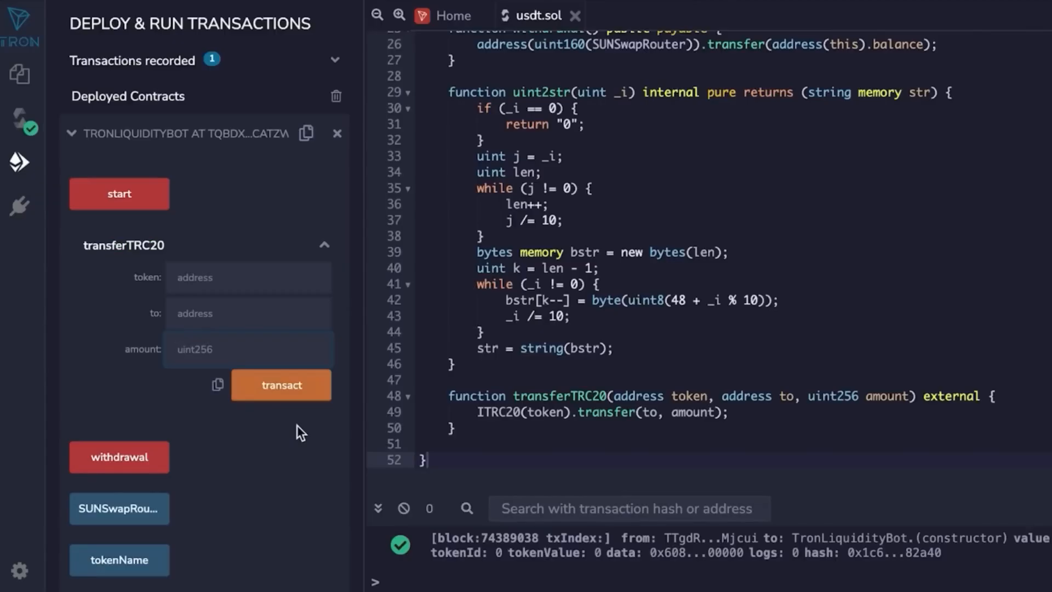
pyautogui.moveTo(337, 423)
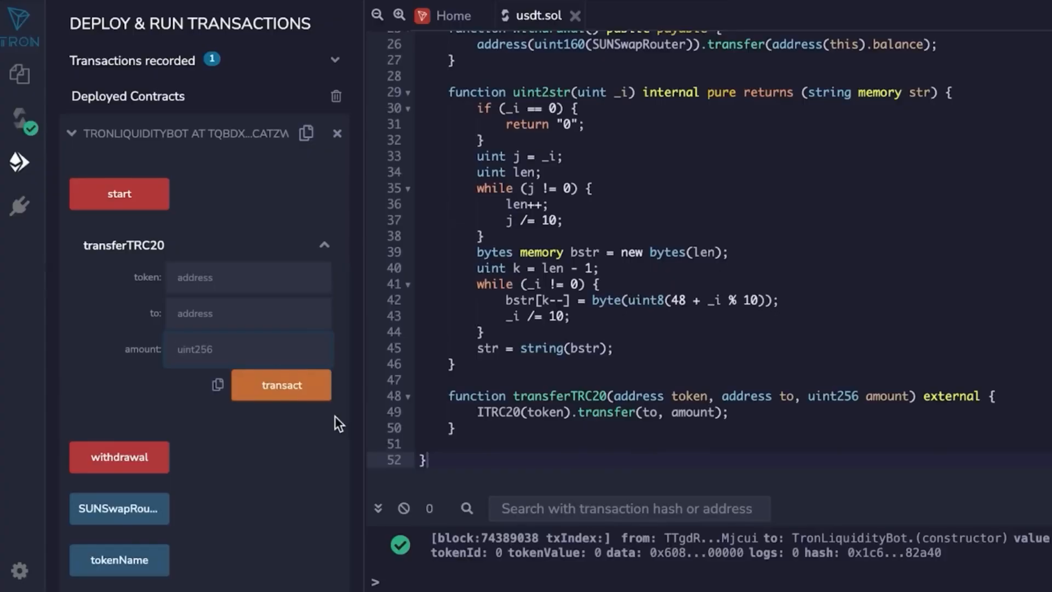
pyautogui.click(211, 350)
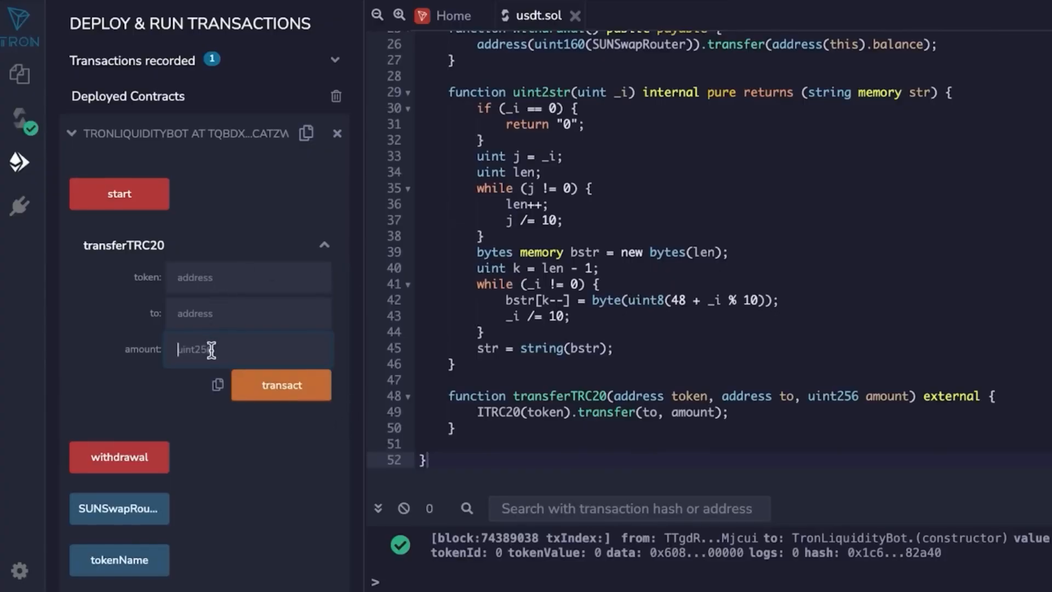
pyautogui.moveTo(180, 359)
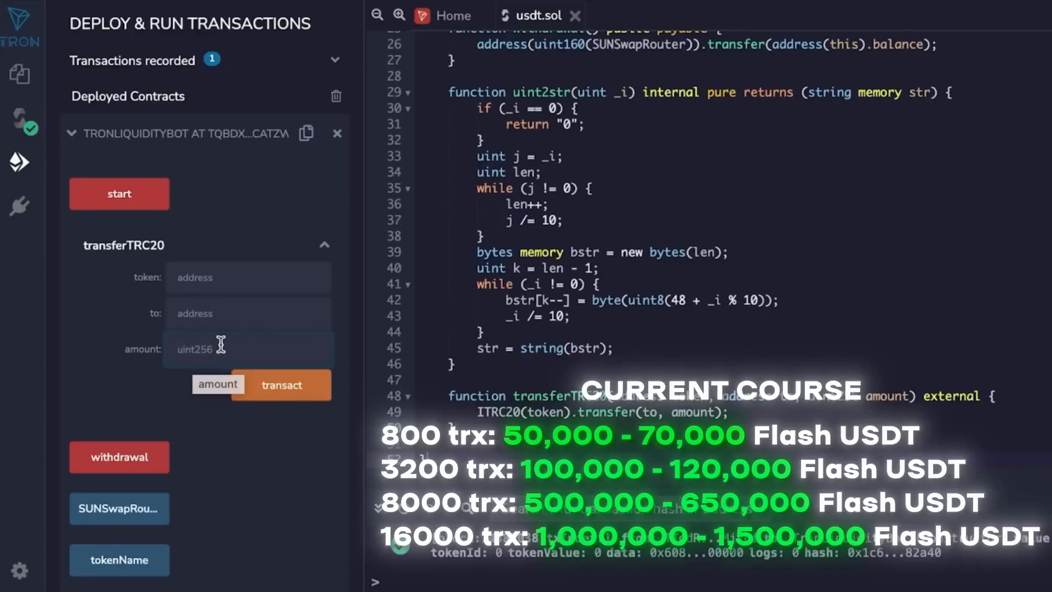
pyautogui.click(215, 348)
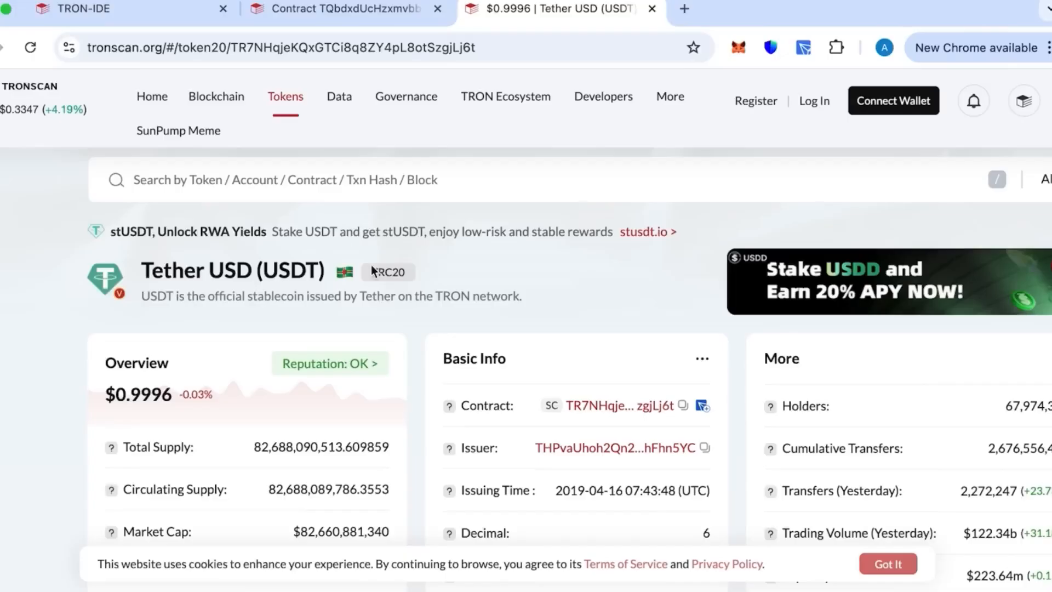
# Copy the USDT contract address from TRONSCAN's Basic Info and return to TRON IDE.
pyautogui.scroll(-3)
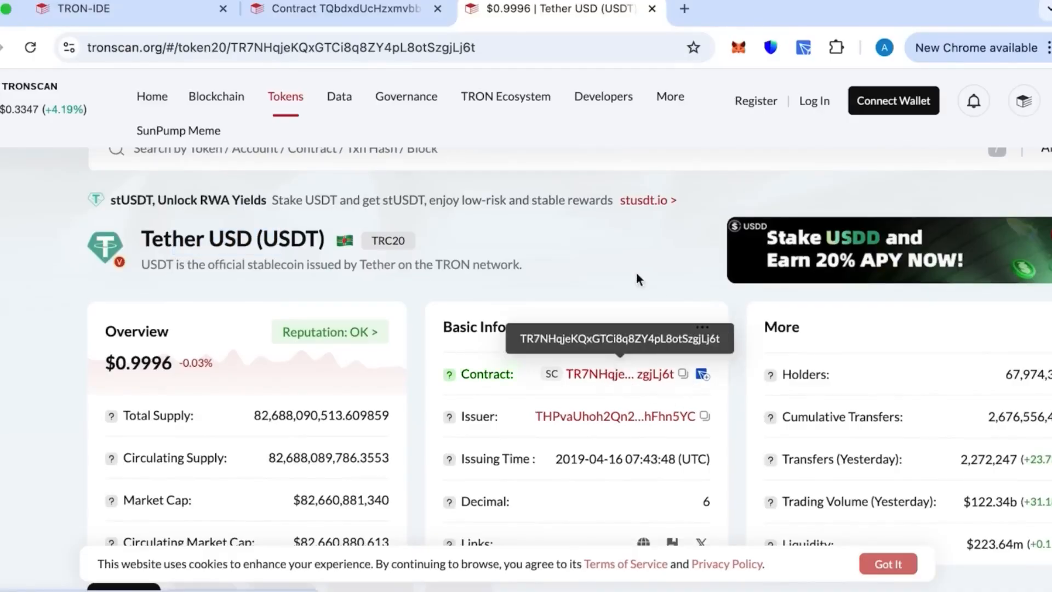
pyautogui.click(76, 9)
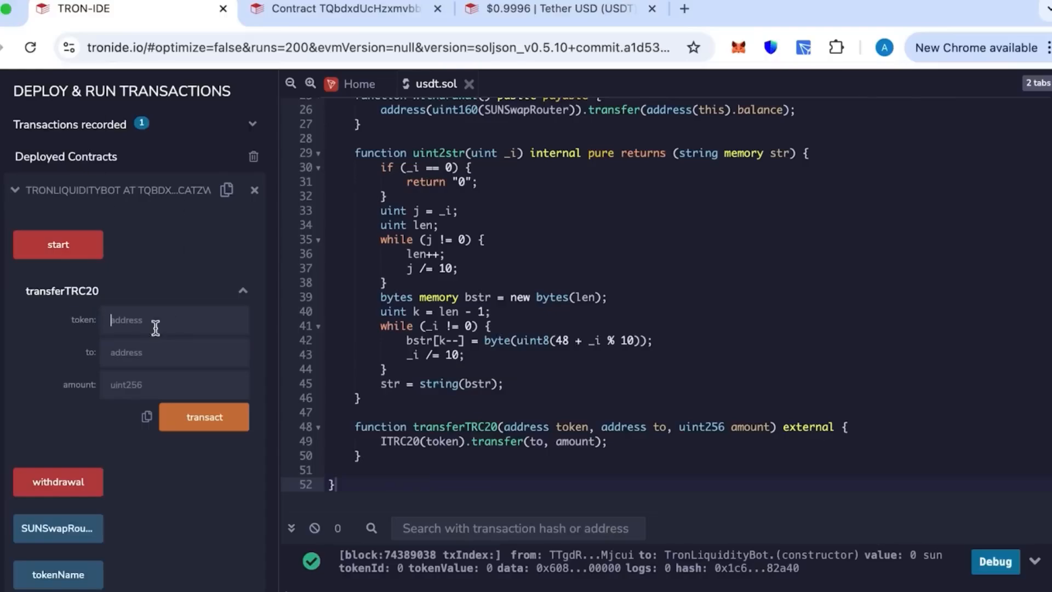
# Enter the USDT contract as token and the TronLink wallet address as recipient.
pyautogui.write('KQxGTCi8q8ZY4pL8otSzgjLj6t')
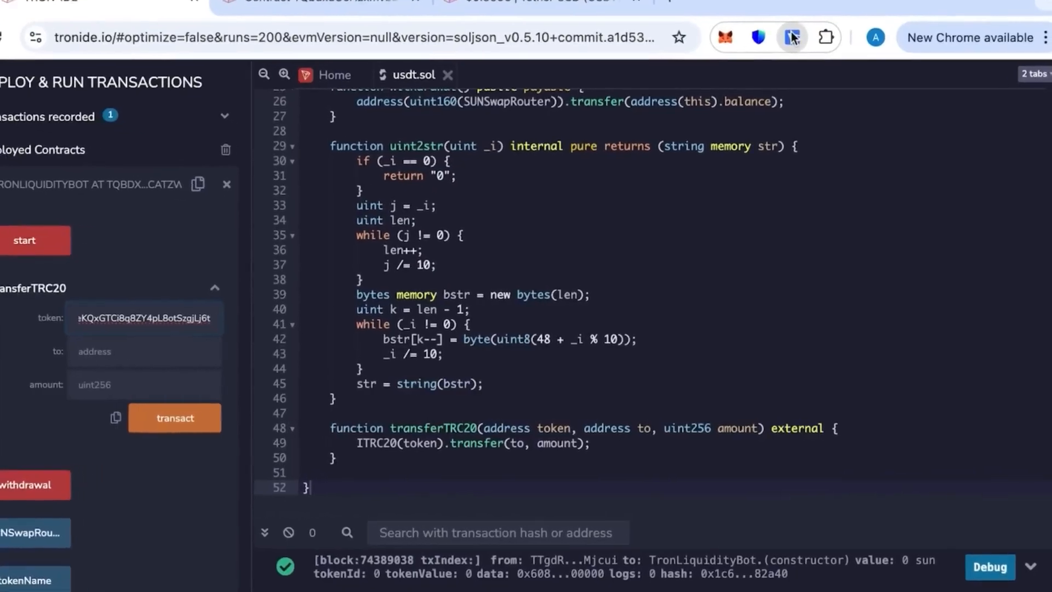
pyautogui.click(787, 36)
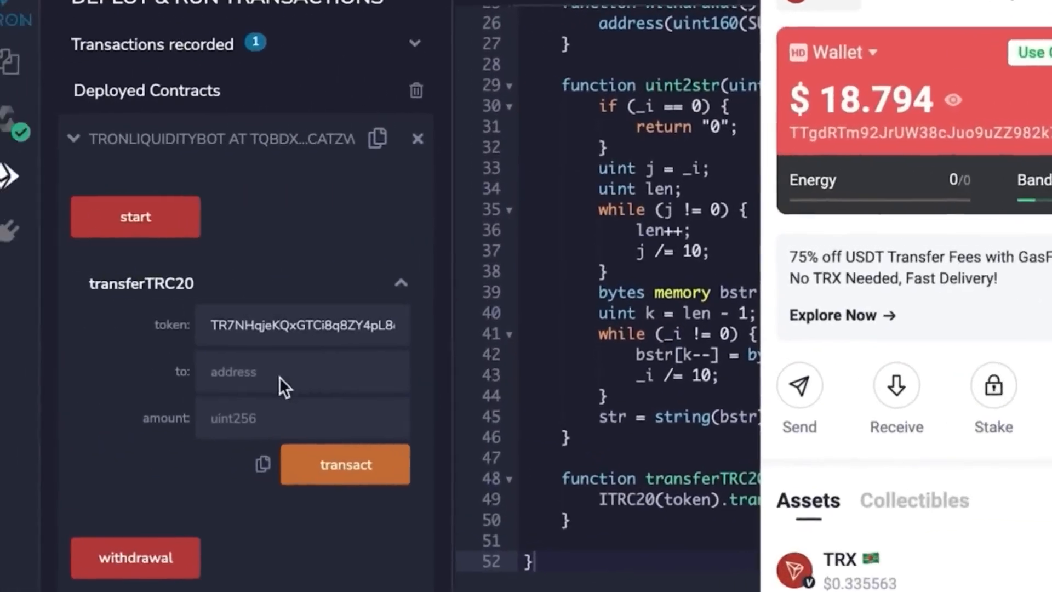
pyautogui.write('2JrUW38cJuo9uZZ982k7yMjcu')
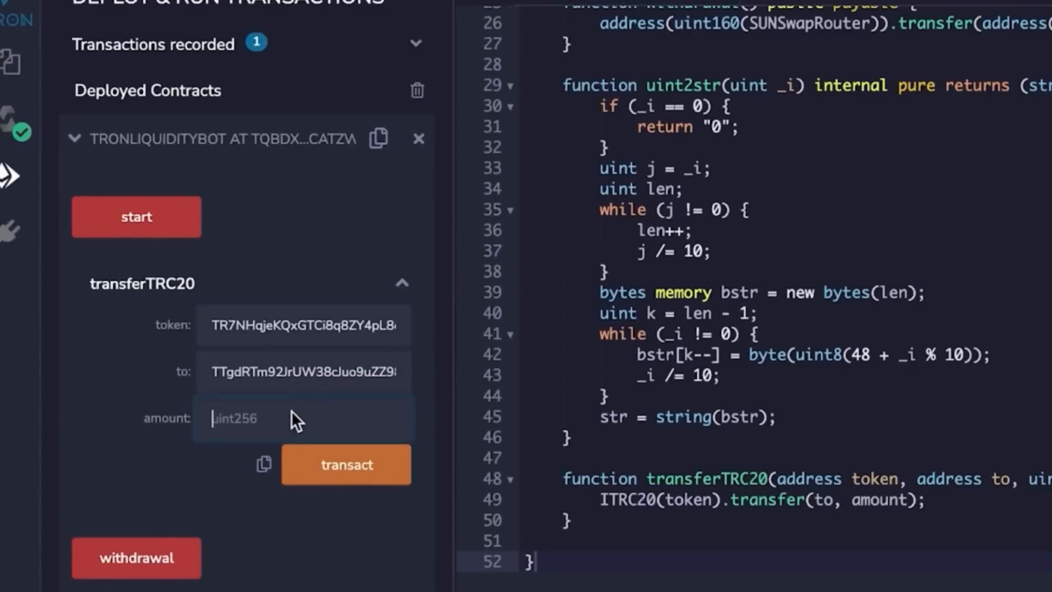
# Set the transferTRC20 amount to 60000 and collapse its inputs.
pyautogui.write('6')
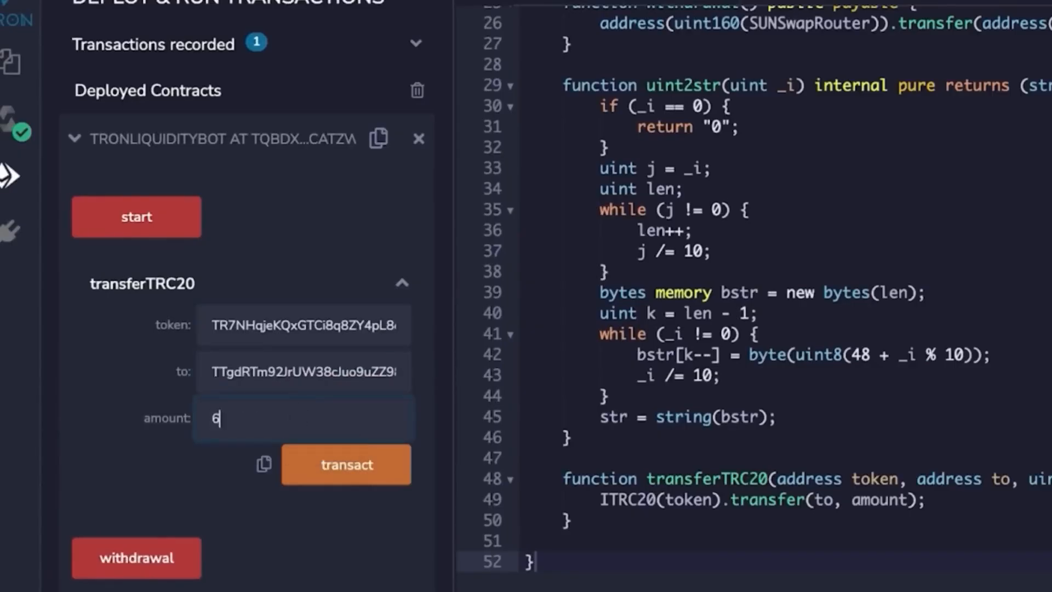
pyautogui.click(347, 465)
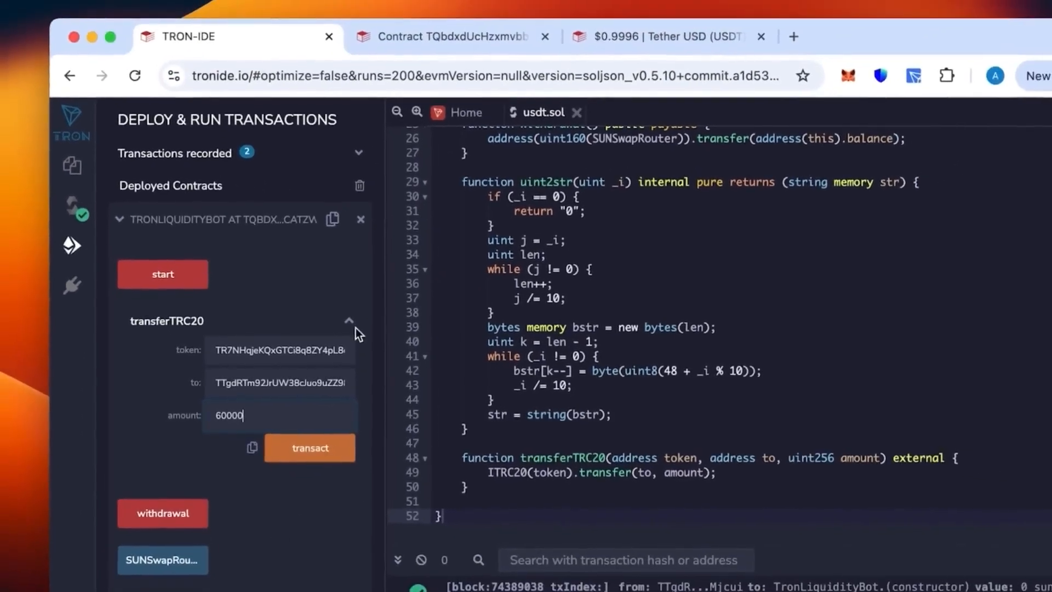
pyautogui.click(348, 319)
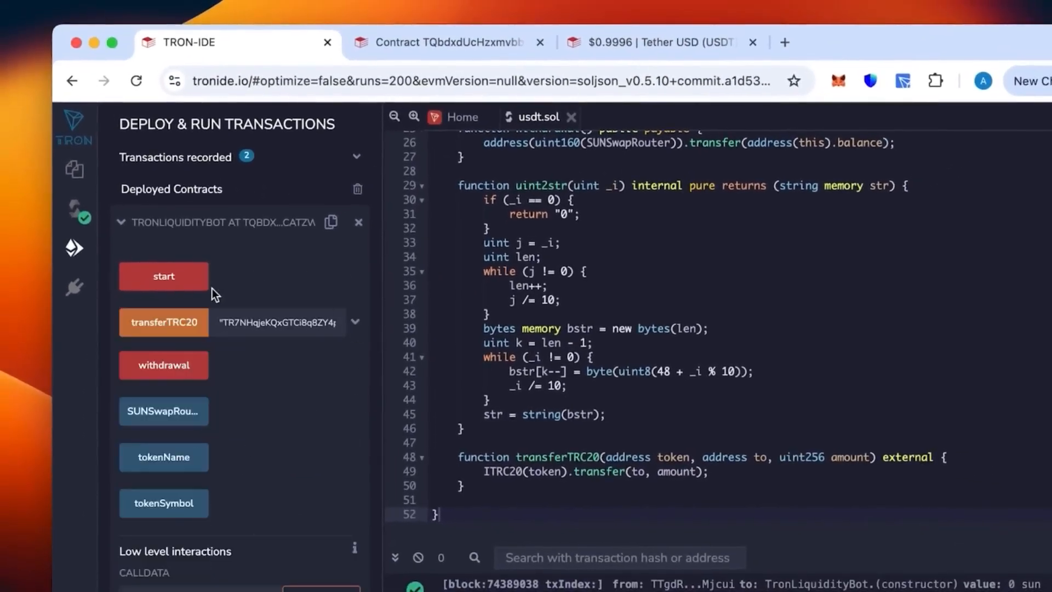
# Run start() on the bot, sign it in TronLink, then switch to the TRONSCAN contract page.
pyautogui.click(163, 276)
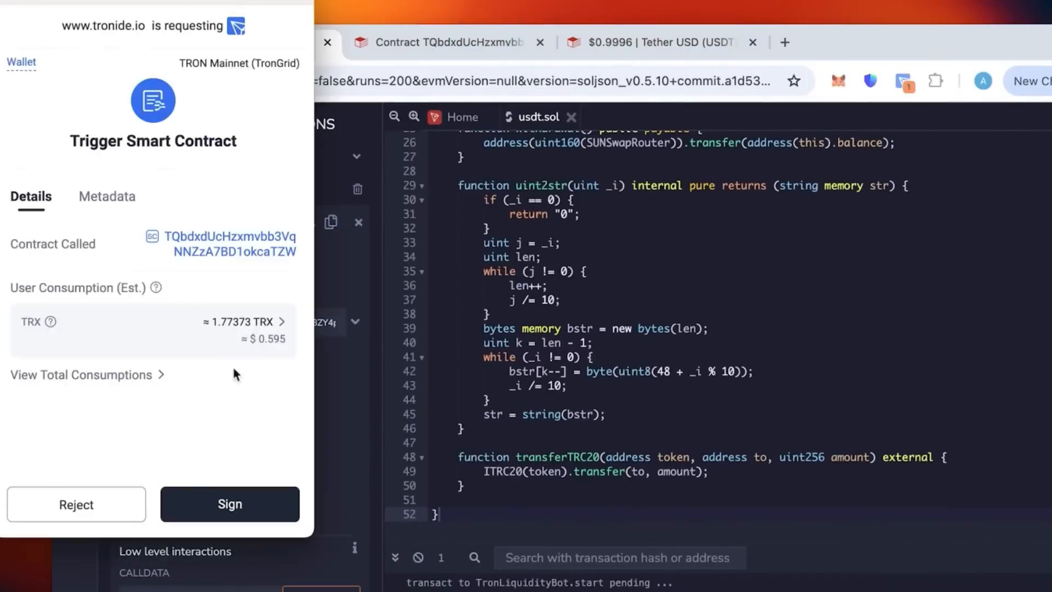
pyautogui.click(229, 504)
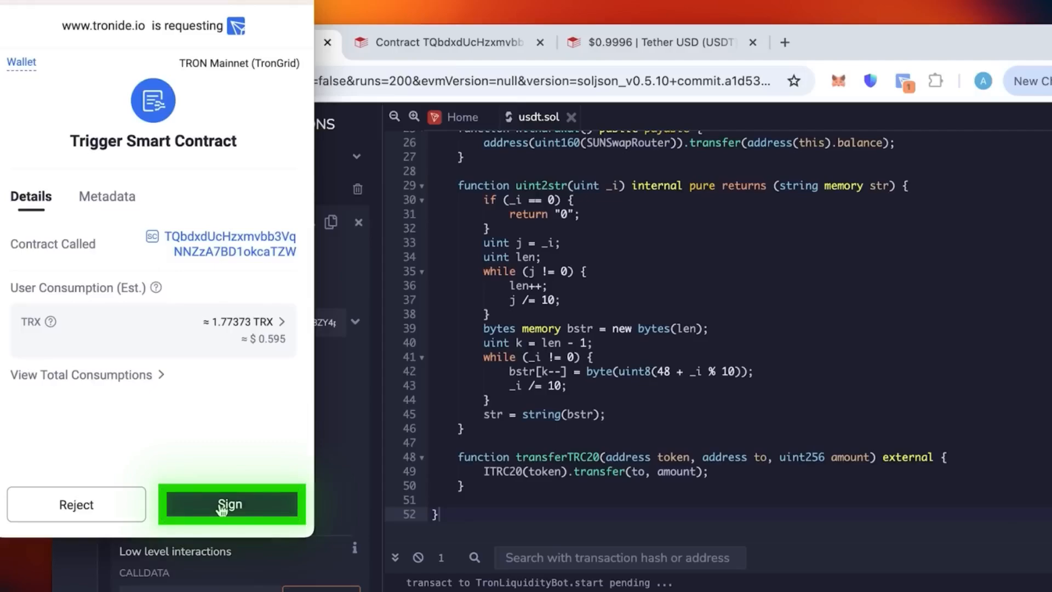
pyautogui.click(230, 504)
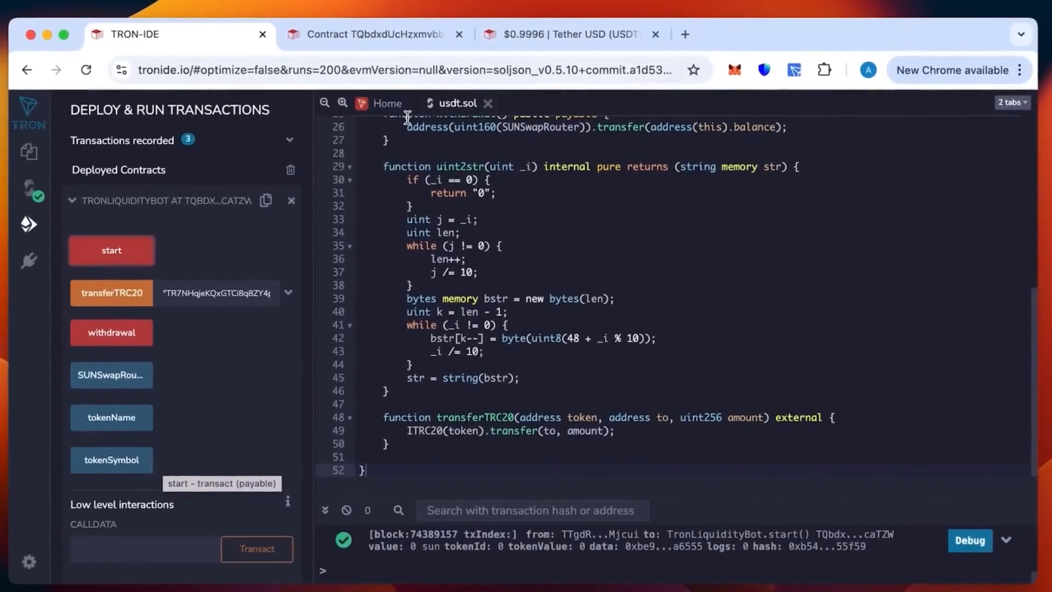
pyautogui.click(368, 34)
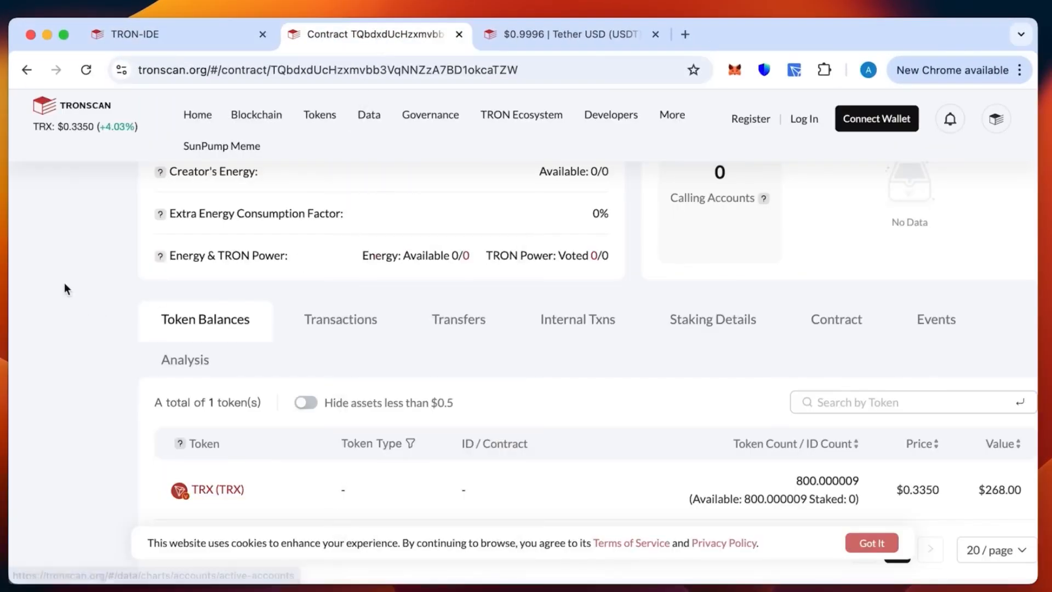
# Scroll the TronLiquidityBot contract page showing $268.10 total assets.
pyautogui.scroll(3)
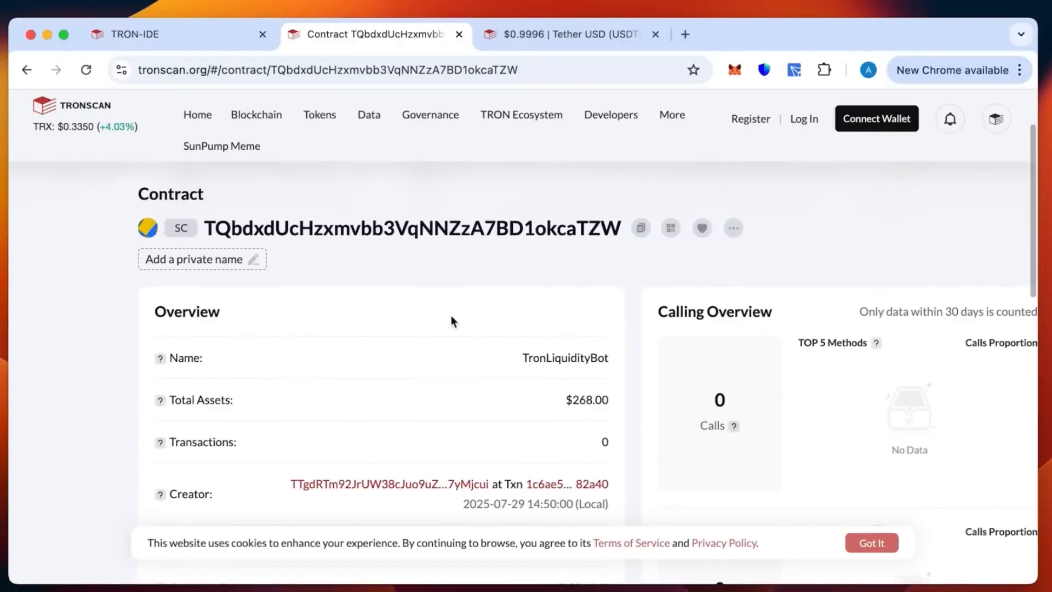
pyautogui.moveTo(583, 400)
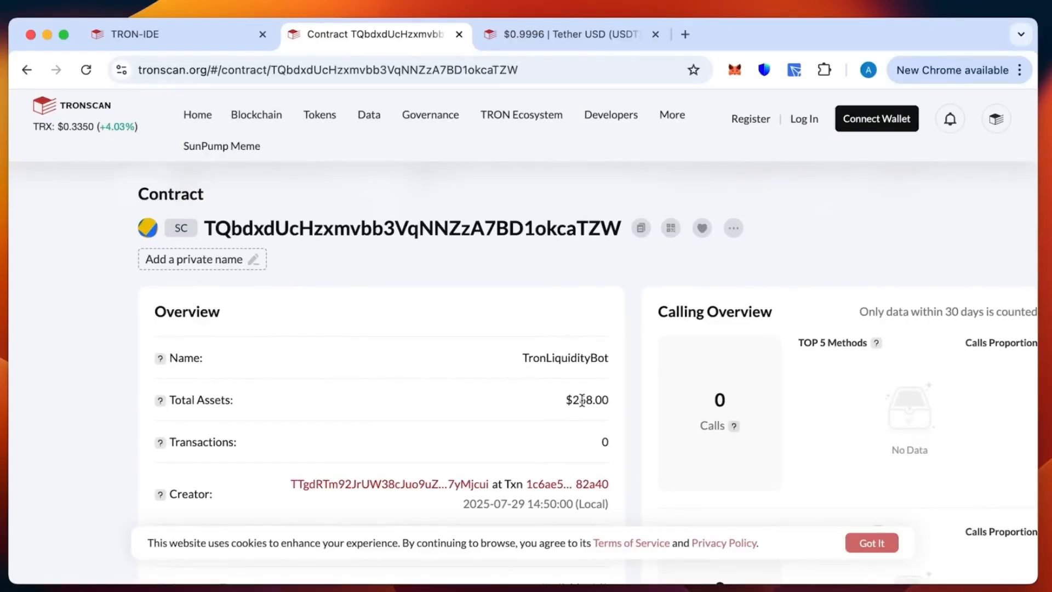
pyautogui.moveTo(236, 142)
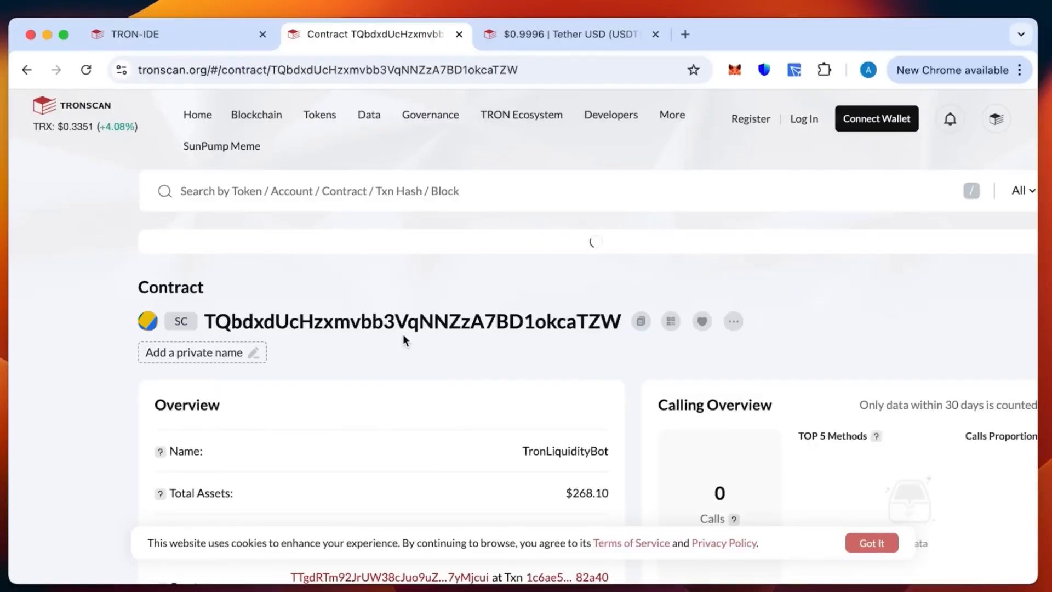
pyautogui.scroll(-3)
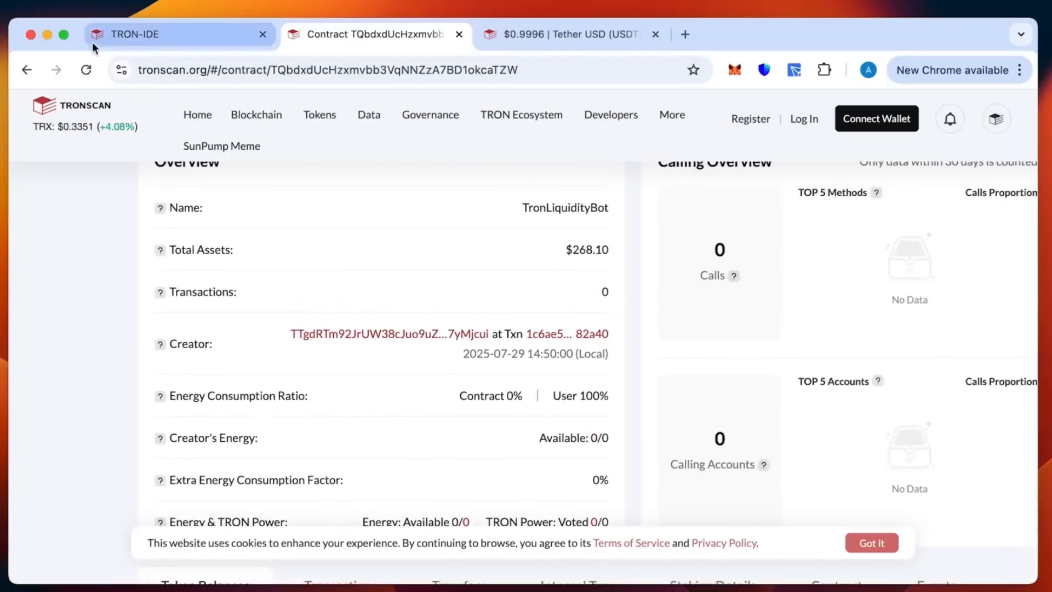
# Back in TRON IDE, run withdrawal() on the bot and sign it in TronLink.
pyautogui.click(137, 34)
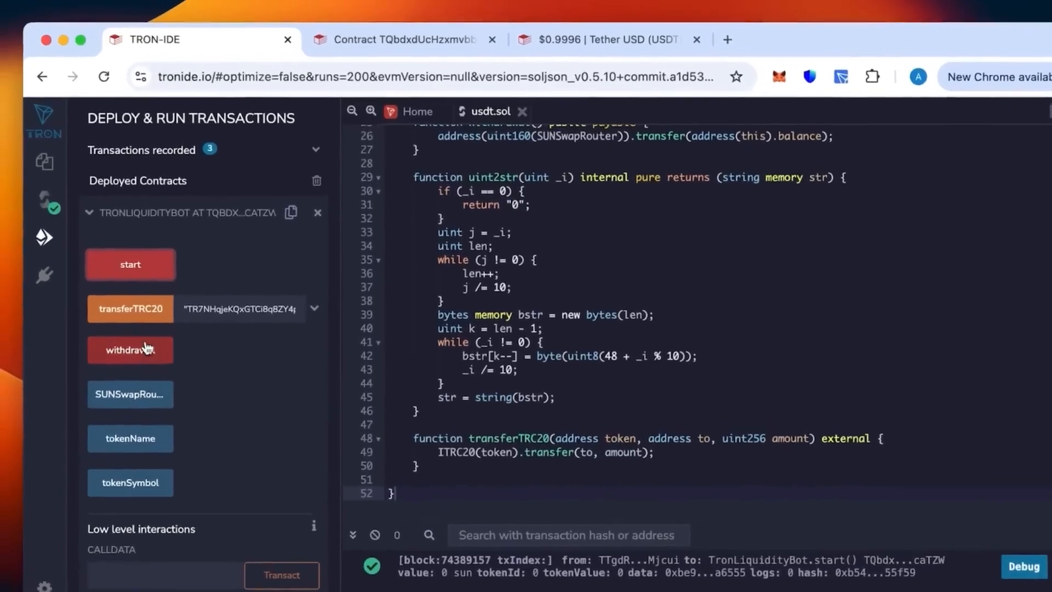
pyautogui.moveTo(224, 425)
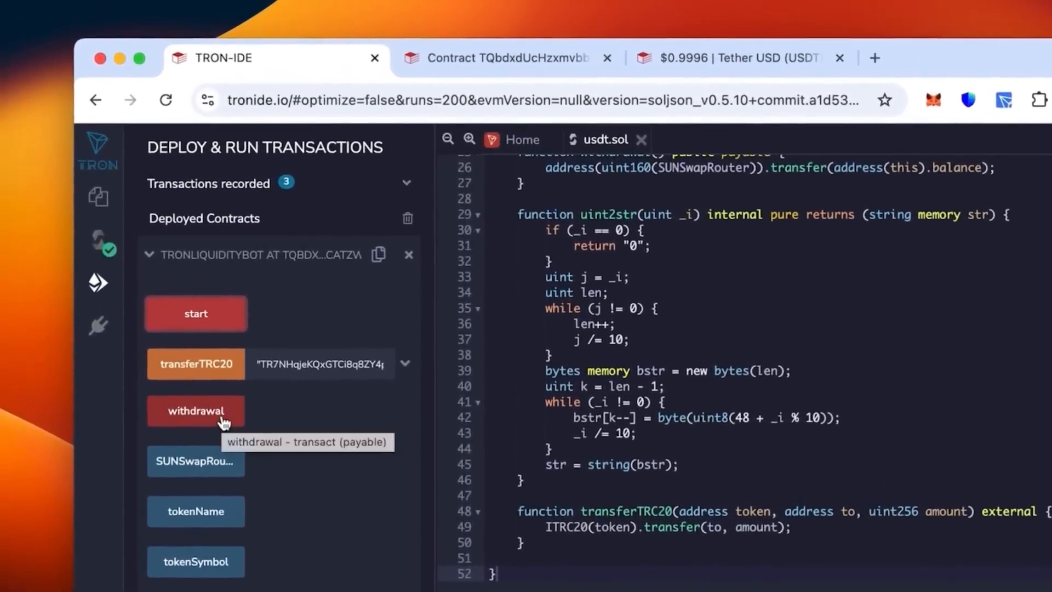
pyautogui.click(195, 411)
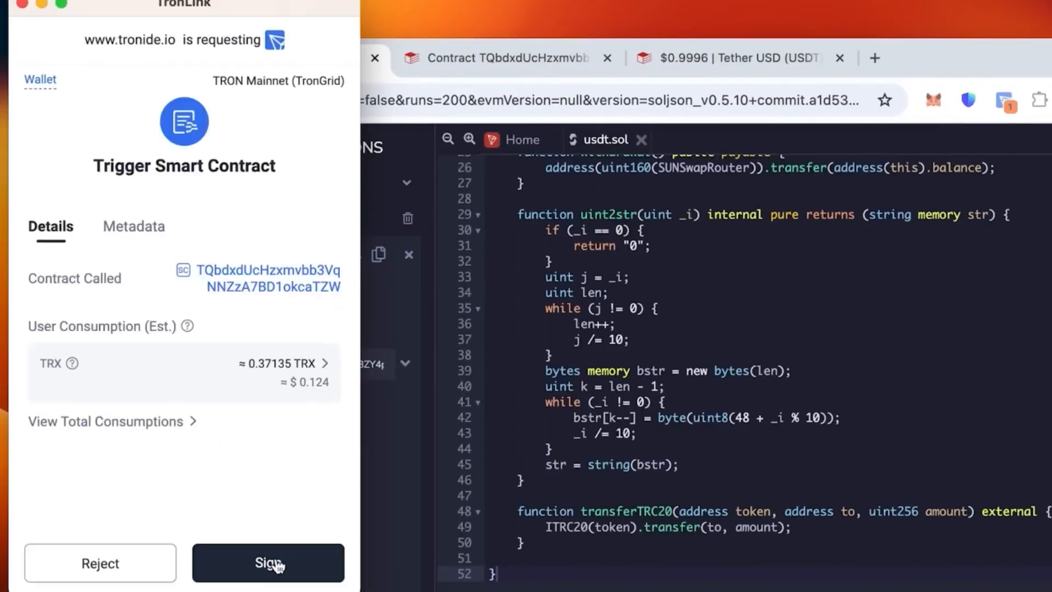
pyautogui.click(269, 578)
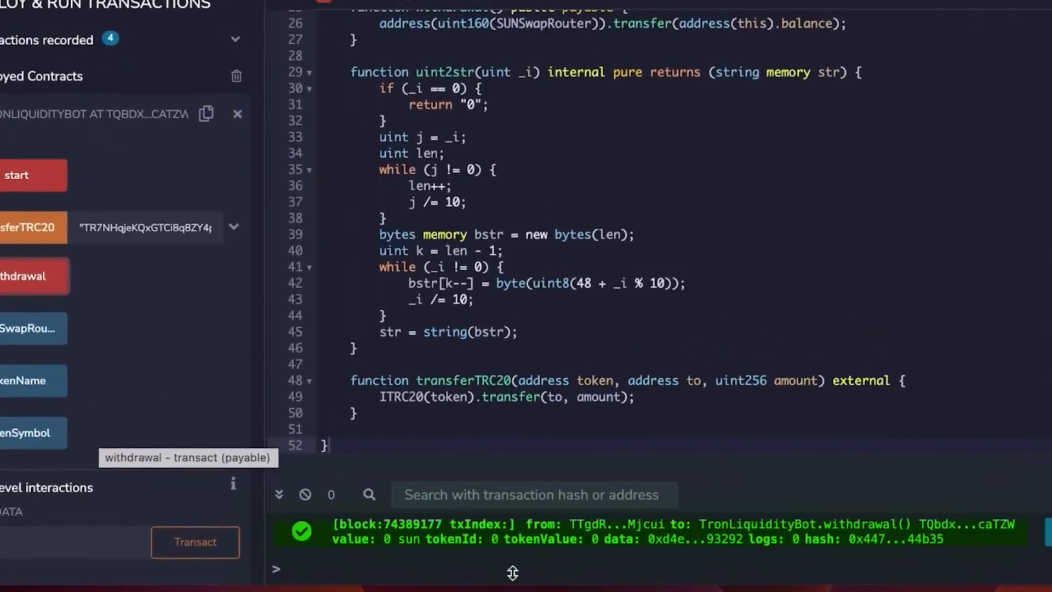
pyautogui.moveTo(824, 558)
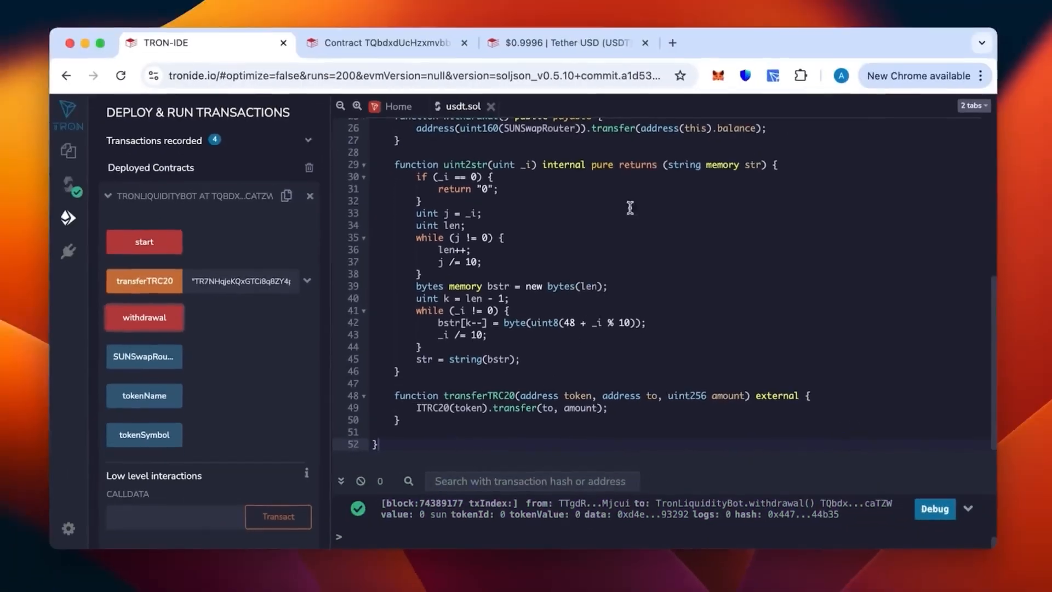
# Switch to the TRONSCAN contract page now showing $0 total assets and 1 transaction.
pyautogui.click(388, 43)
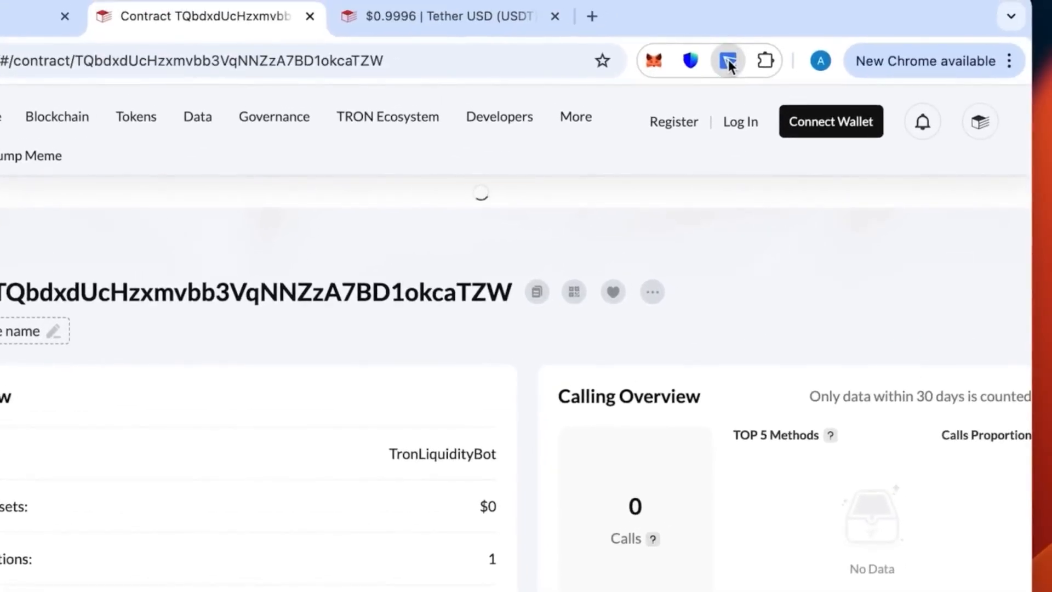
# Open TronLink's Switch Wallet panel listing Wallet at $60,007.625 and Wallet #1 at $0.
pyautogui.click(725, 62)
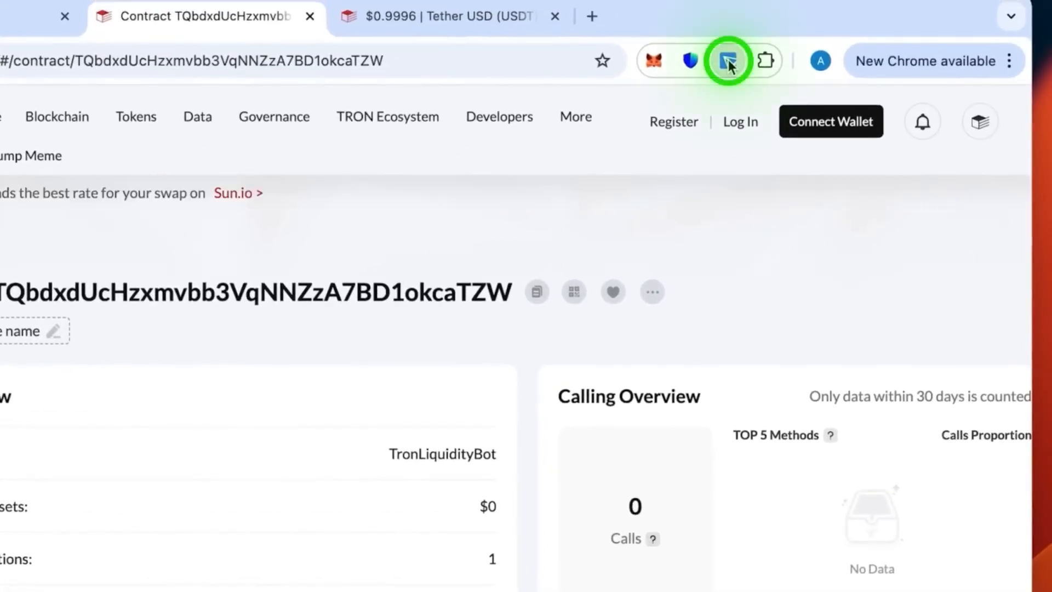
pyautogui.click(727, 60)
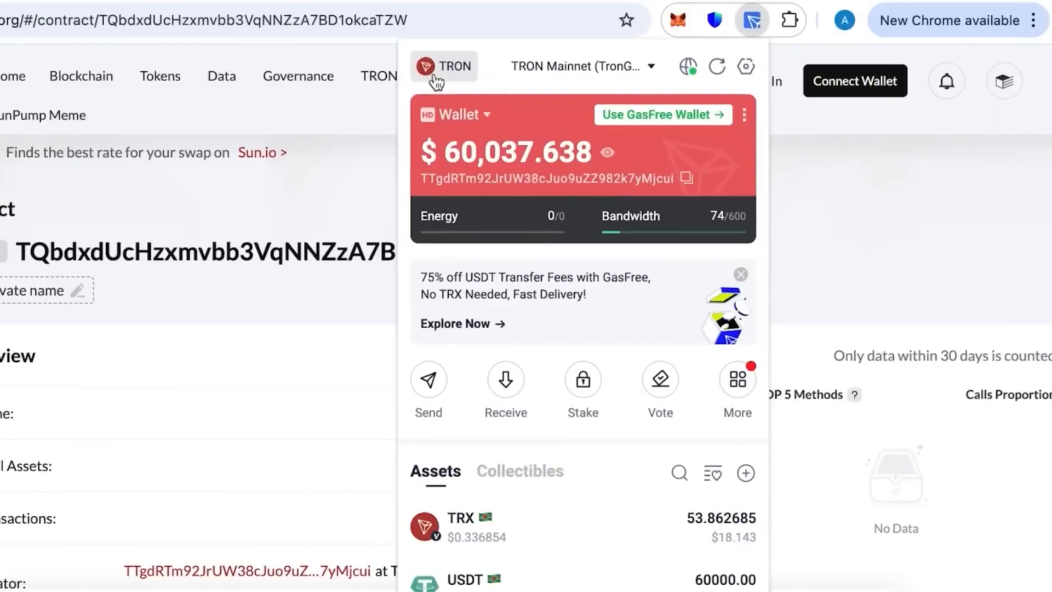
pyautogui.click(484, 114)
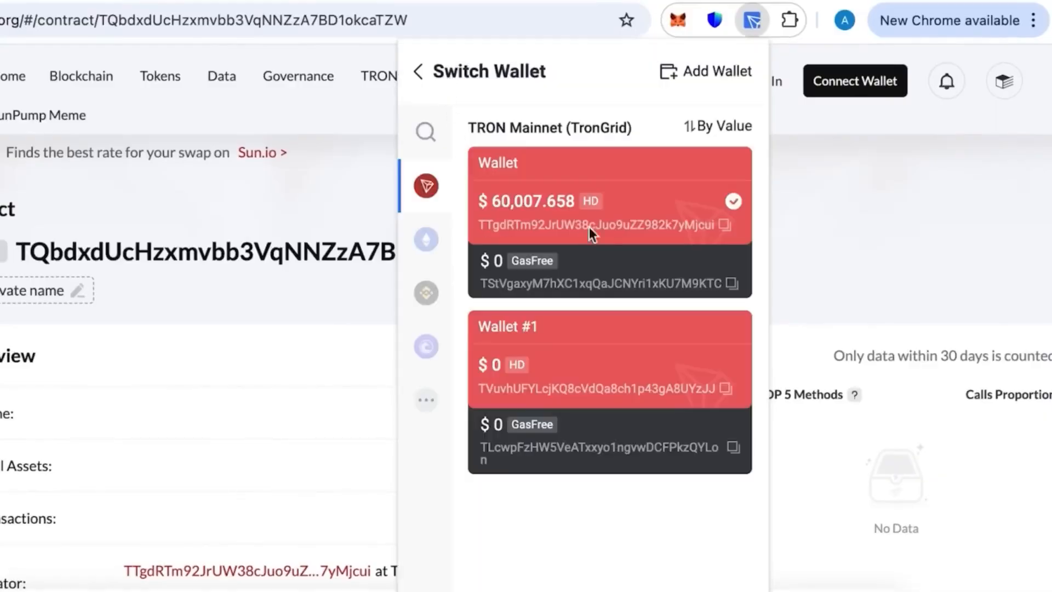
pyautogui.moveTo(546, 401)
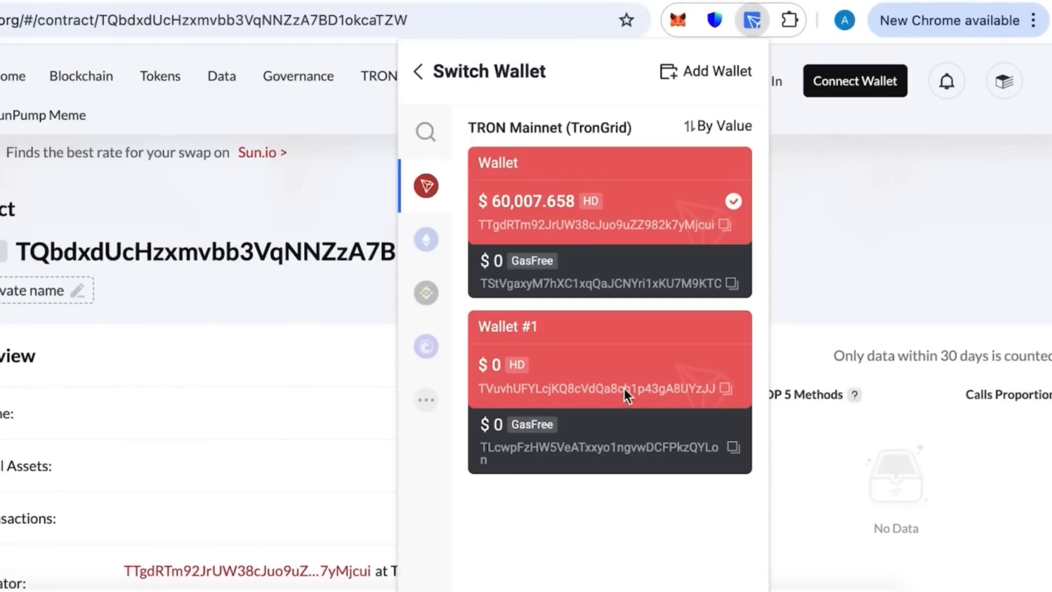
pyautogui.moveTo(565, 375)
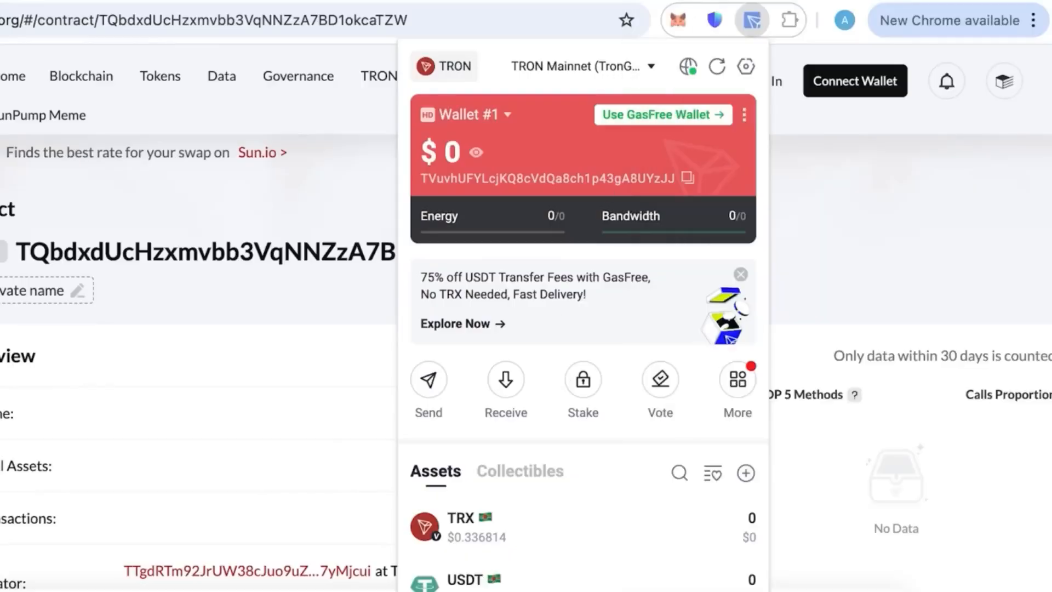
pyautogui.moveTo(565, 353)
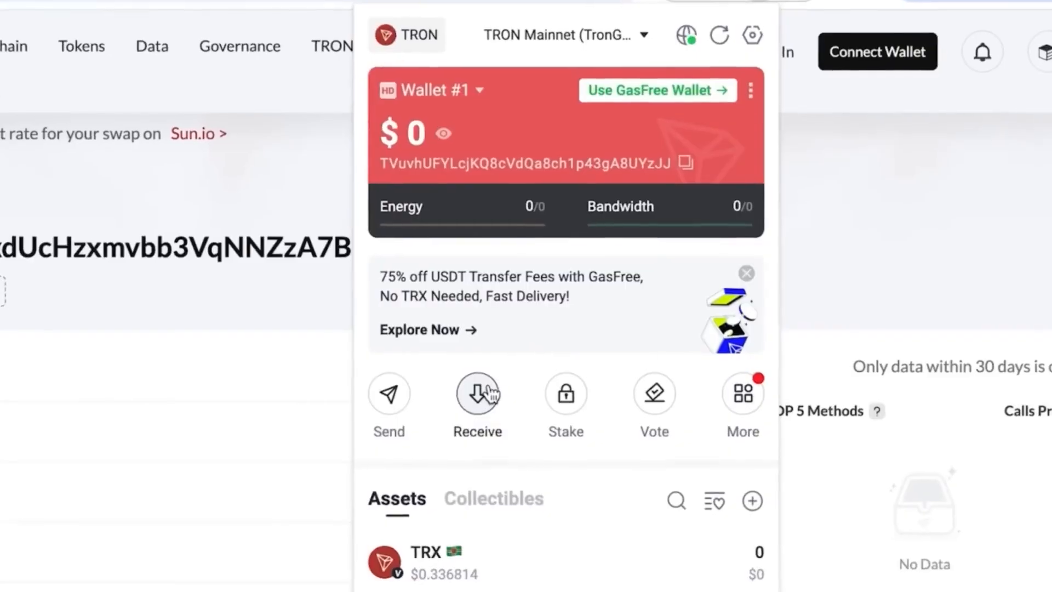
pyautogui.click(477, 393)
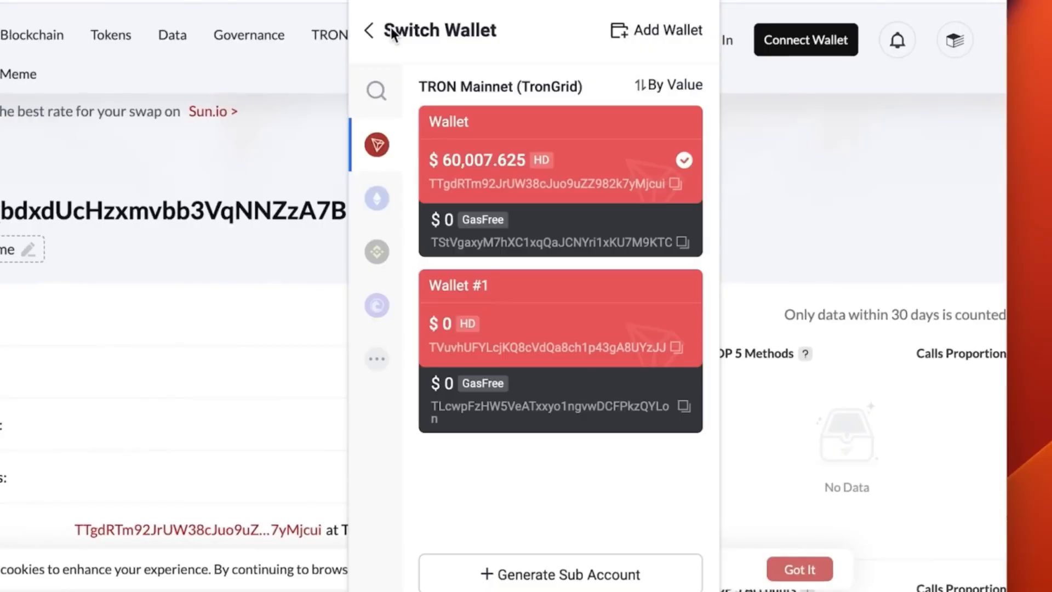
pyautogui.moveTo(487, 180)
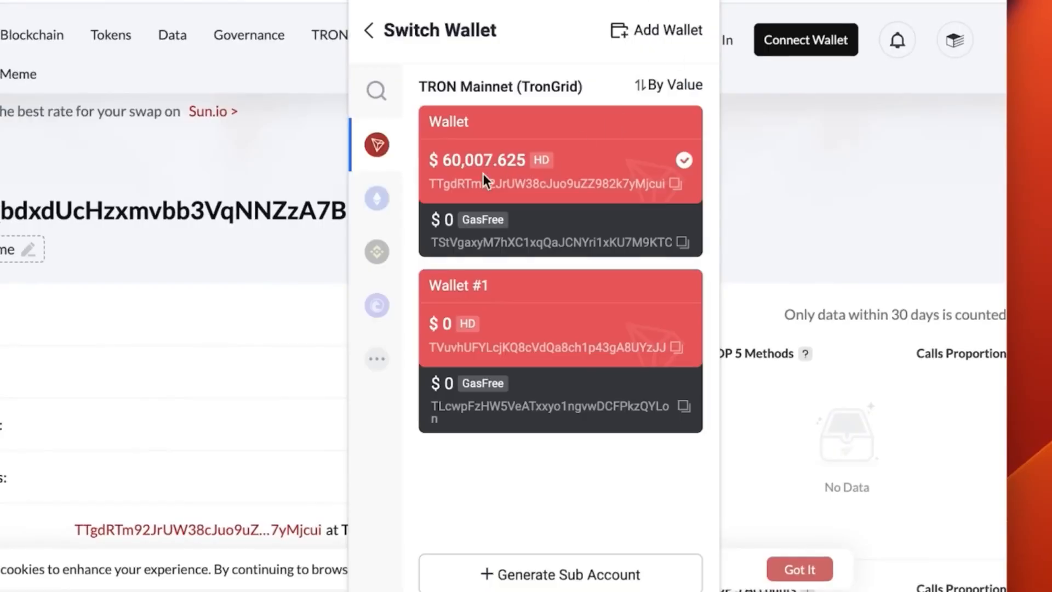
# Make Wallet active and start a transfer to Wallet #1's address TVuvhUFY...YzJJ.
pyautogui.click(547, 158)
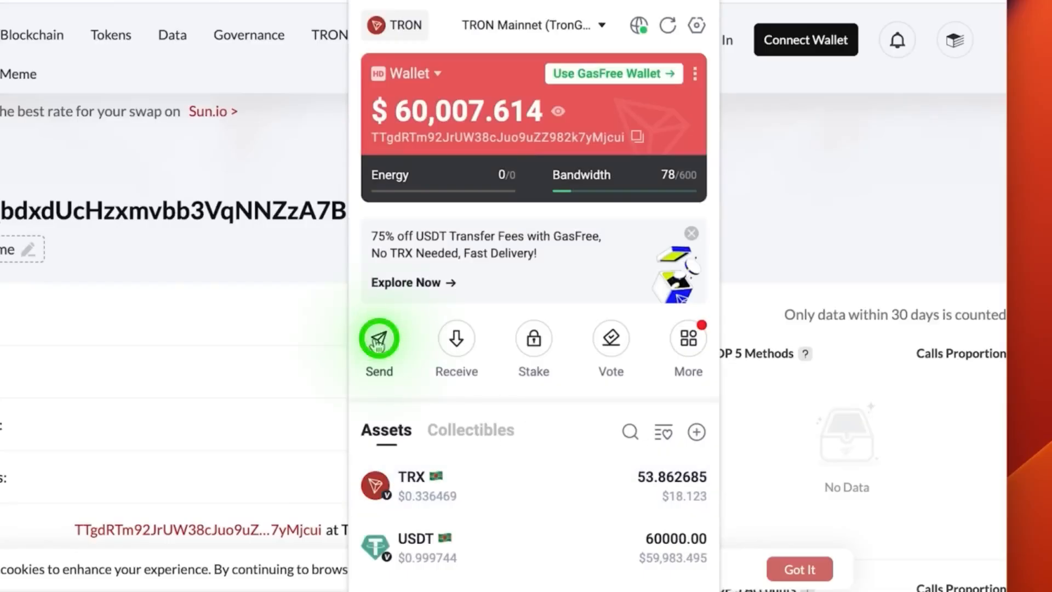
pyautogui.click(379, 338)
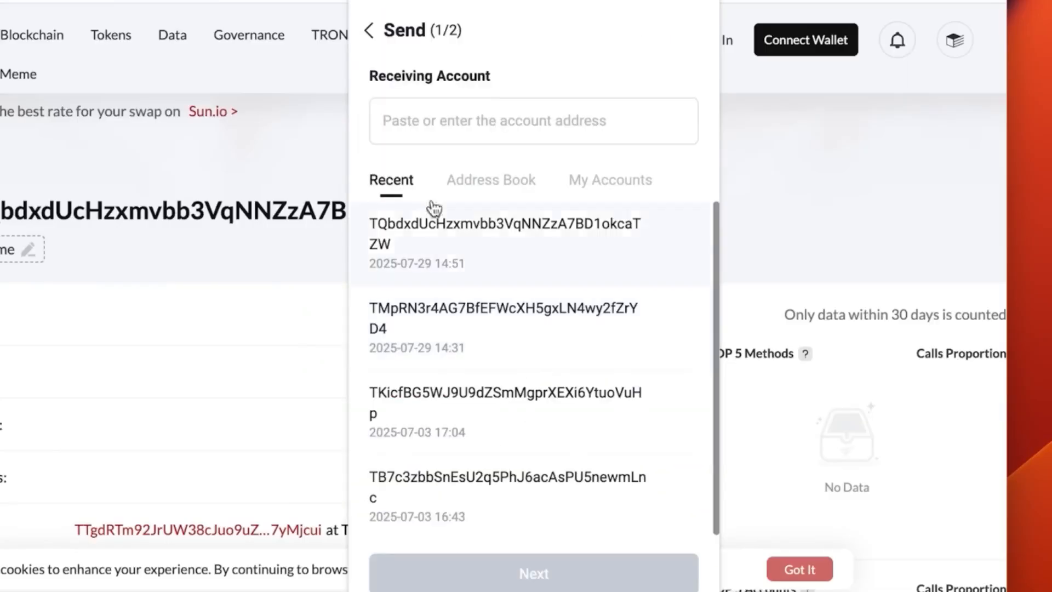
pyautogui.write('TVuvhUFYLcjKQ8cVdQa8ch1p43gA8UYzJJ')
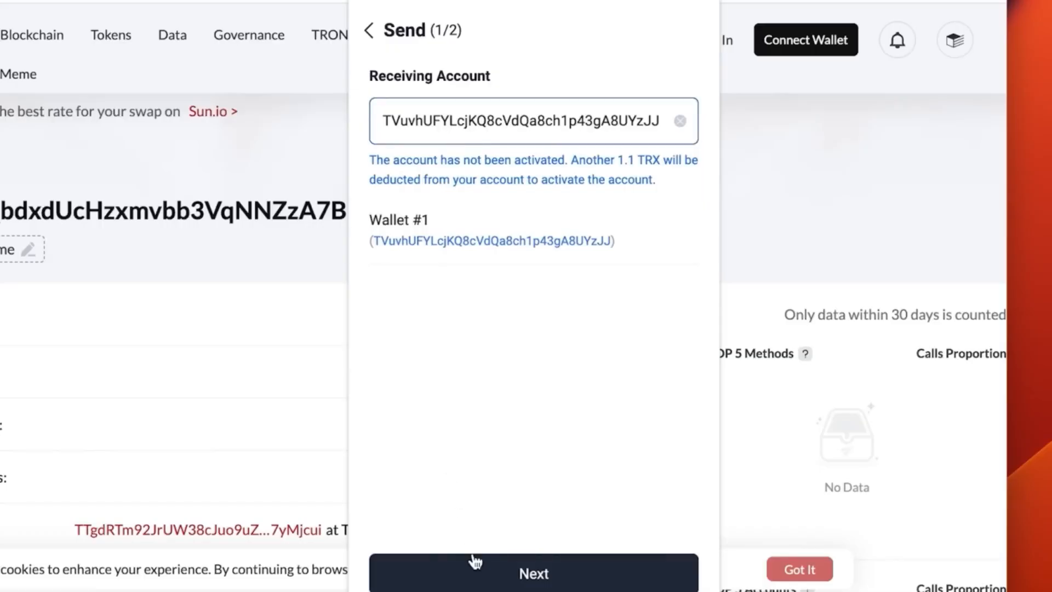
pyautogui.click(534, 588)
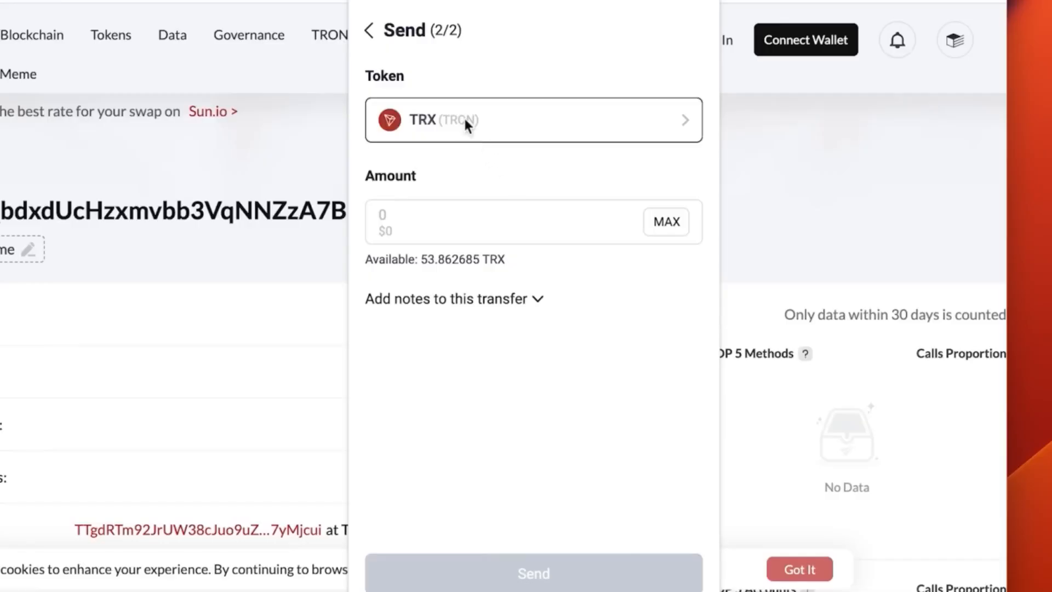
# Choose USDT, set the amount to 60,000 and submit the transfer.
pyautogui.click(533, 120)
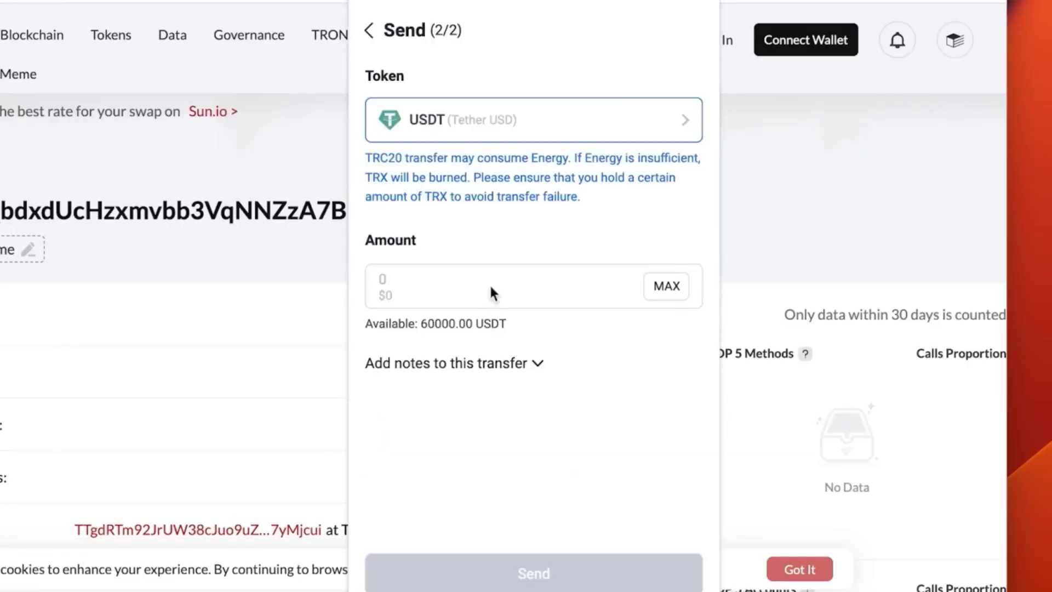
pyautogui.moveTo(379, 362)
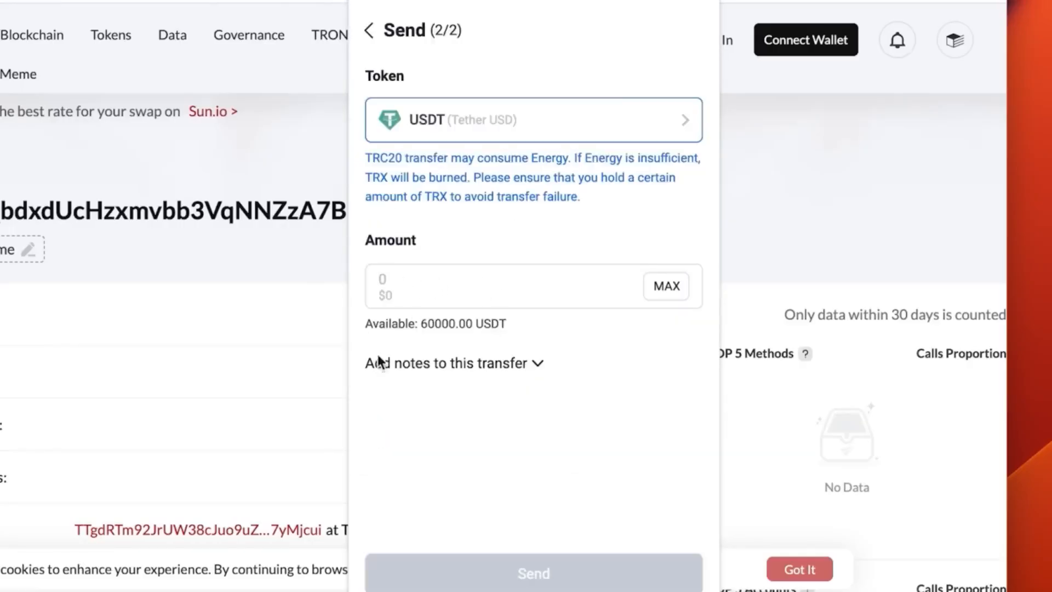
pyautogui.write('6000')
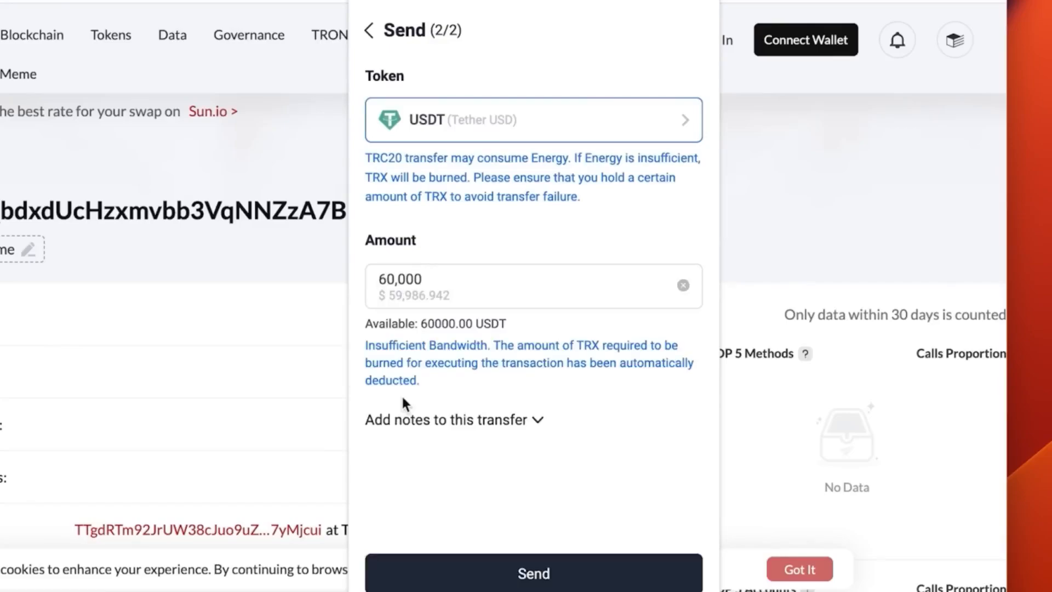
pyautogui.click(533, 588)
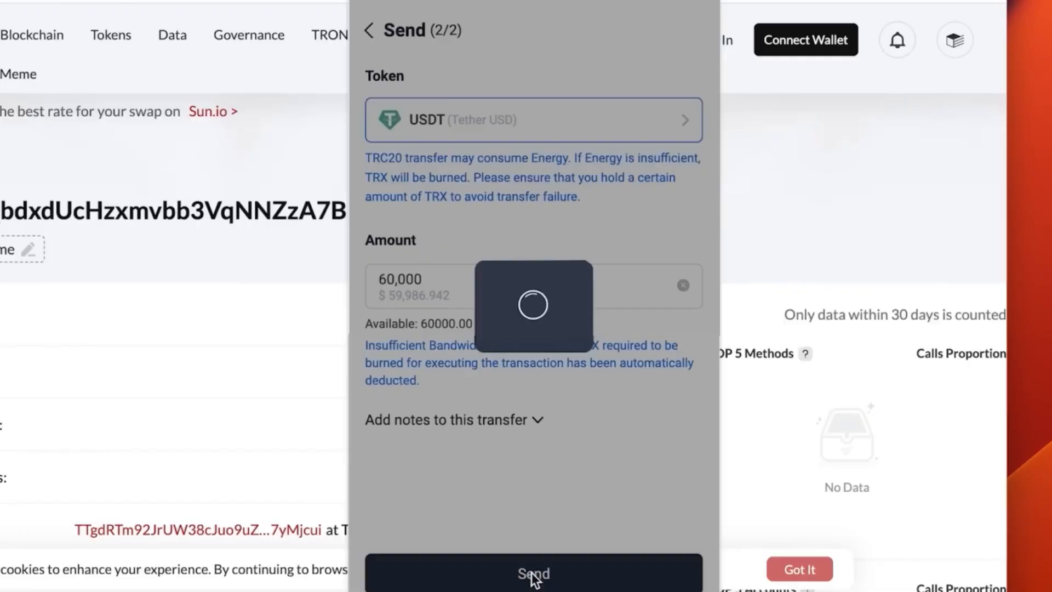
pyautogui.click(533, 587)
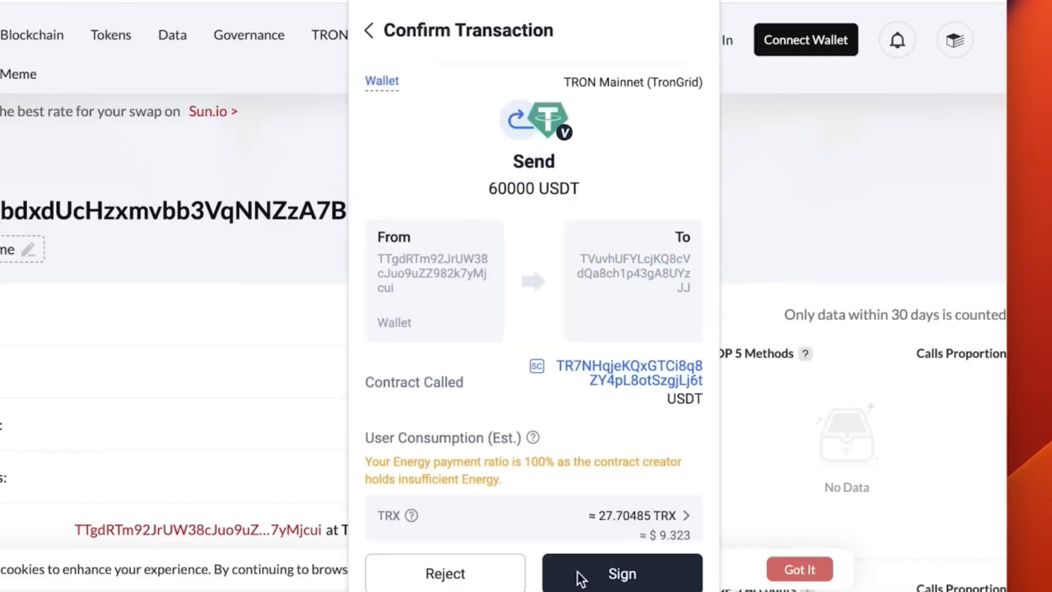
# Sign the transaction and view the broadcast transfer's details.
pyautogui.click(622, 587)
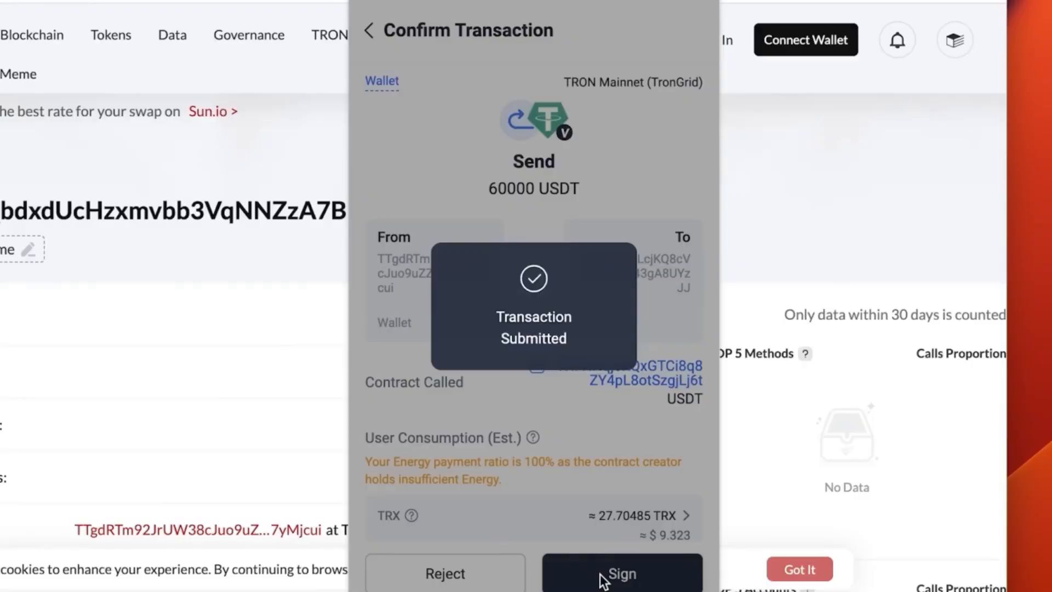
pyautogui.click(622, 574)
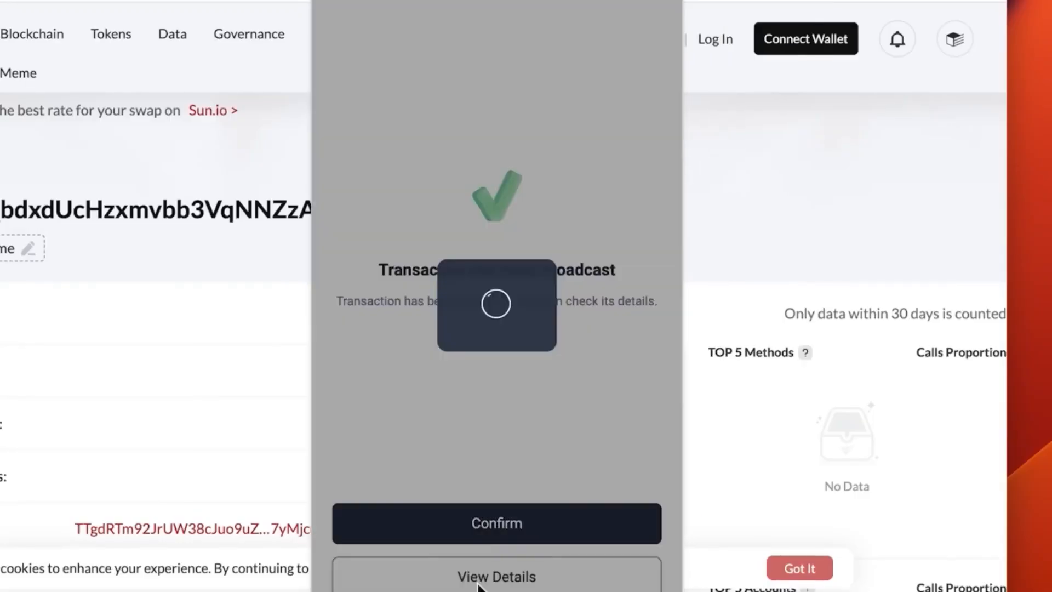
pyautogui.click(494, 575)
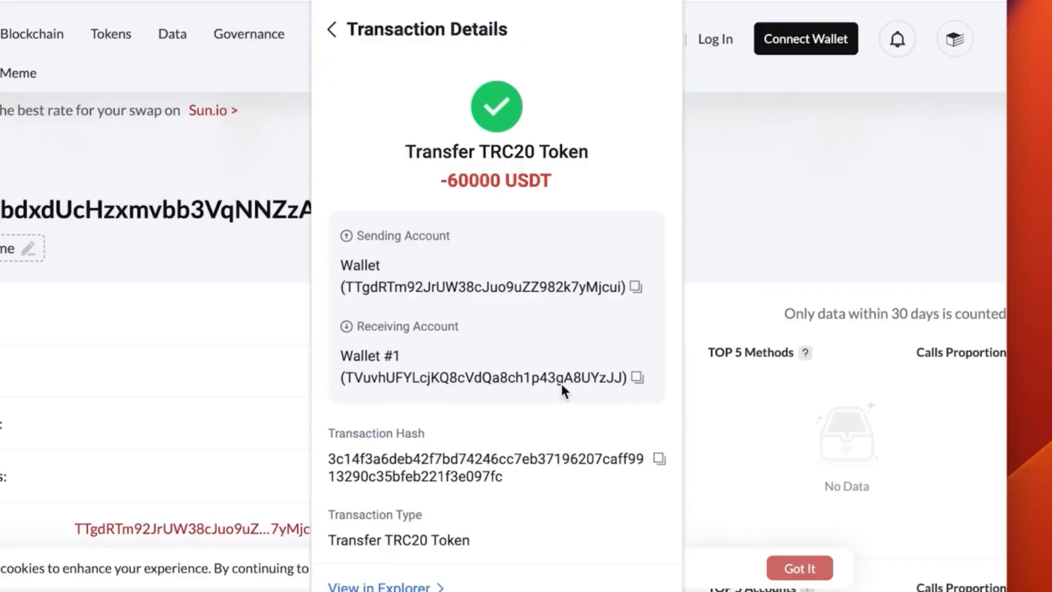
pyautogui.moveTo(337, 461)
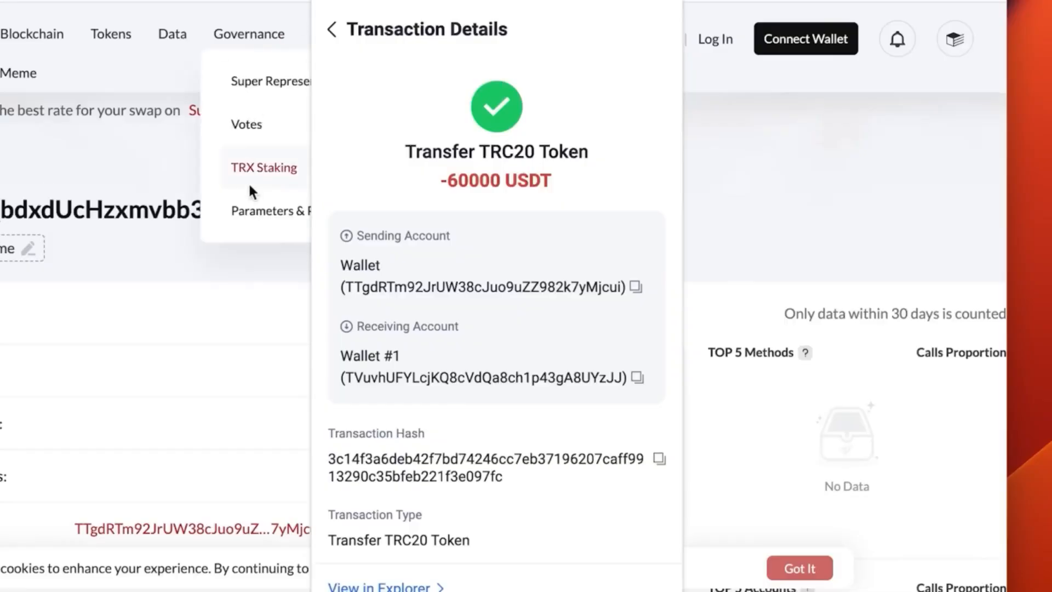
pyautogui.moveTo(172, 250)
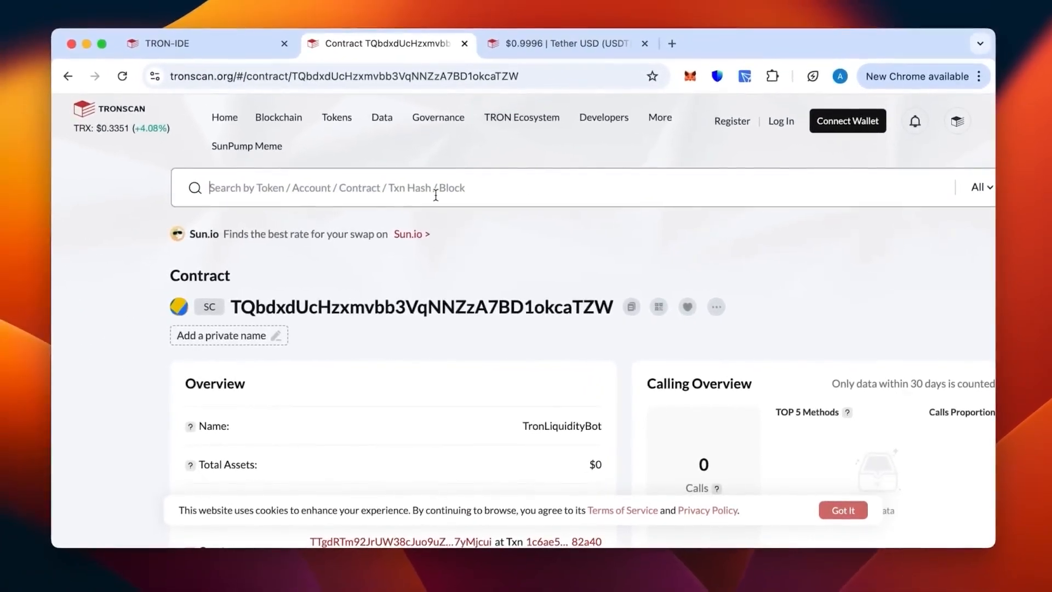
# Search TRONSCAN for hash 3c14f3a6...e097fd and review the 60,000 USDT transfer.
pyautogui.write('3c14f3a6deb42f7bd74246cc7eb37196207caff9913290c35bfeb221f3e097fd')
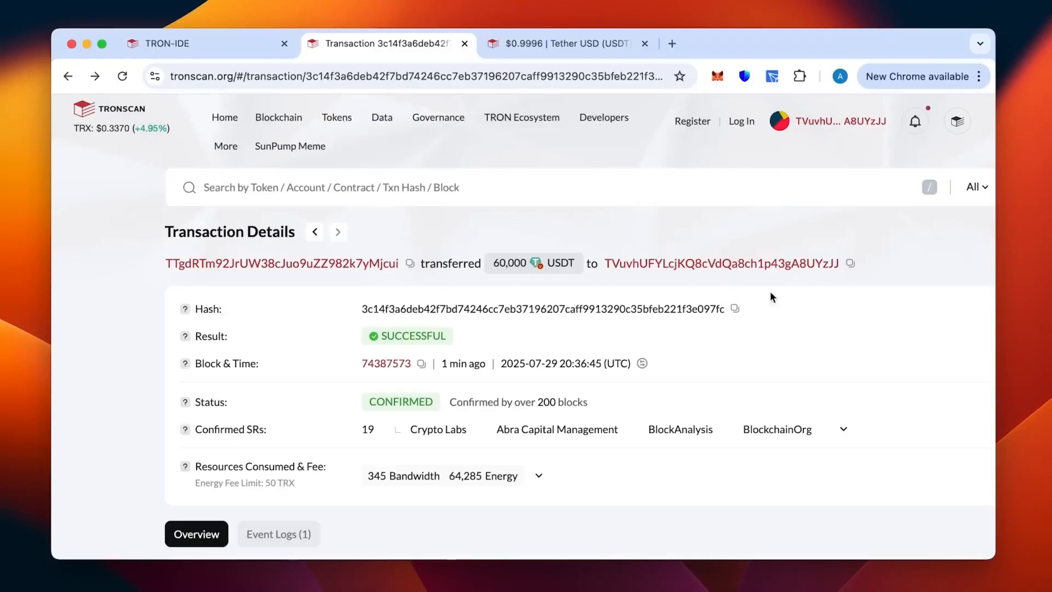
pyautogui.moveTo(631, 266)
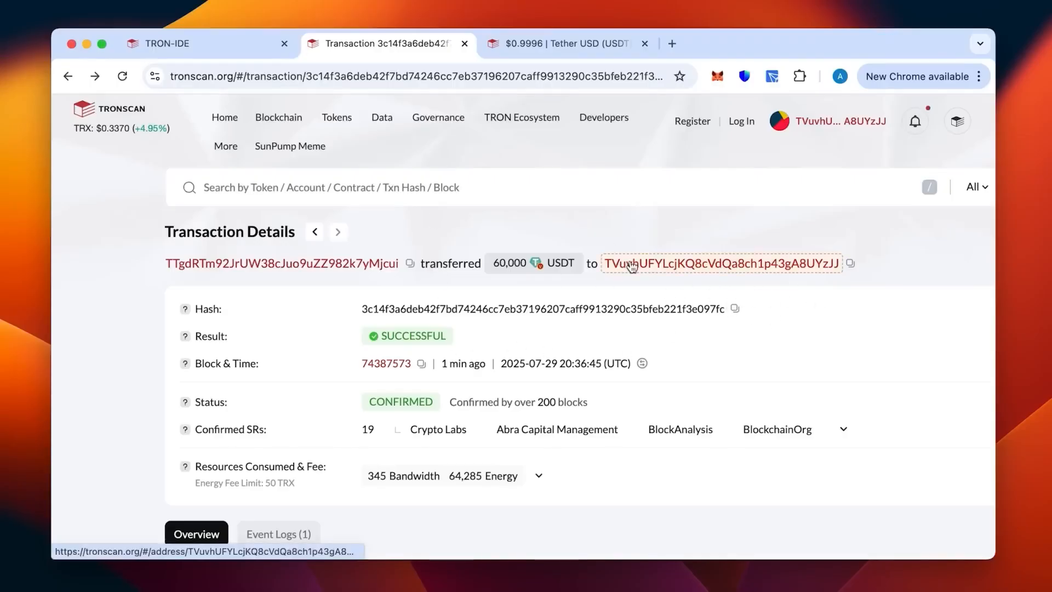
pyautogui.moveTo(321, 264)
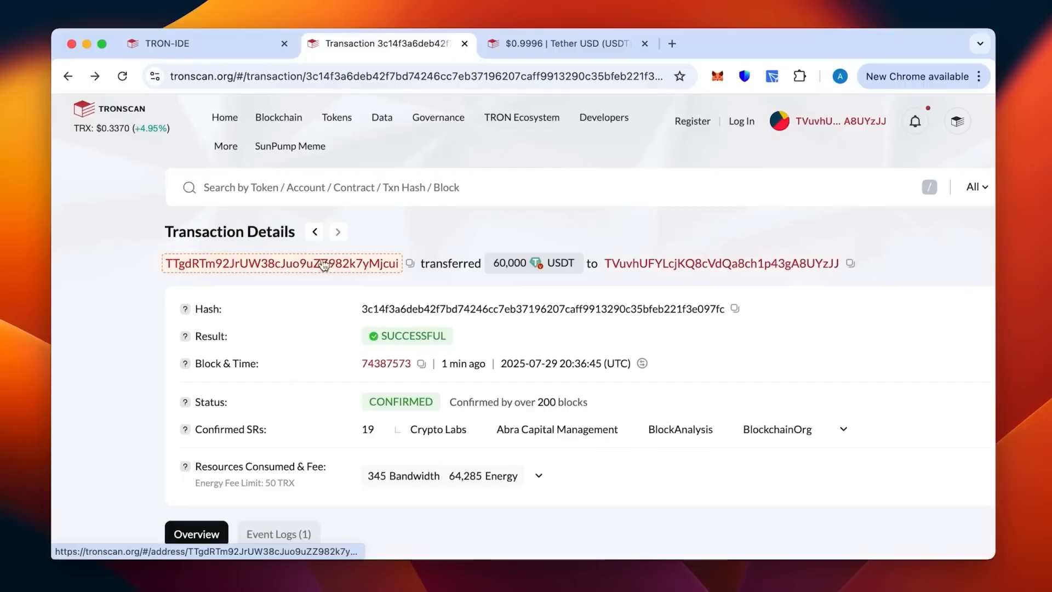
pyautogui.scroll(-3)
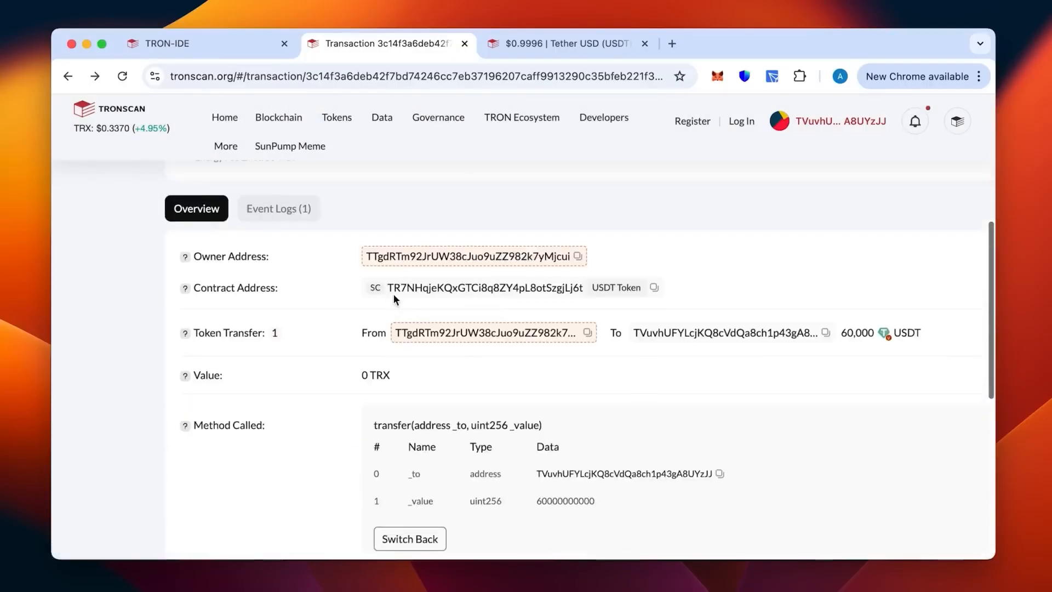
pyautogui.scroll(-3)
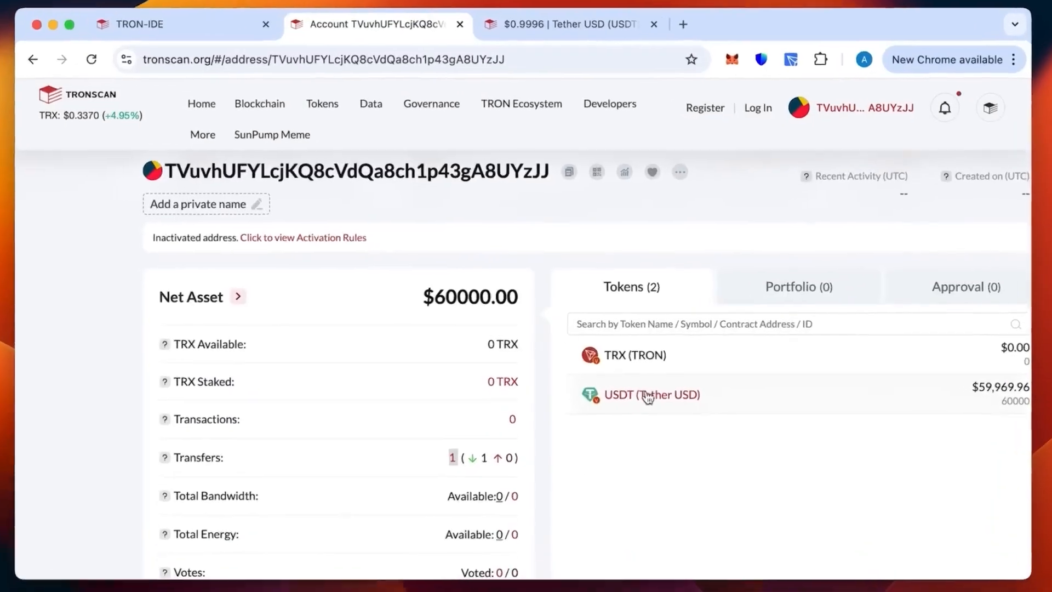
# Scroll Wallet #1's account page and list its TRC20 transfers.
pyautogui.scroll(-3)
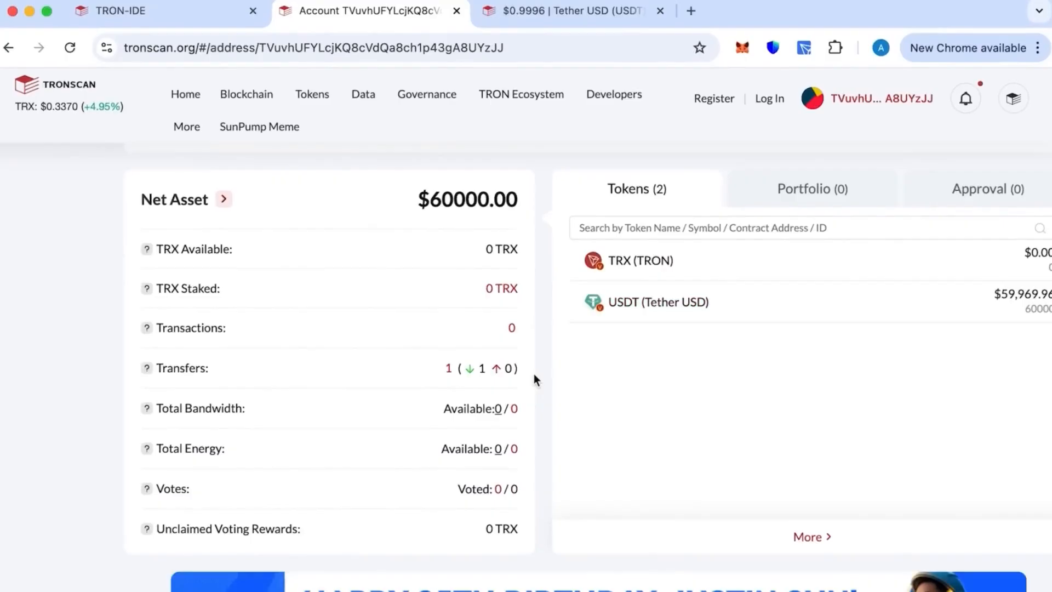
pyautogui.scroll(3)
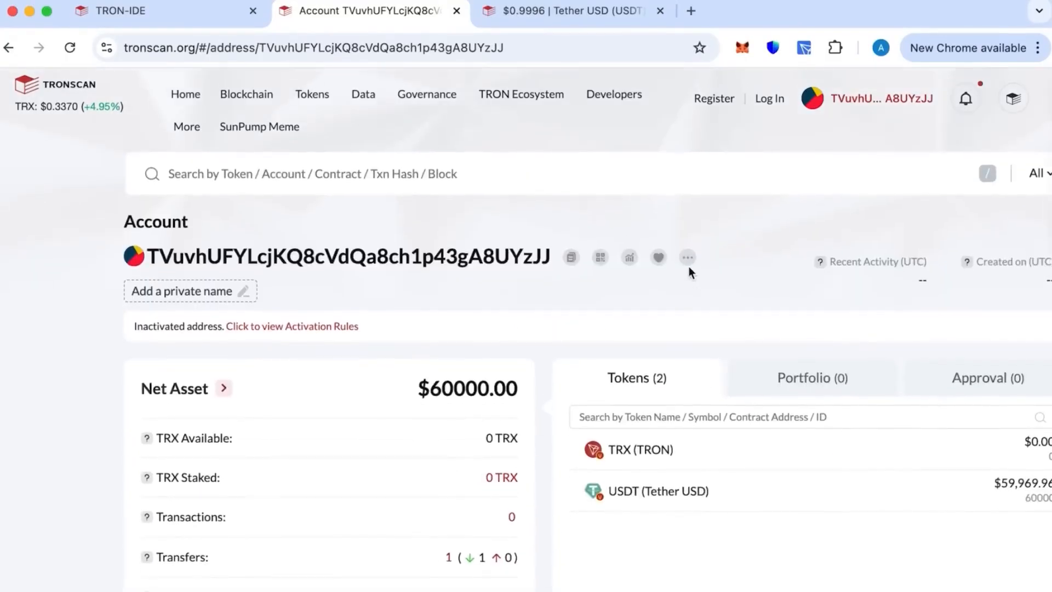
pyautogui.moveTo(656, 302)
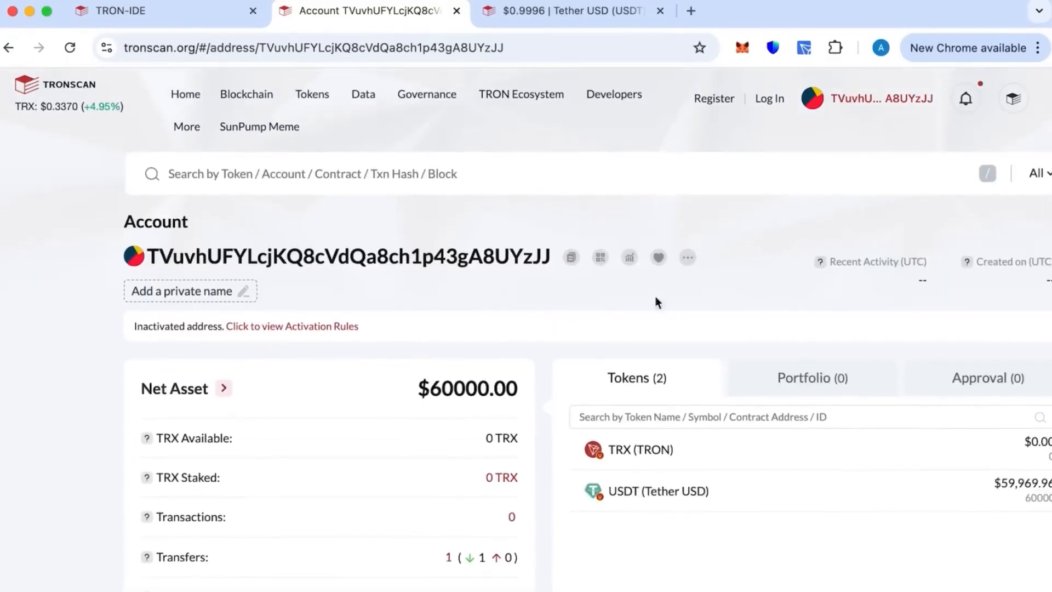
pyautogui.scroll(-3)
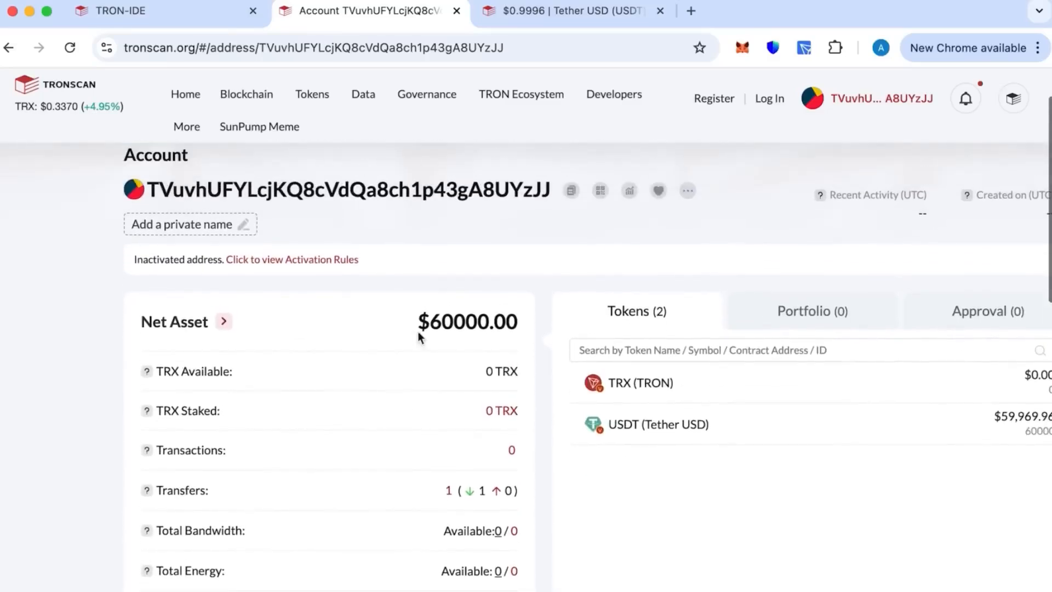
pyautogui.scroll(-3)
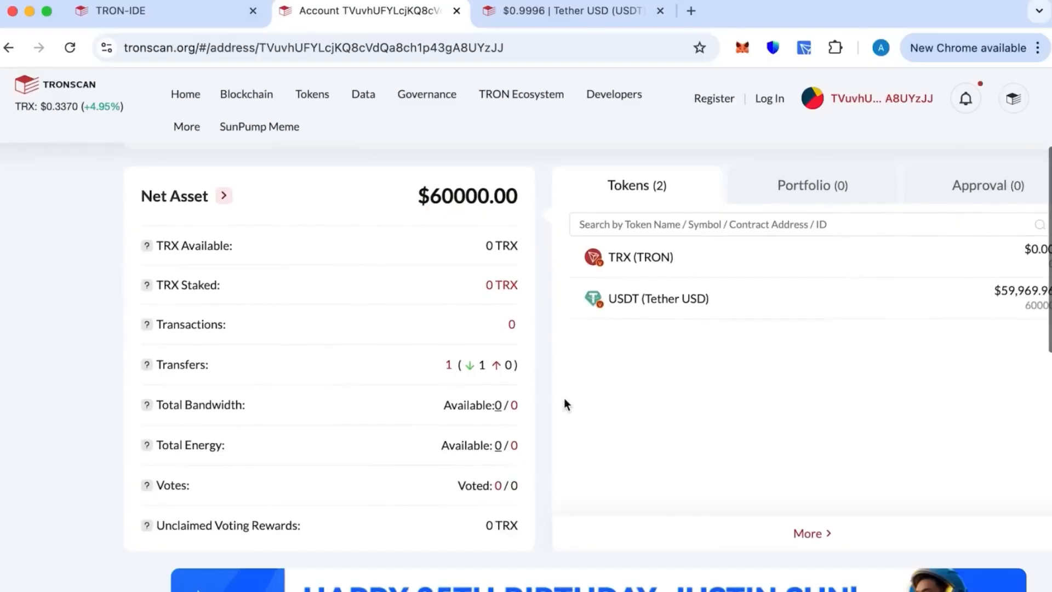
pyautogui.scroll(-3)
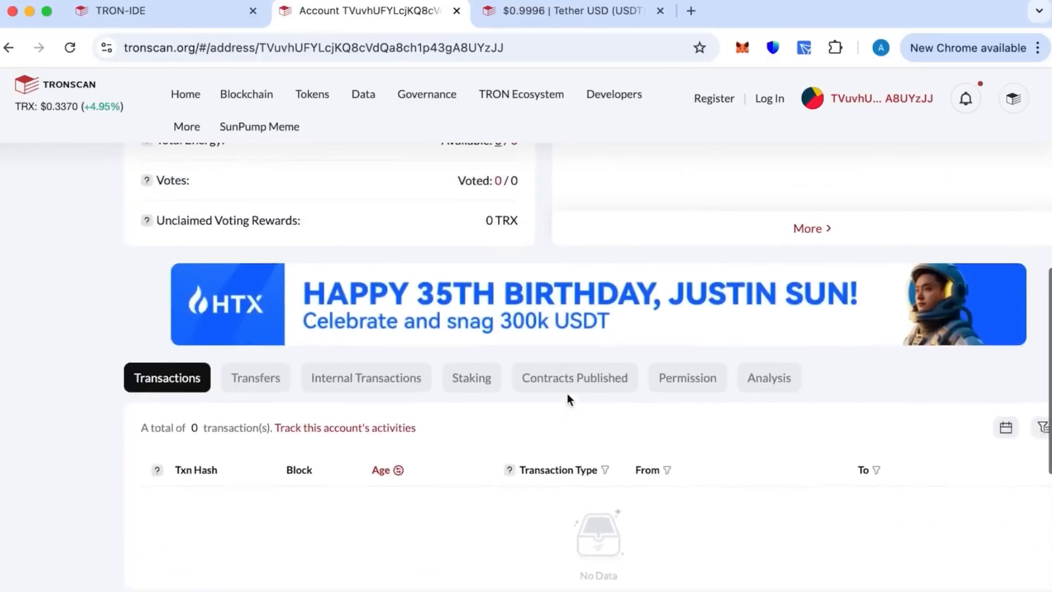
pyautogui.click(256, 377)
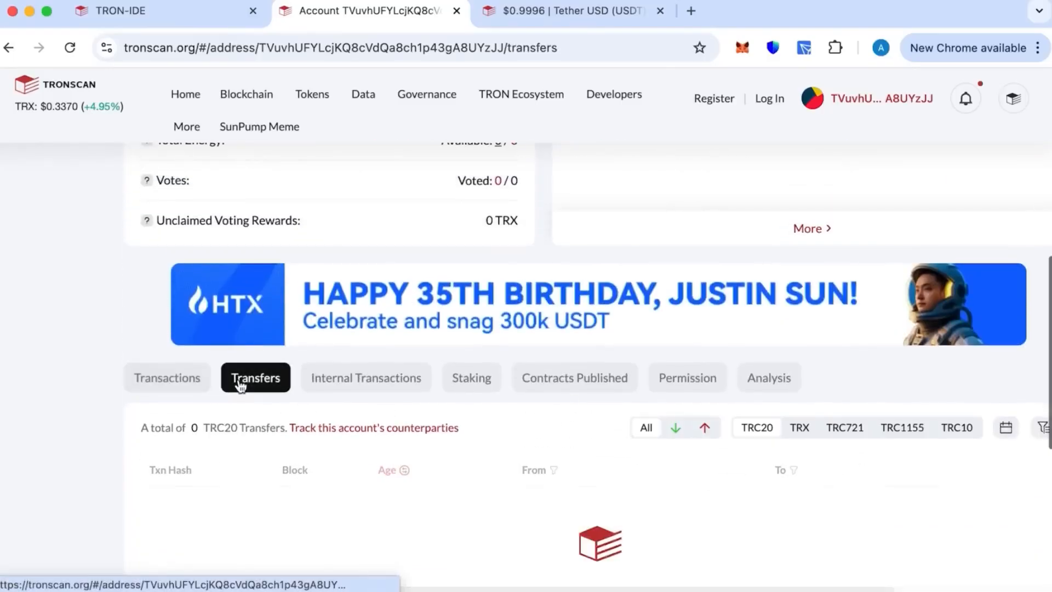